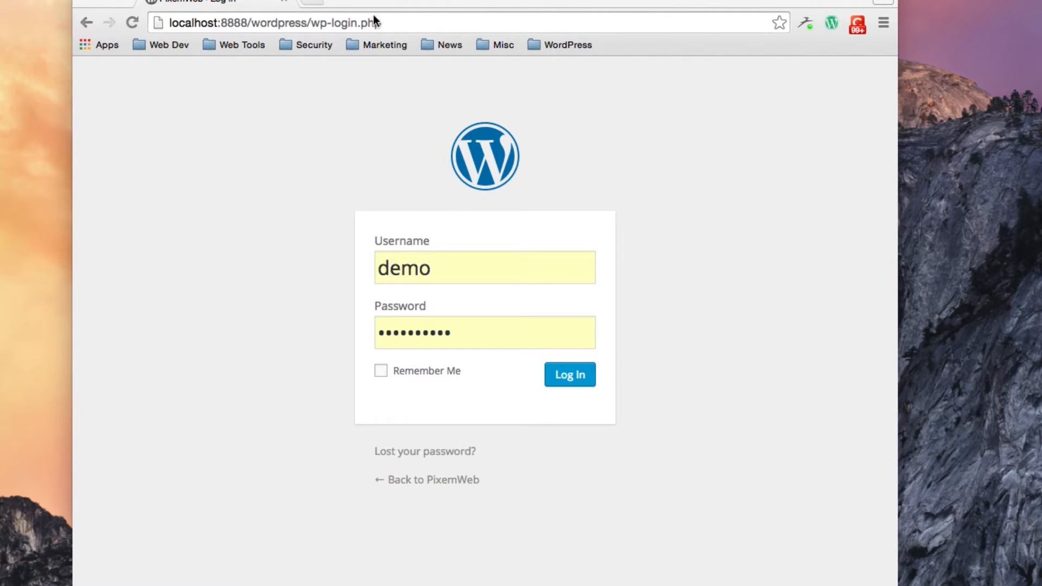
pyautogui.moveTo(303, 30)
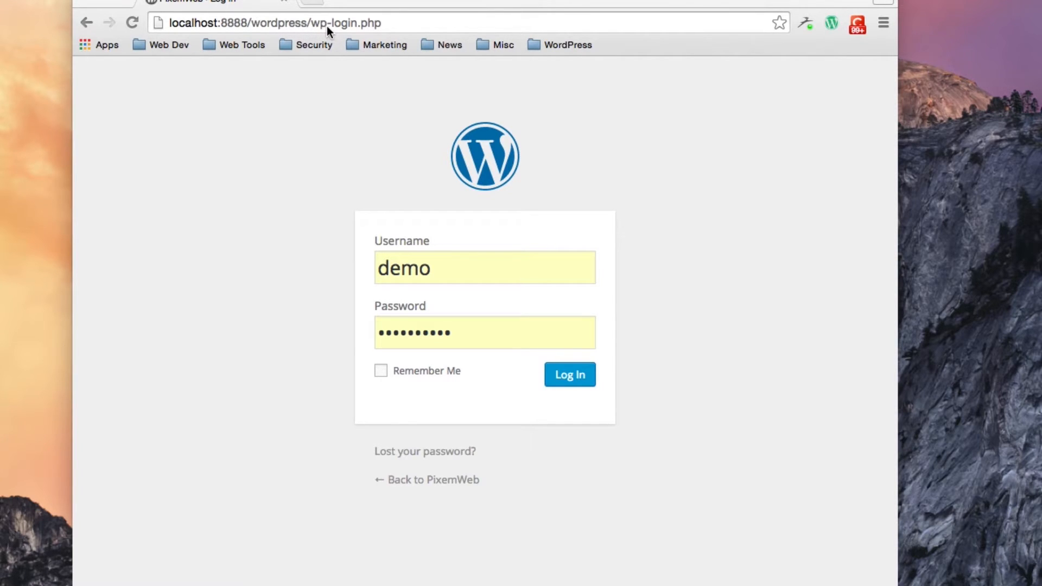
pyautogui.moveTo(280, 127)
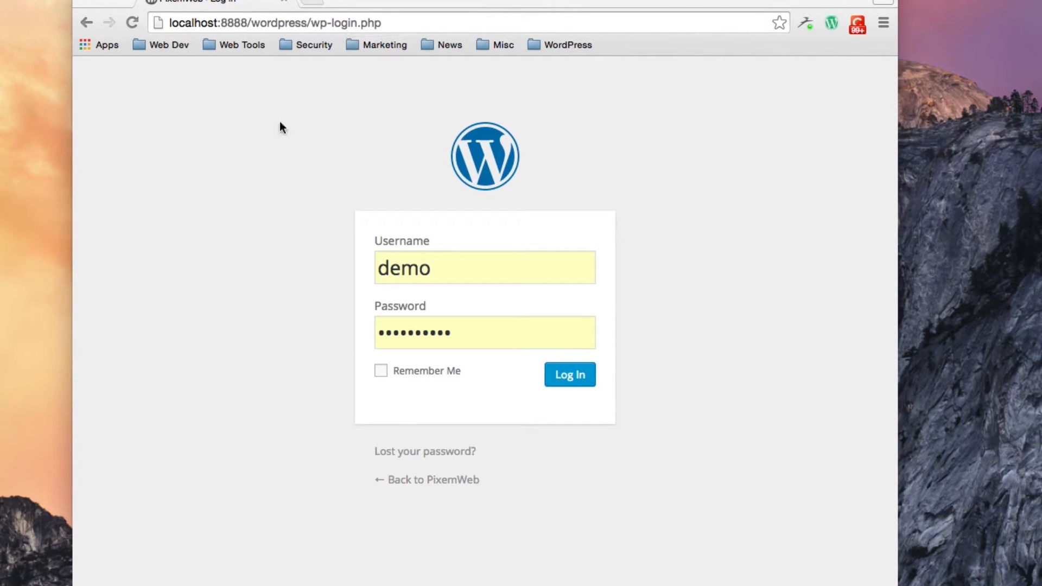
pyautogui.moveTo(691, 437)
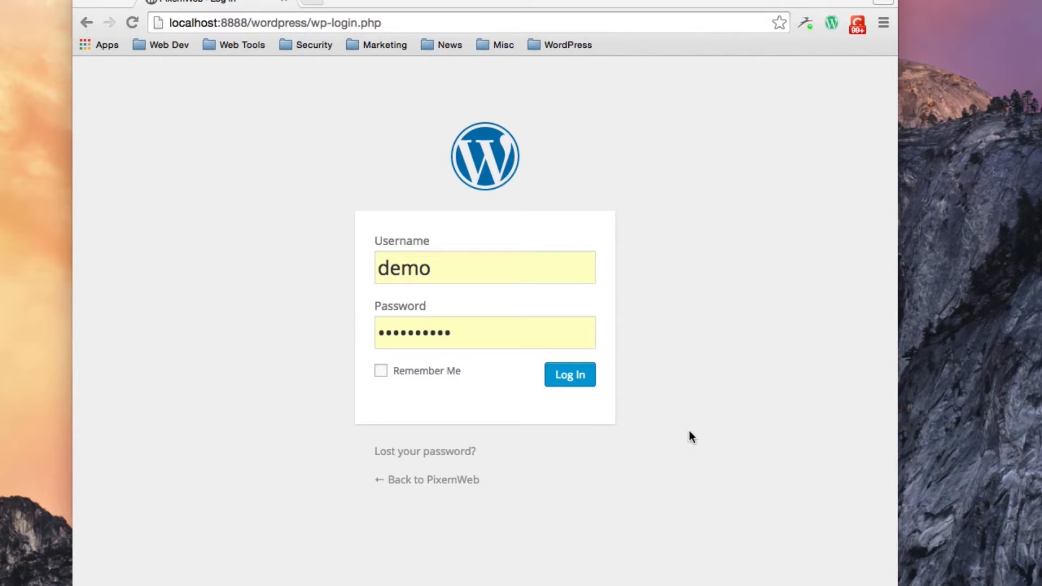
pyautogui.moveTo(668, 196)
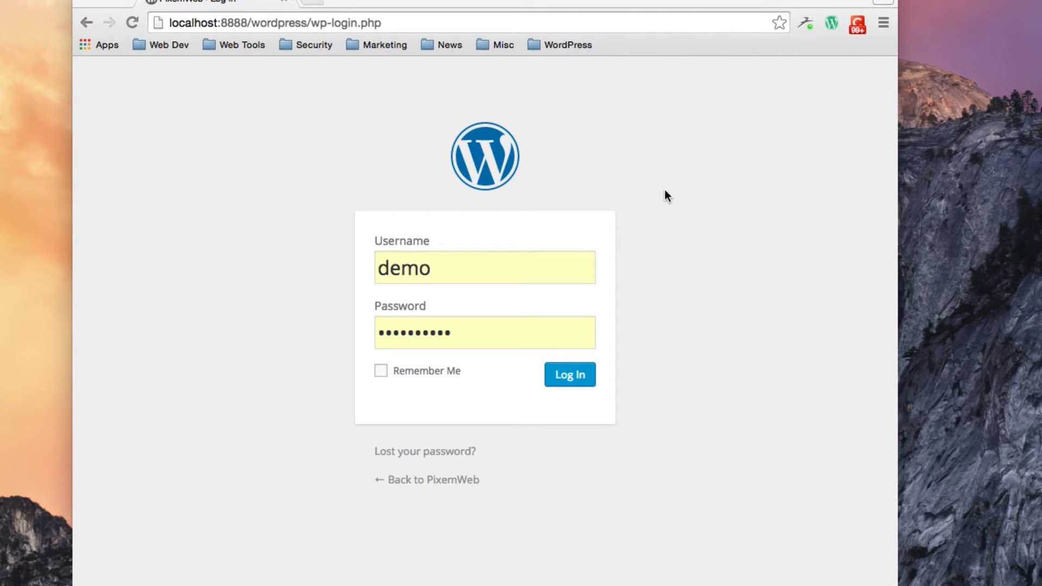
pyautogui.moveTo(675, 212)
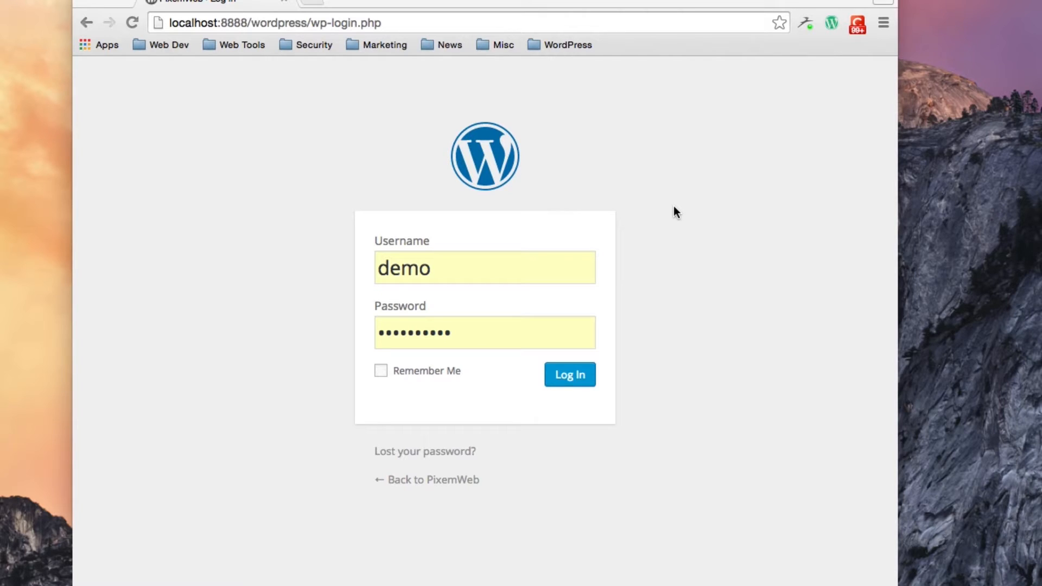
pyautogui.moveTo(443, 272)
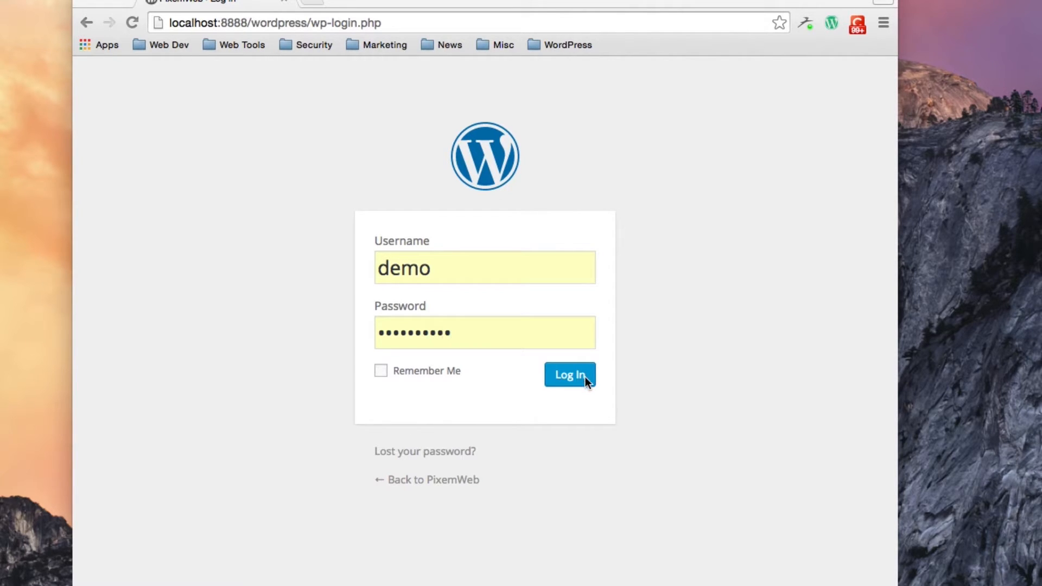
# - Submit the filled-in username and password to sign in to the admin area
pyautogui.click(569, 375)
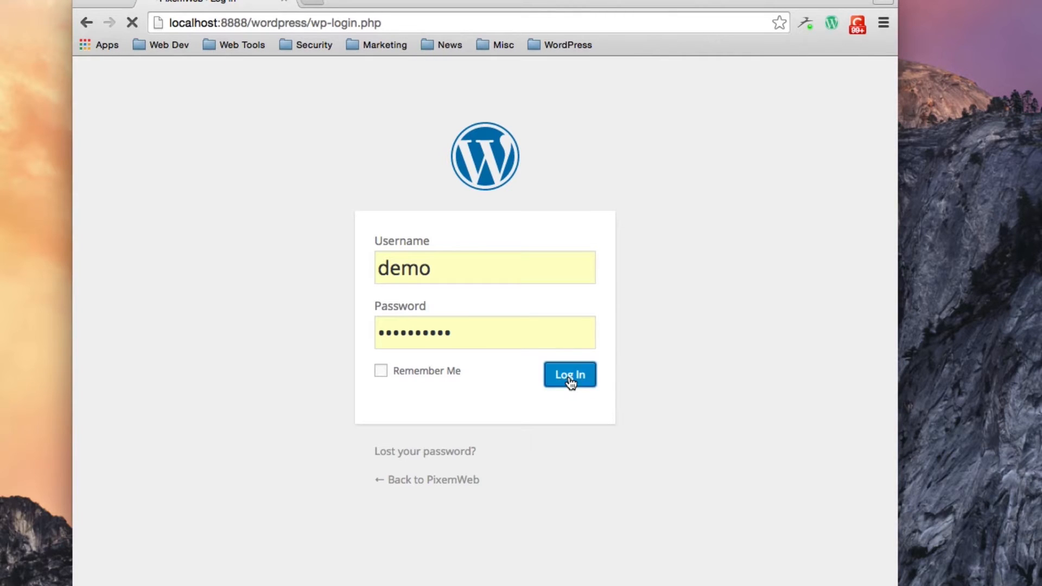
# - Land on the admin dashboard with its welcome panel and overview boxes after login
pyautogui.click(568, 374)
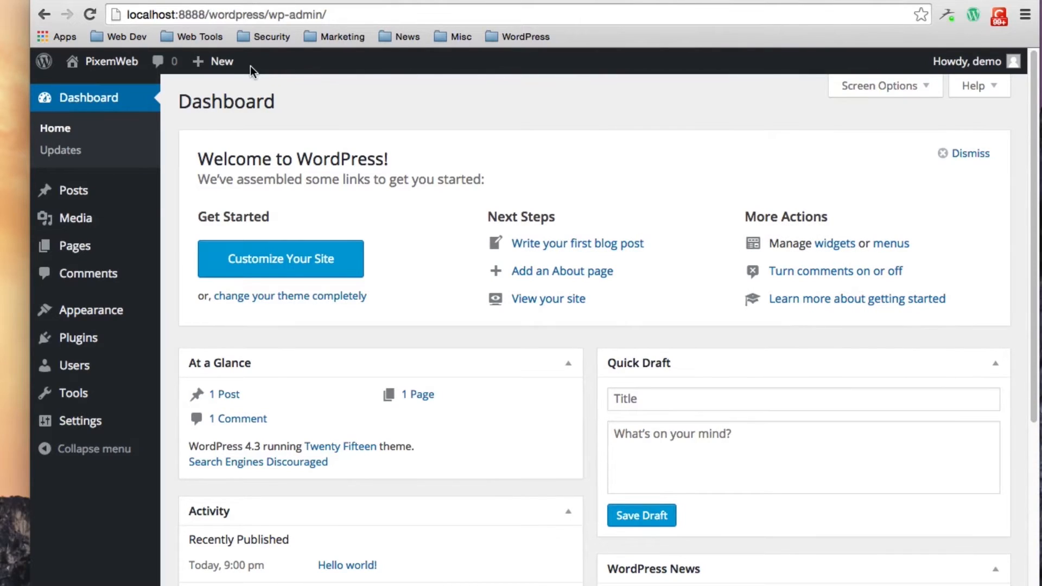
pyautogui.moveTo(319, 68)
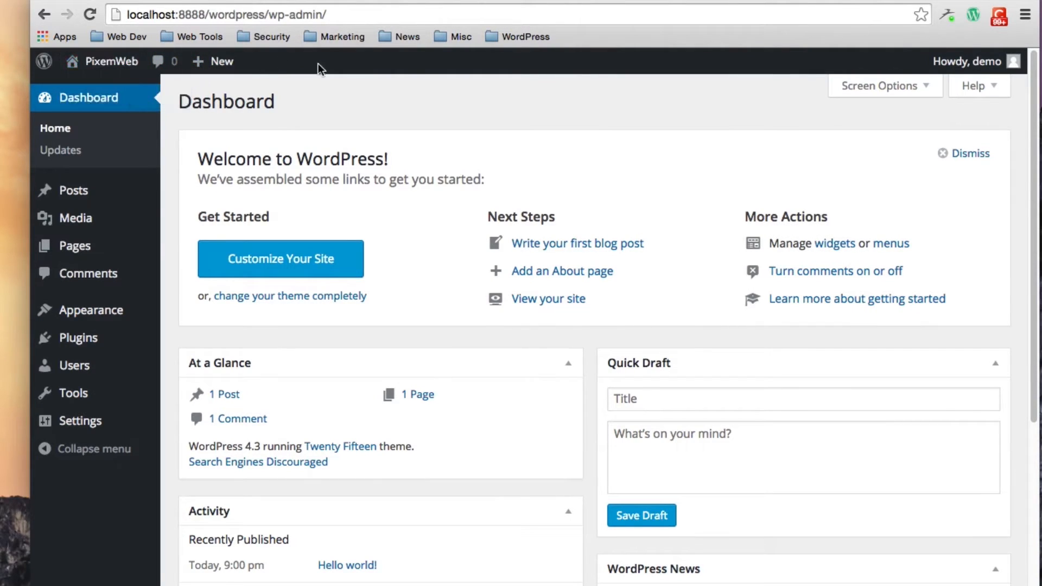
pyautogui.moveTo(153, 61)
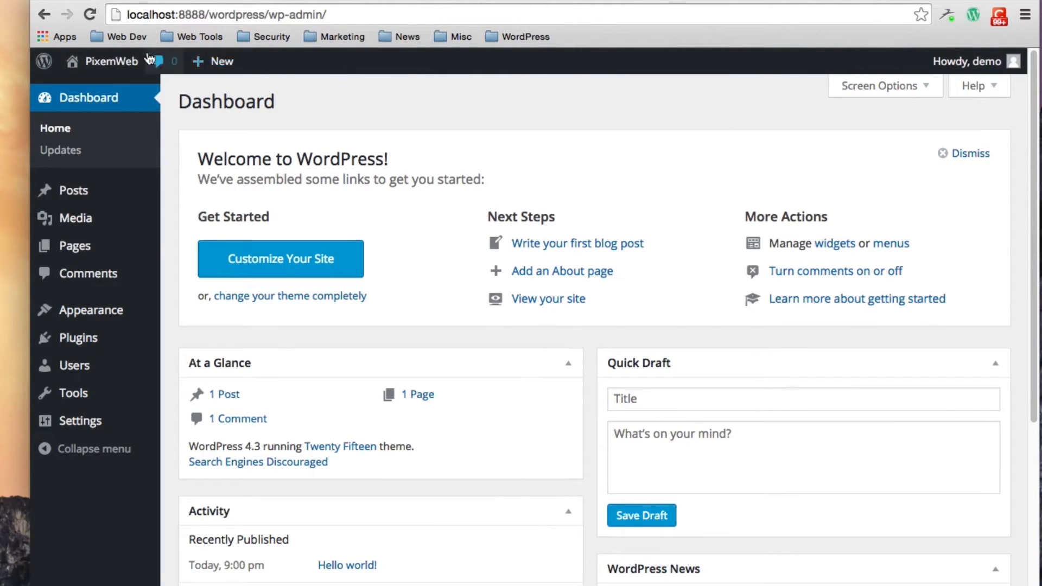
pyautogui.moveTo(112, 61)
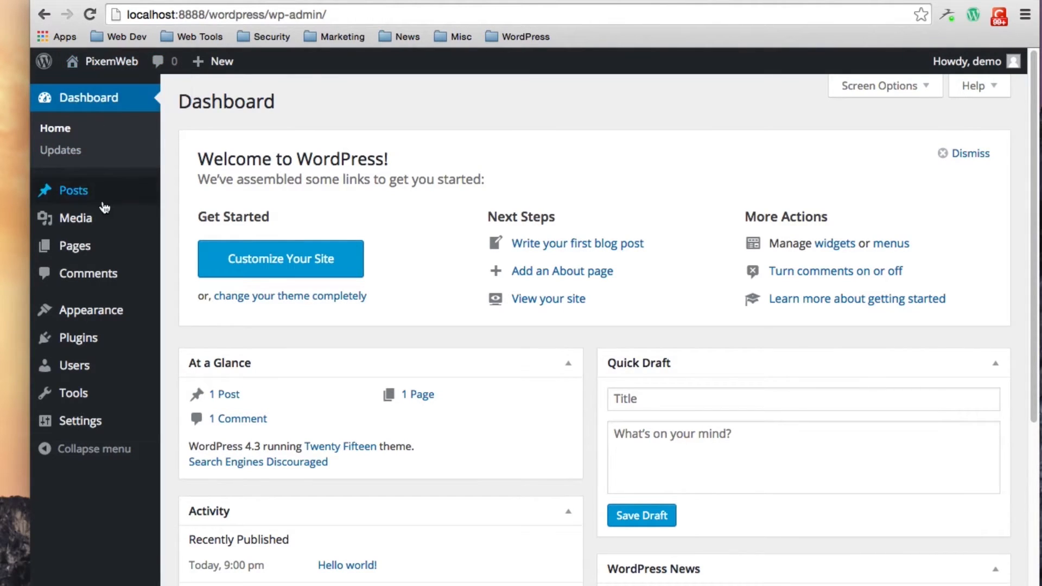
pyautogui.moveTo(95, 448)
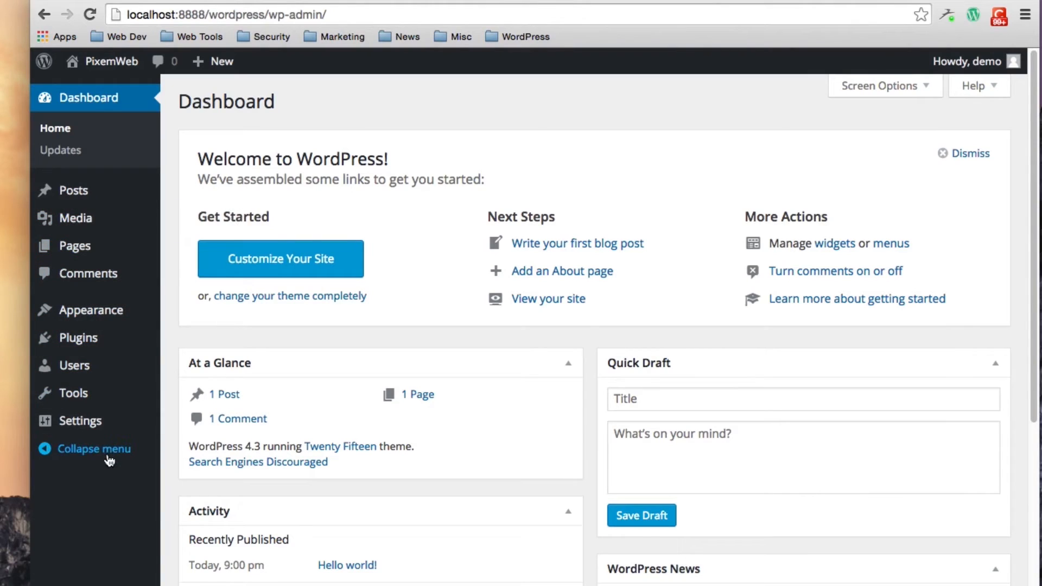
pyautogui.moveTo(60, 150)
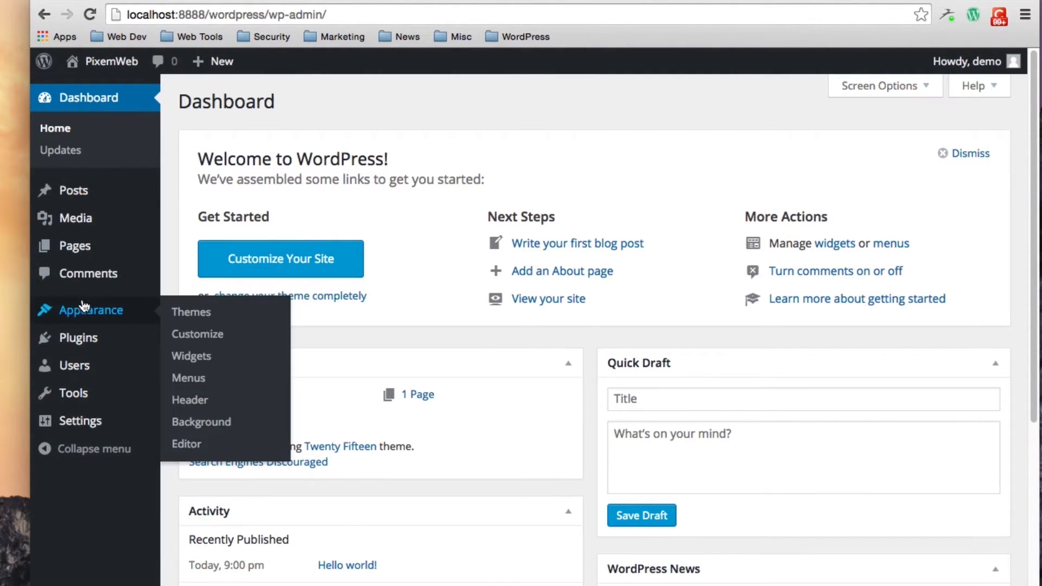
pyautogui.moveTo(137, 351)
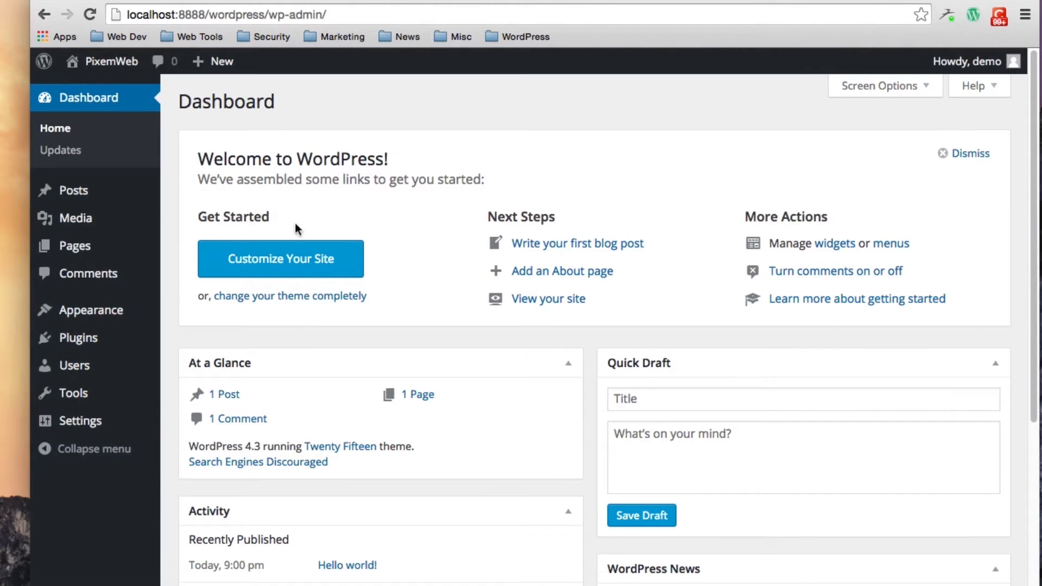
pyautogui.moveTo(410, 362)
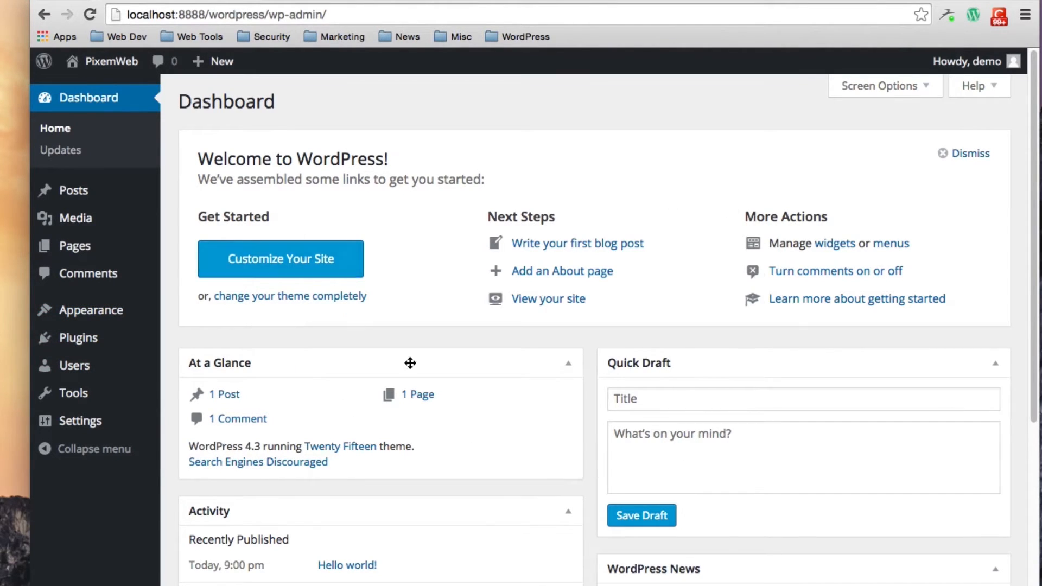
pyautogui.moveTo(472, 229)
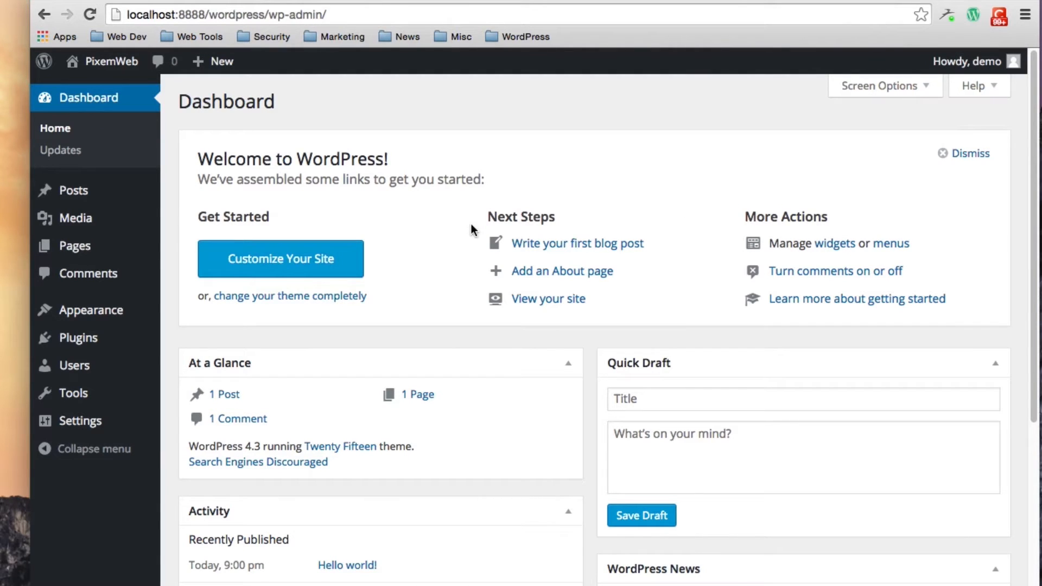
pyautogui.scroll(-3)
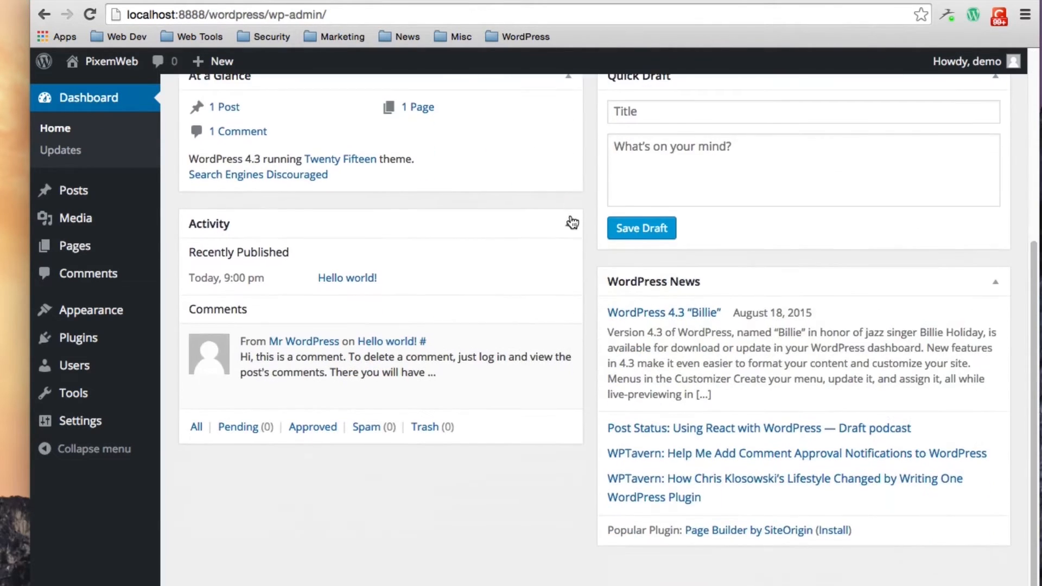
pyautogui.scroll(3)
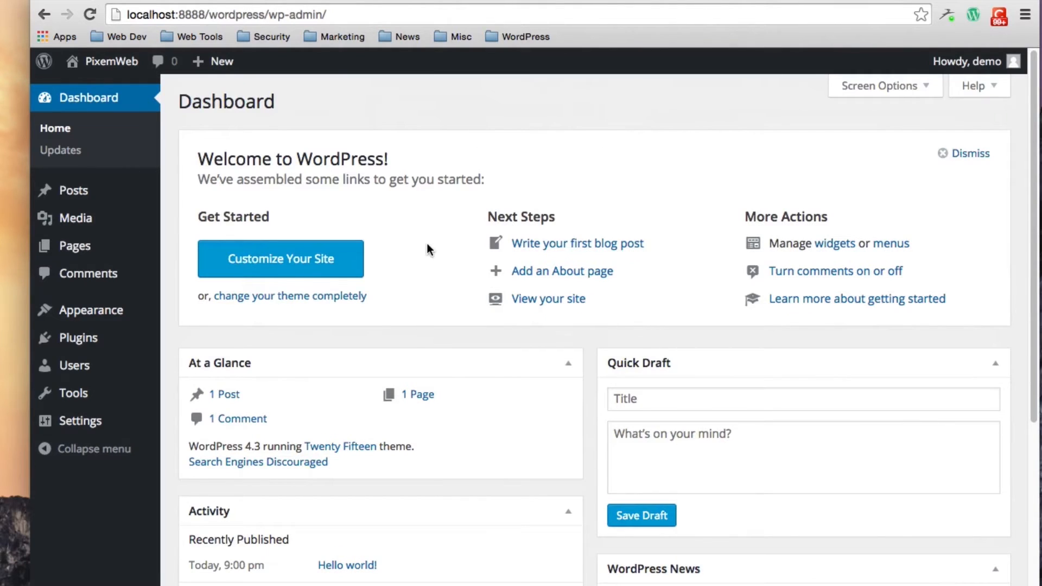
pyautogui.moveTo(359, 158)
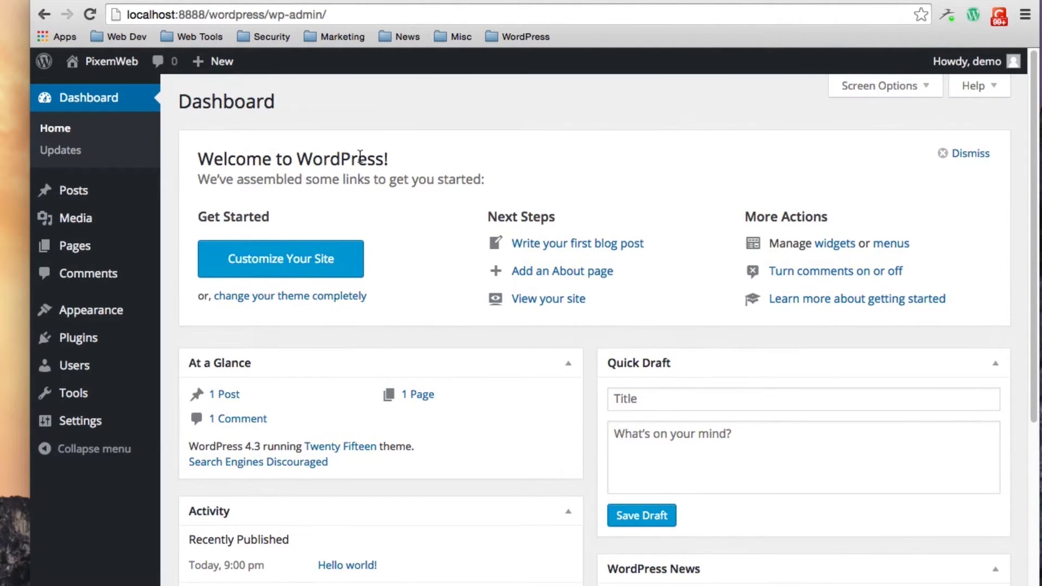
pyautogui.moveTo(338, 145)
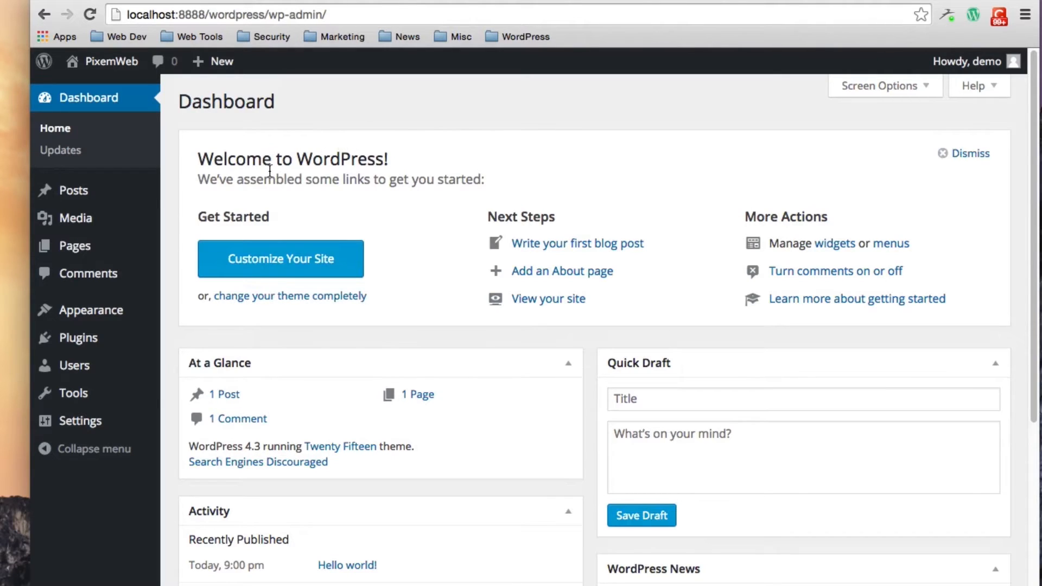
pyautogui.moveTo(295, 171)
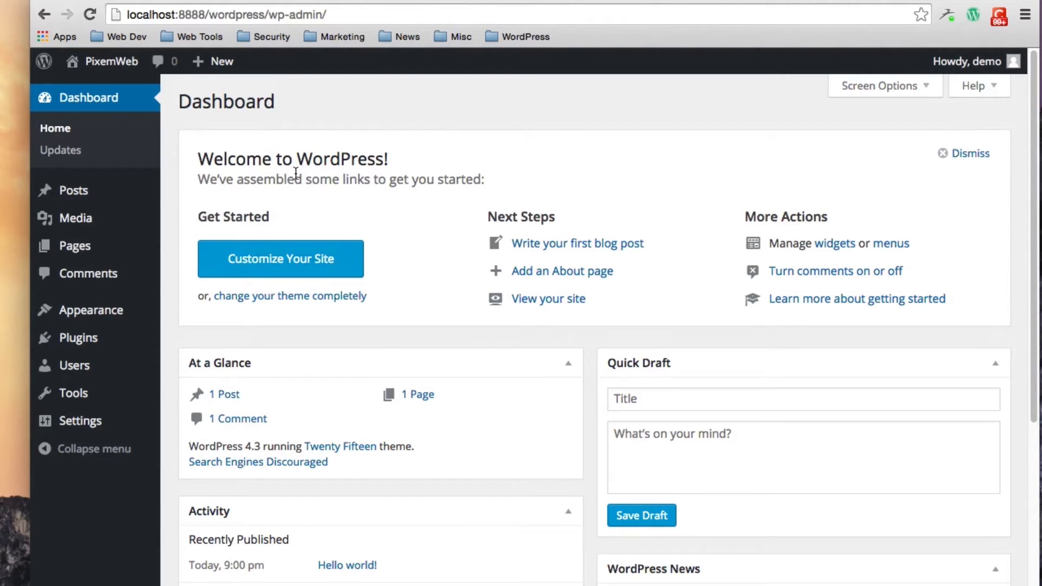
pyautogui.moveTo(335, 301)
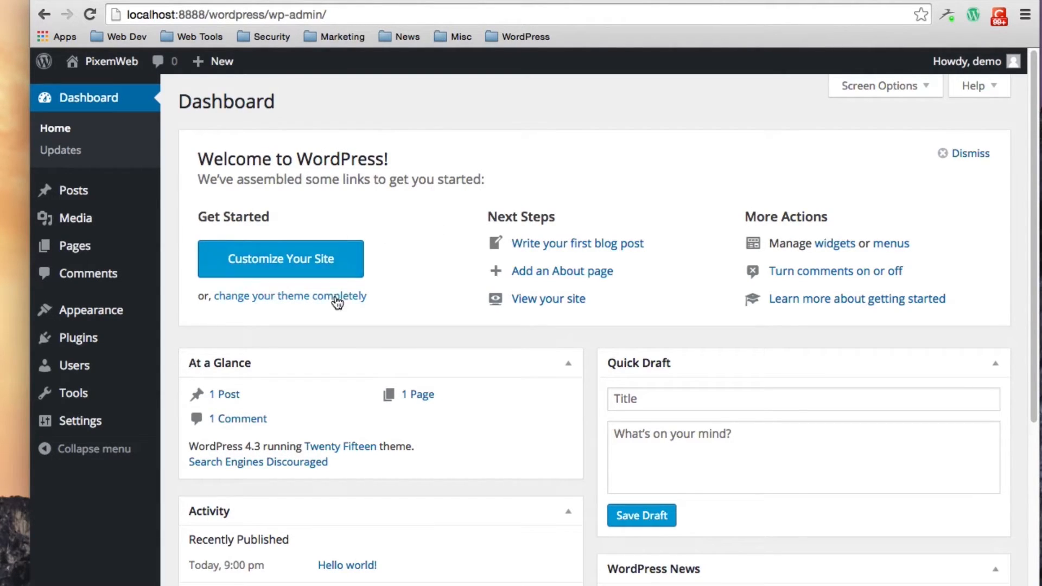
pyautogui.moveTo(615, 254)
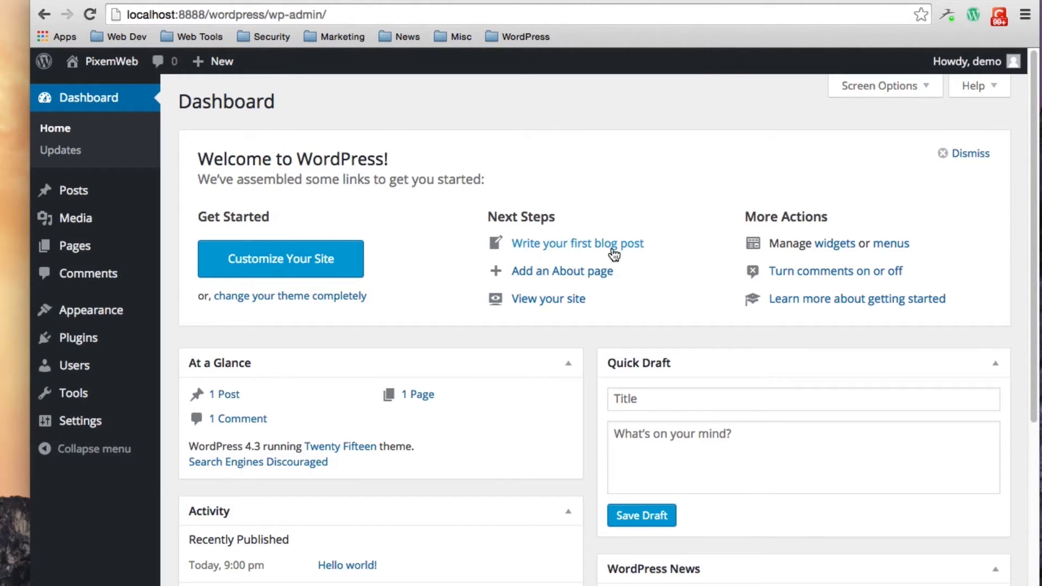
pyautogui.moveTo(844, 241)
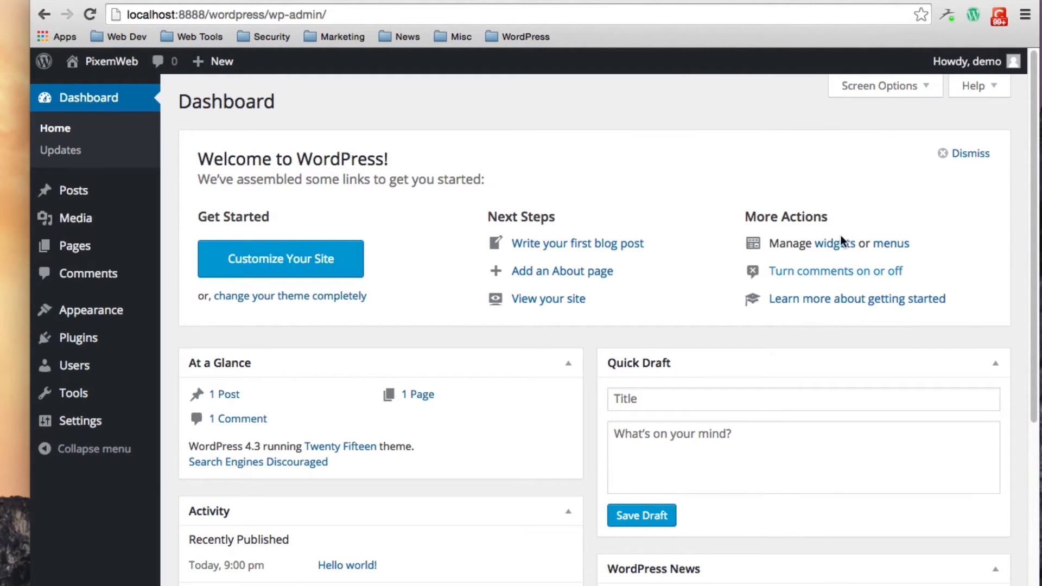
# - Dismiss the Welcome to WordPress panel from the dashboard
pyautogui.click(969, 153)
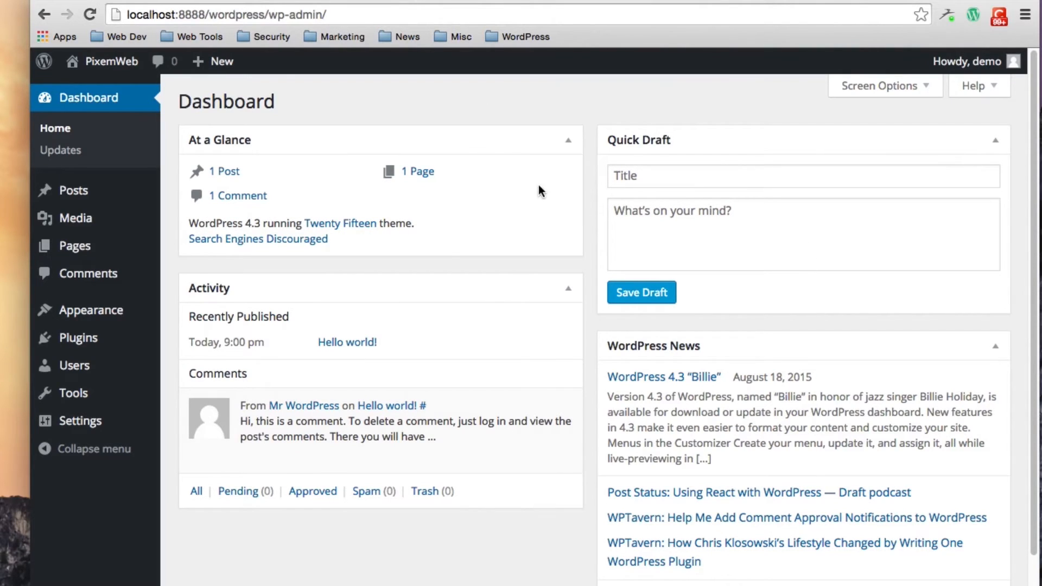
pyautogui.moveTo(701, 389)
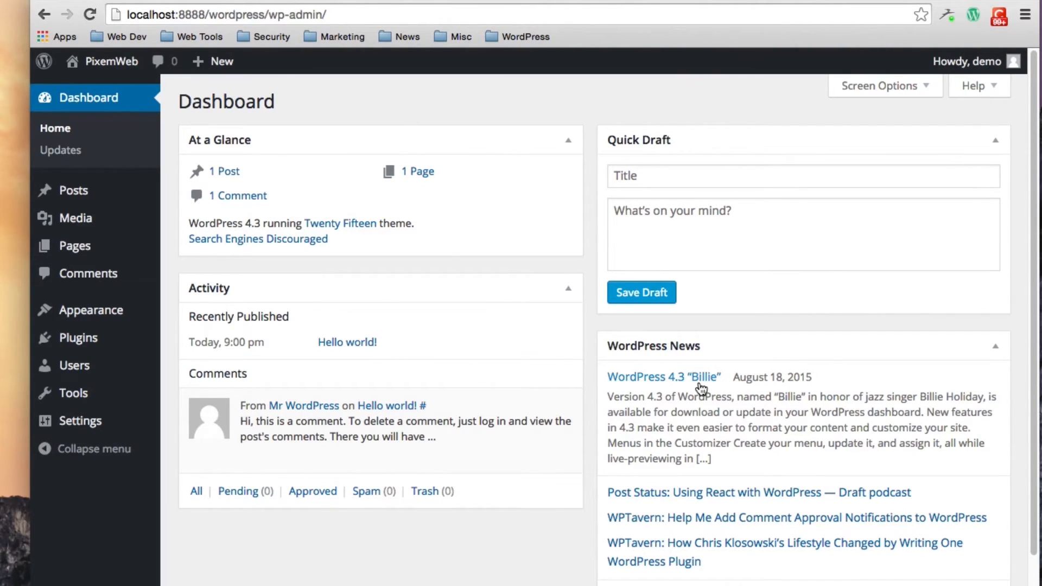
pyautogui.moveTo(379, 140)
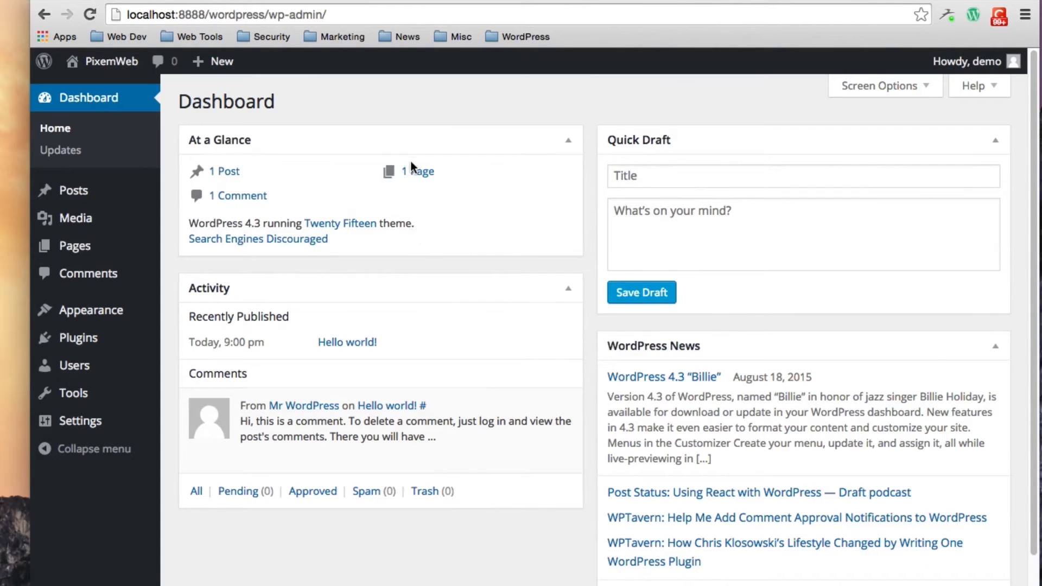
pyautogui.moveTo(669, 340)
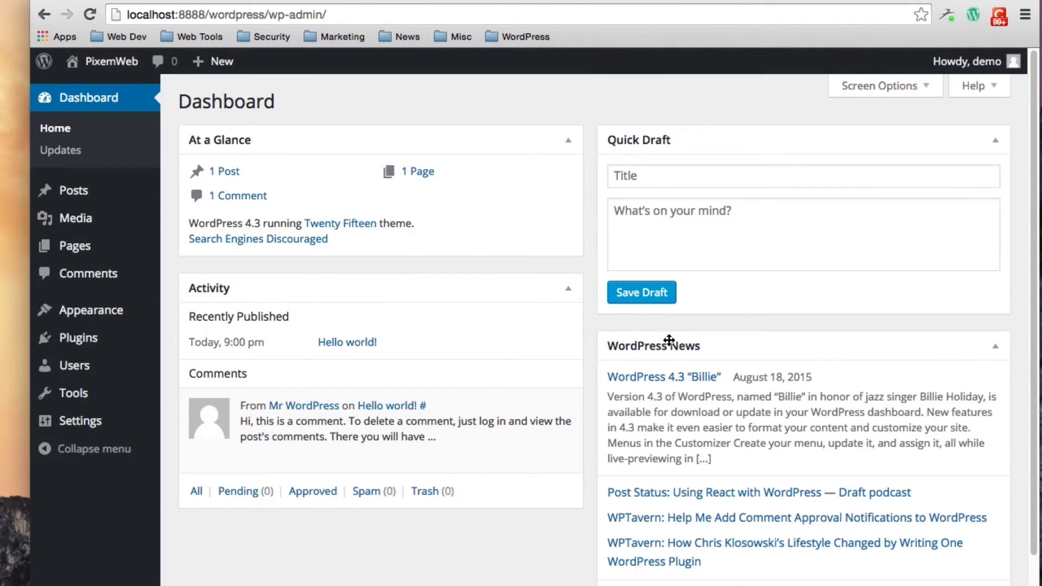
pyautogui.moveTo(928, 106)
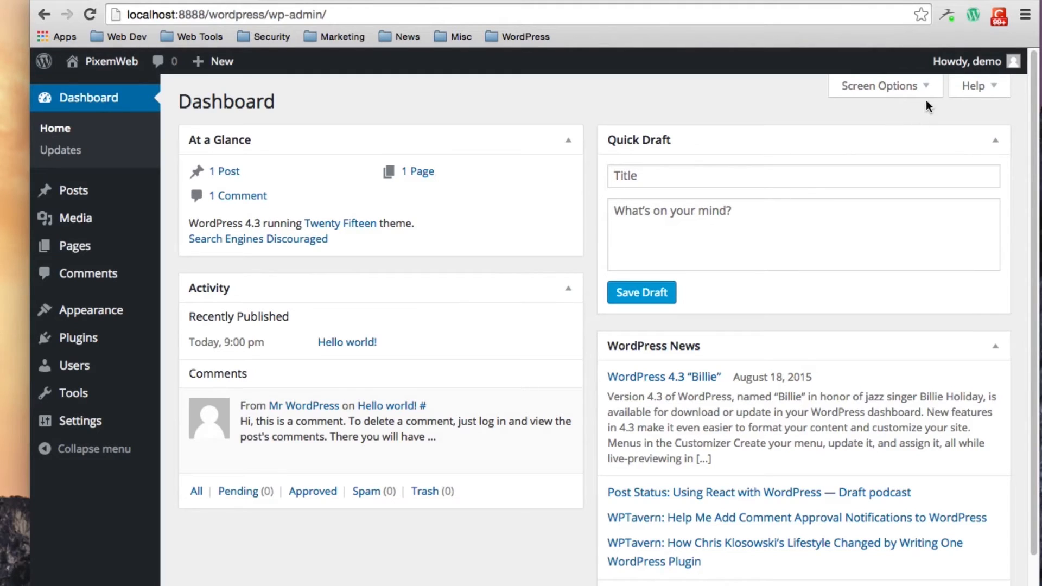
pyautogui.click(880, 86)
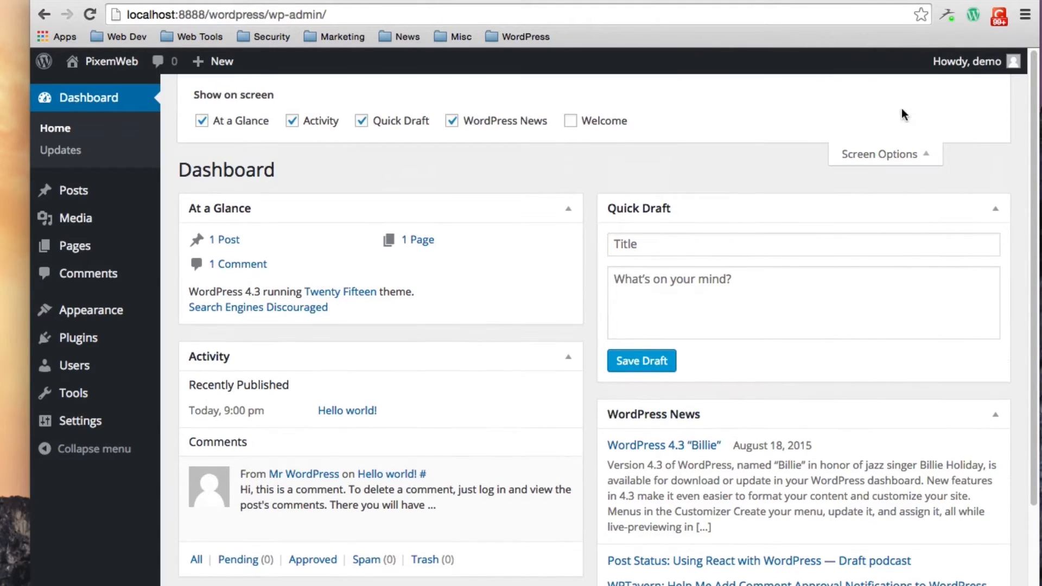
pyautogui.moveTo(904, 156)
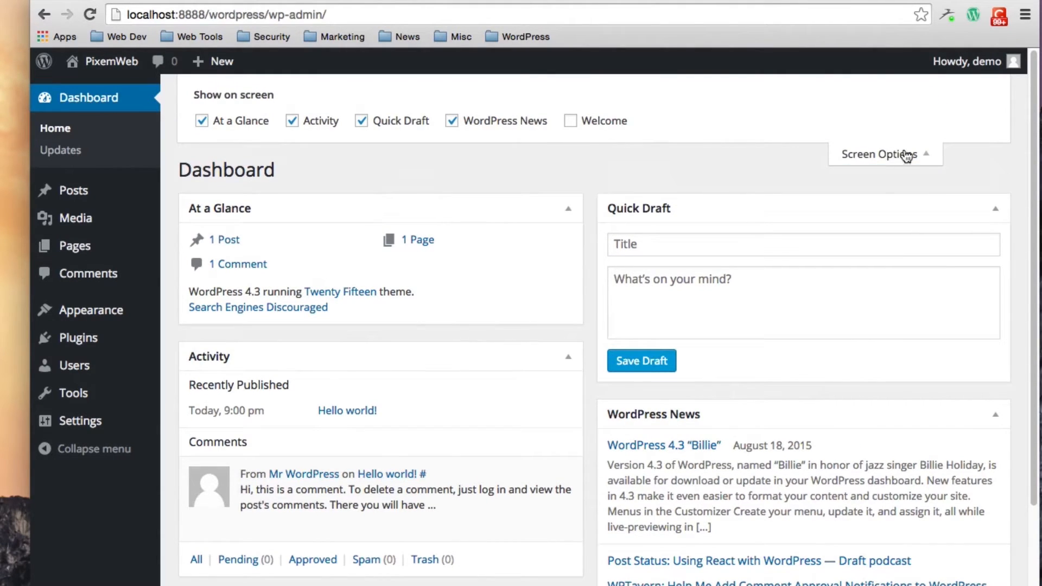
pyautogui.moveTo(815, 150)
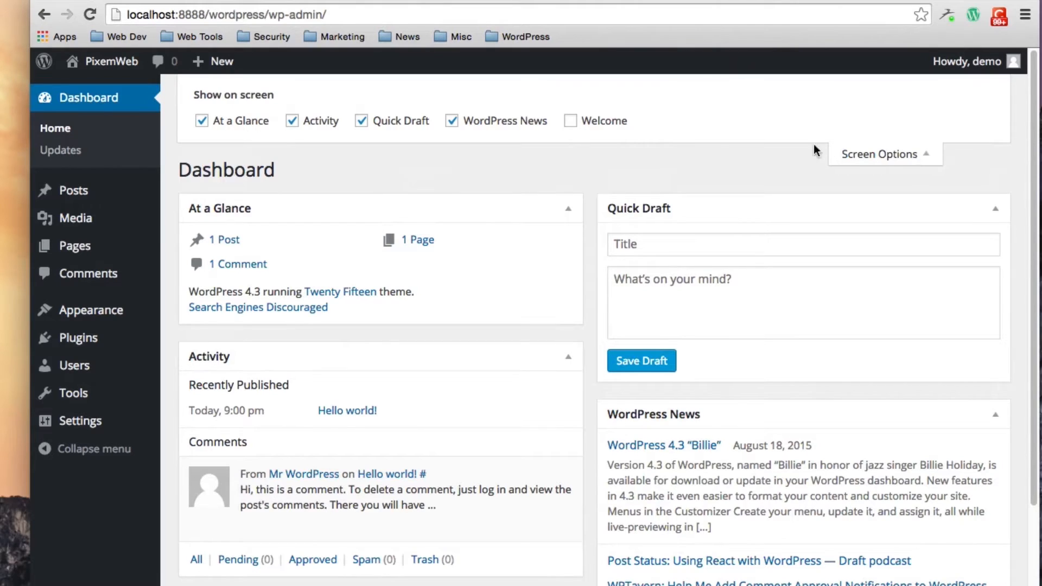
pyautogui.moveTo(350, 138)
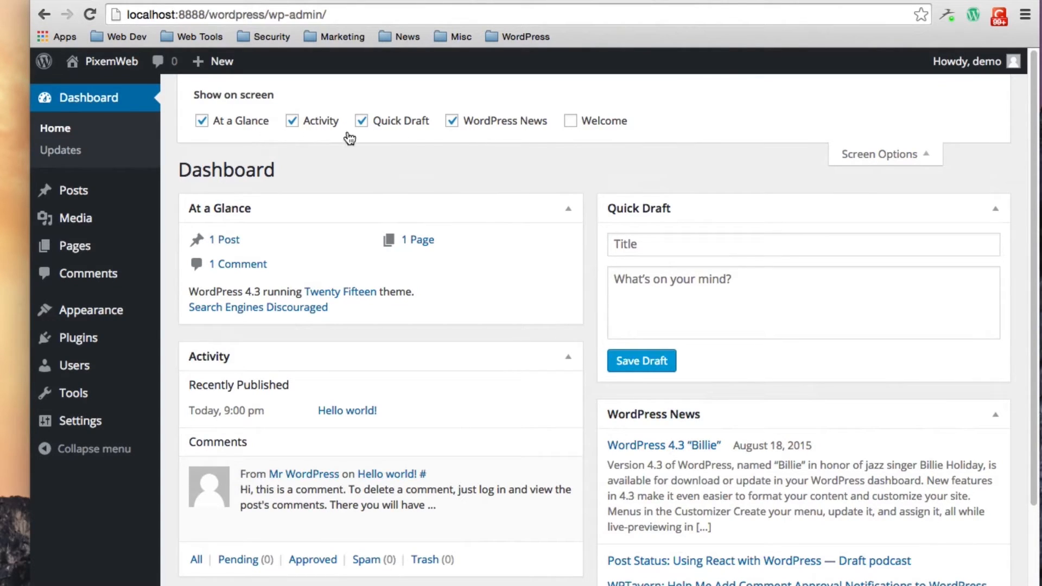
pyautogui.moveTo(357, 136)
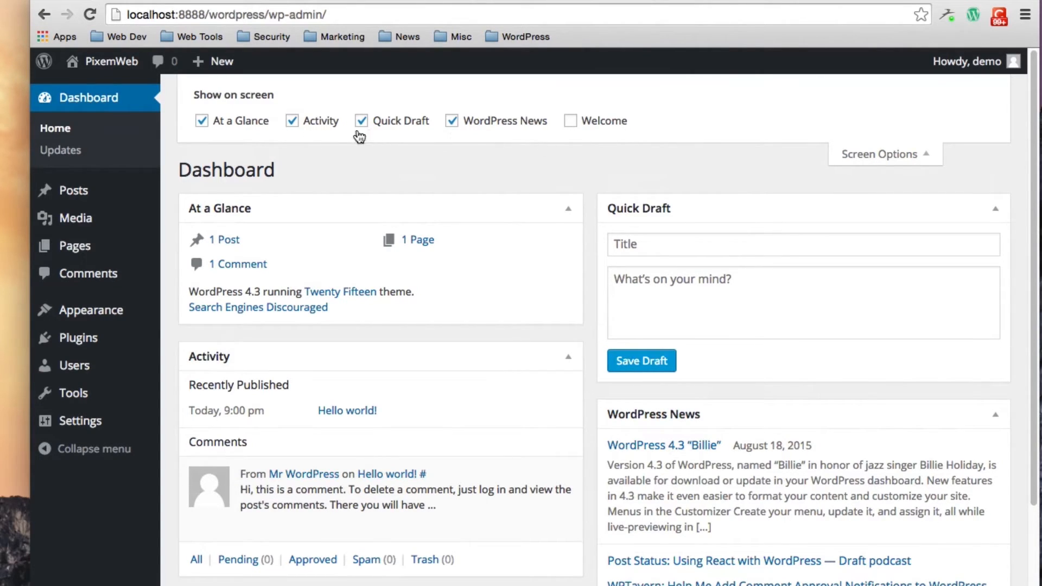
pyautogui.moveTo(220, 132)
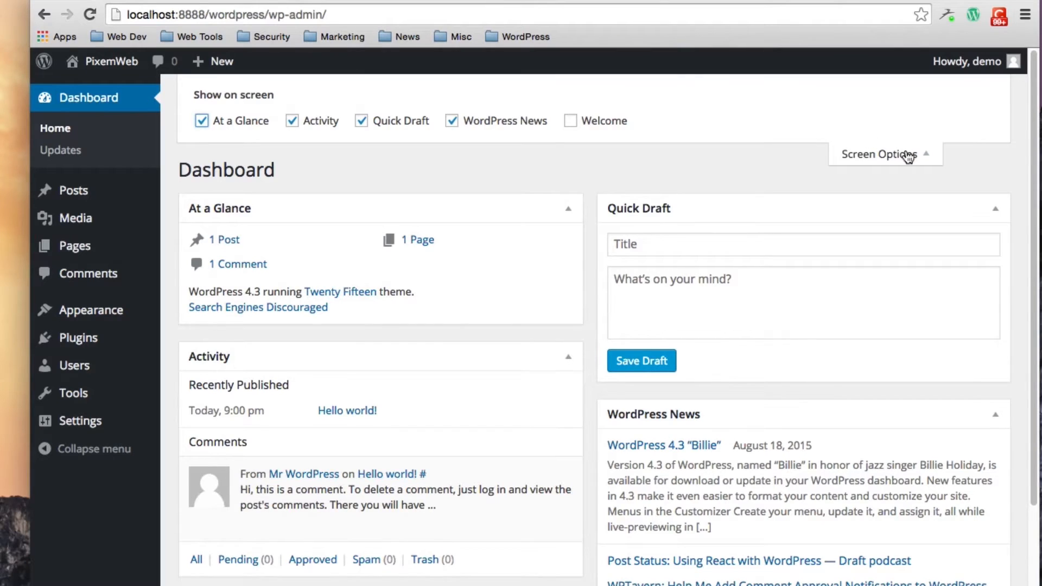
pyautogui.click(880, 154)
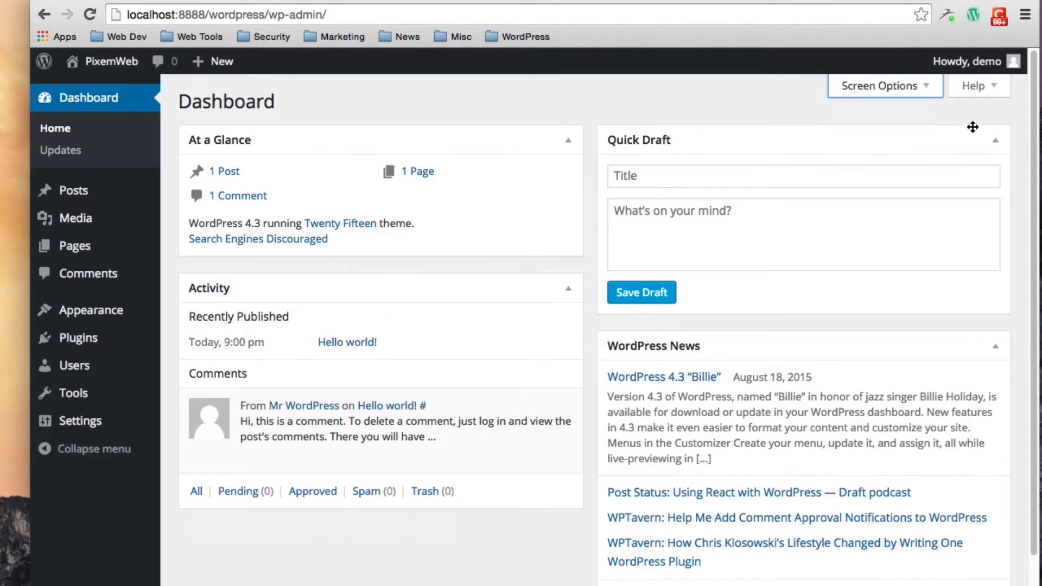
pyautogui.click(978, 86)
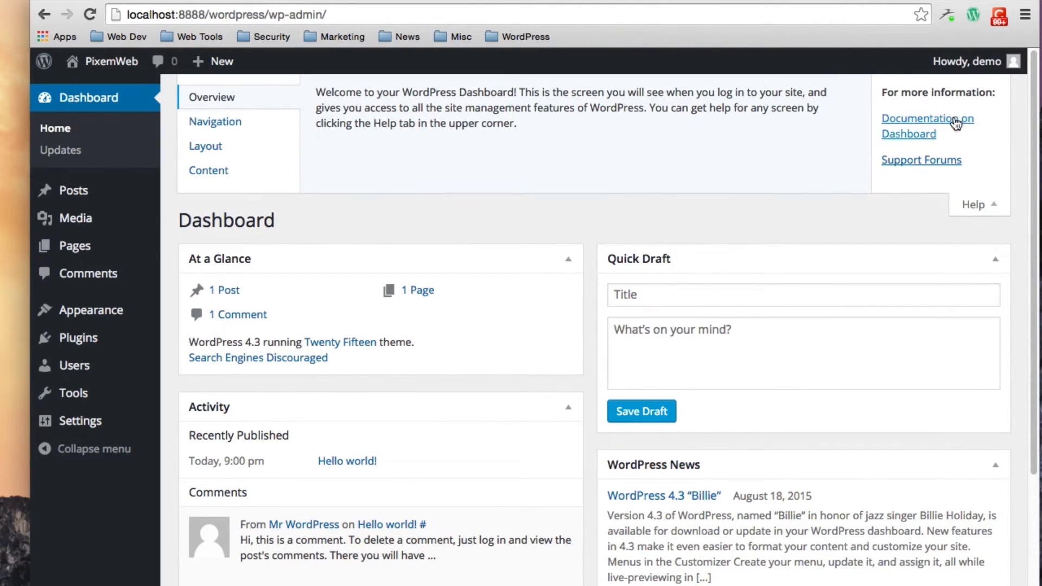
pyautogui.moveTo(936, 137)
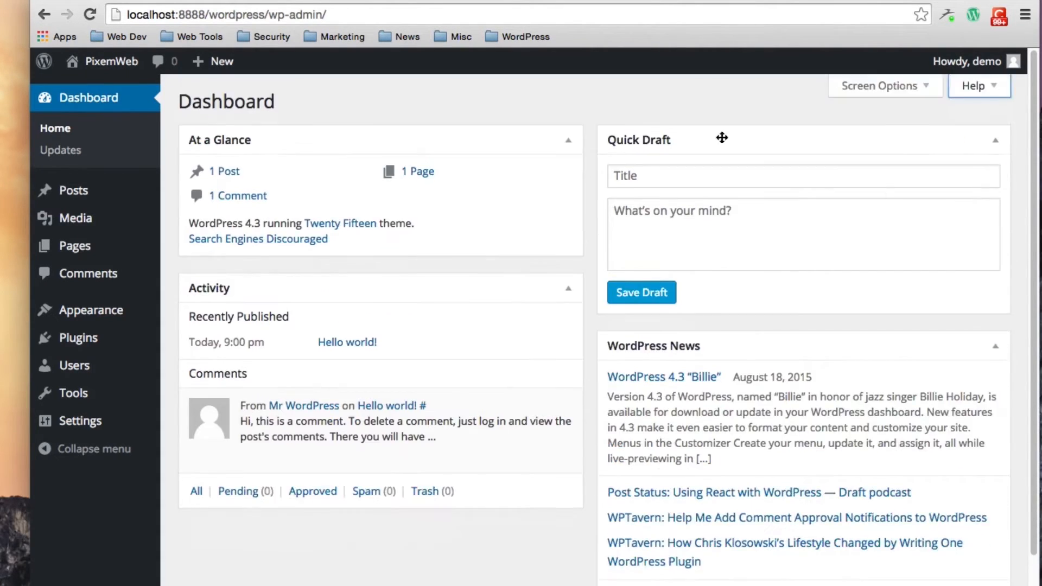
pyautogui.moveTo(411, 120)
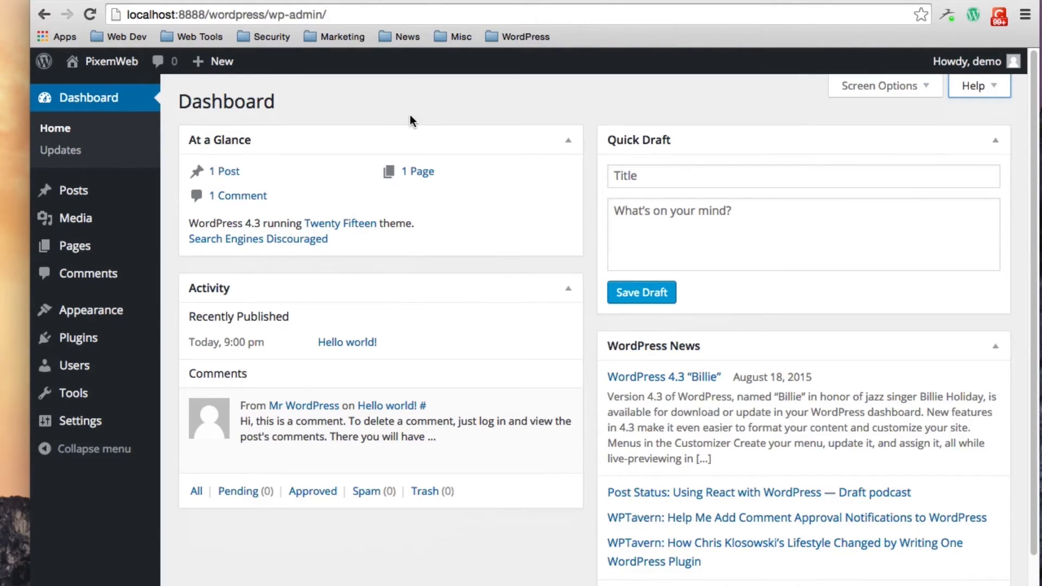
pyautogui.moveTo(522, 348)
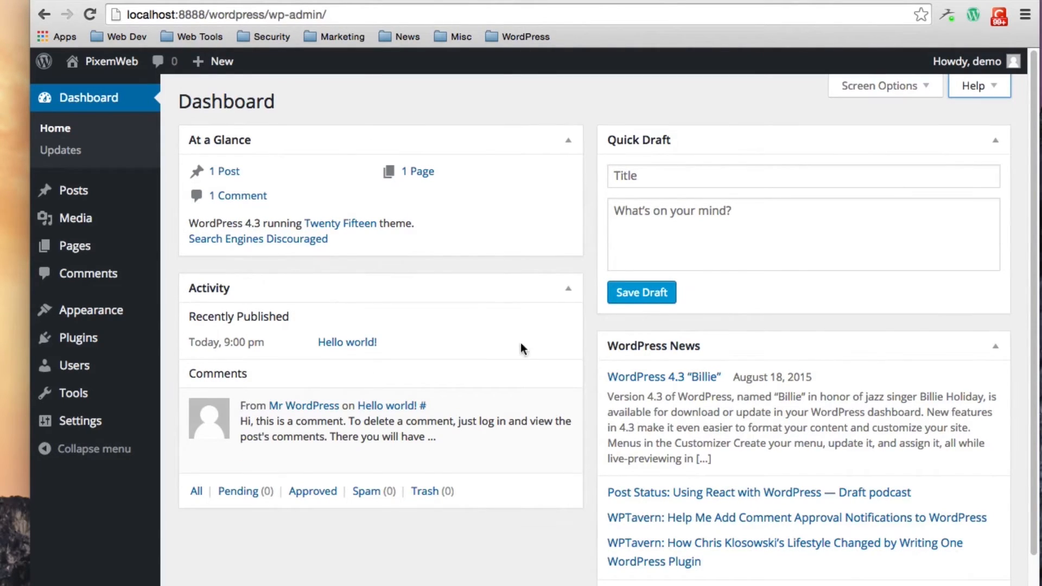
pyautogui.moveTo(625, 356)
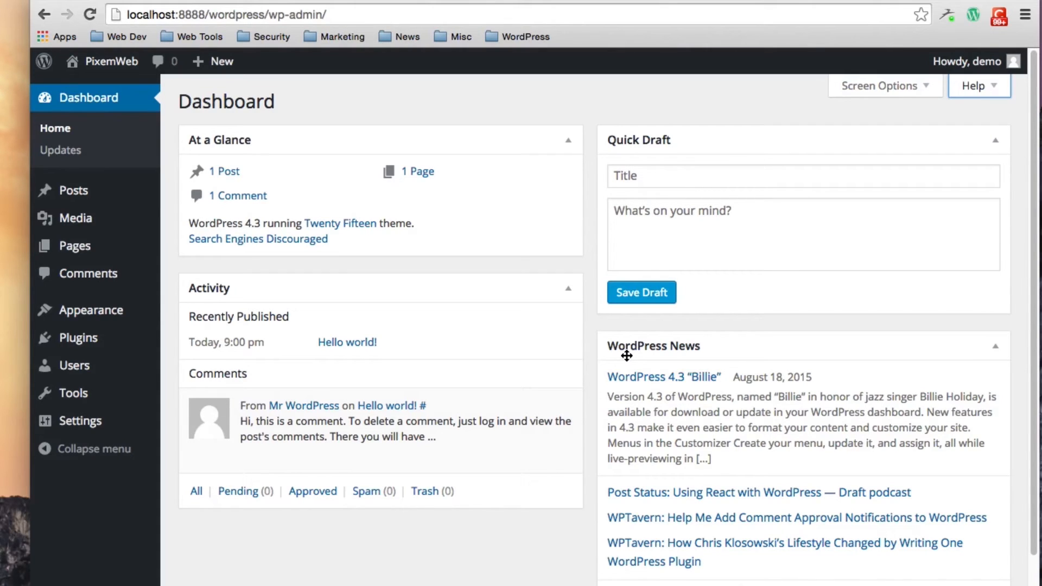
pyautogui.moveTo(97, 94)
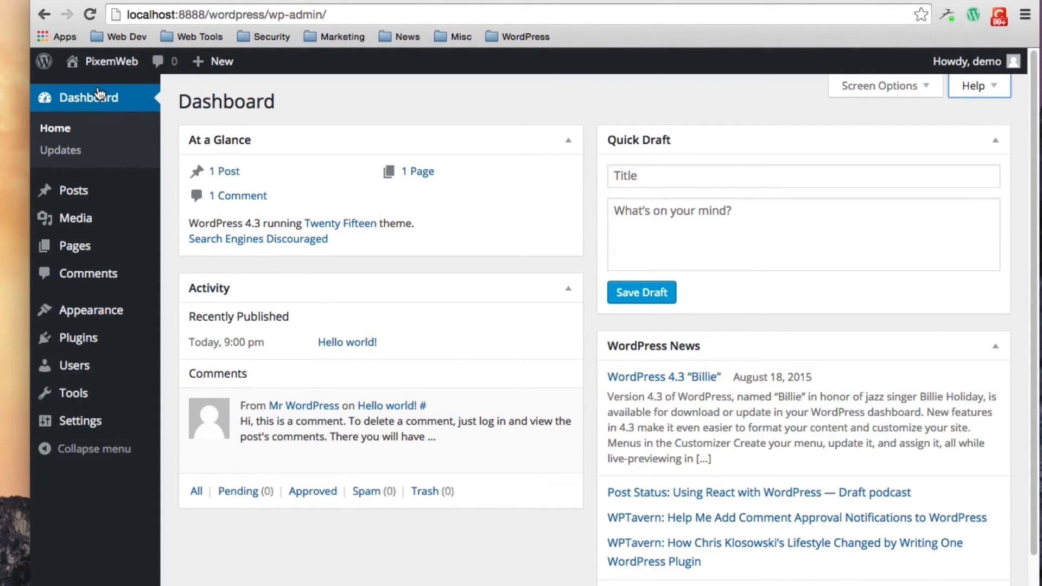
pyautogui.moveTo(90, 174)
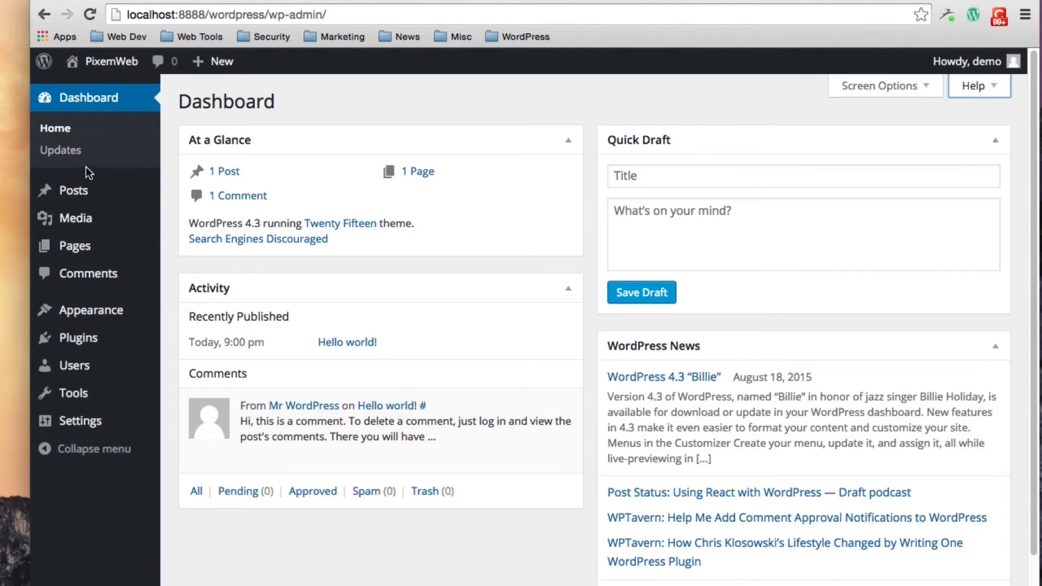
pyautogui.moveTo(91, 106)
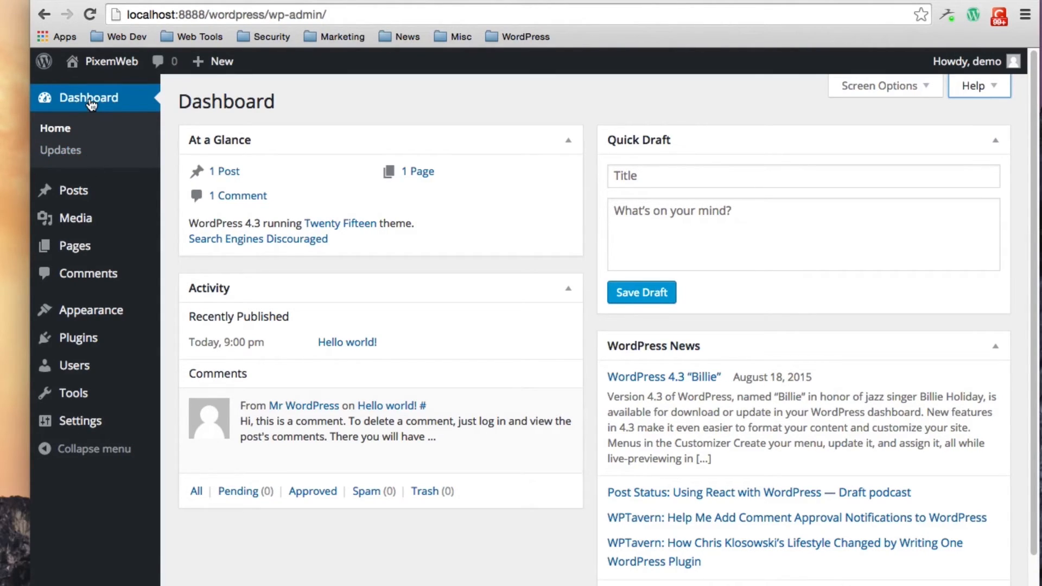
pyautogui.moveTo(63, 128)
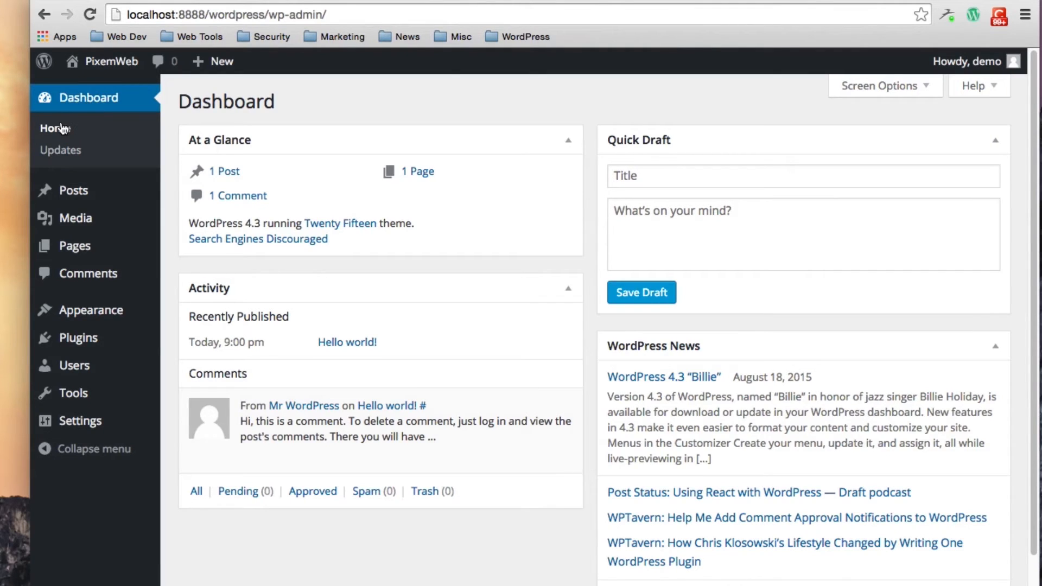
pyautogui.click(55, 128)
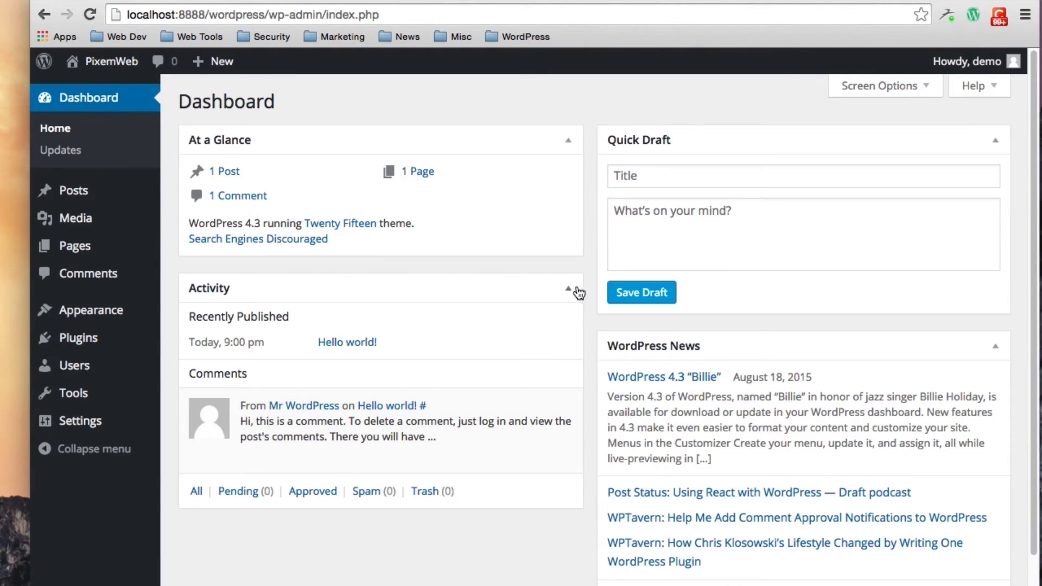
pyautogui.moveTo(61, 150)
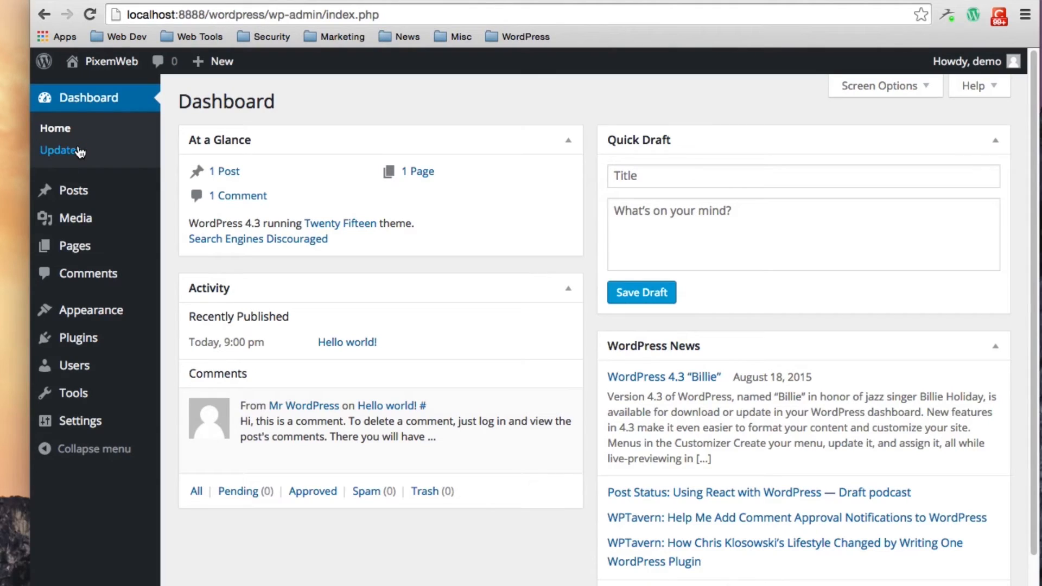
pyautogui.moveTo(109, 162)
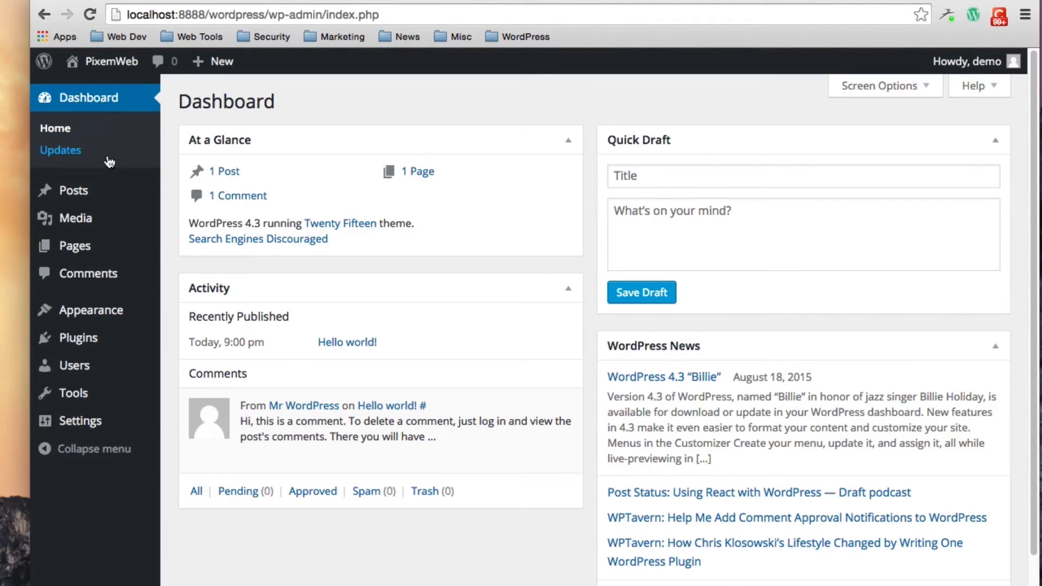
# - Go to Dashboard > Updates to confirm WordPress, plugins and themes are current
pyautogui.click(60, 149)
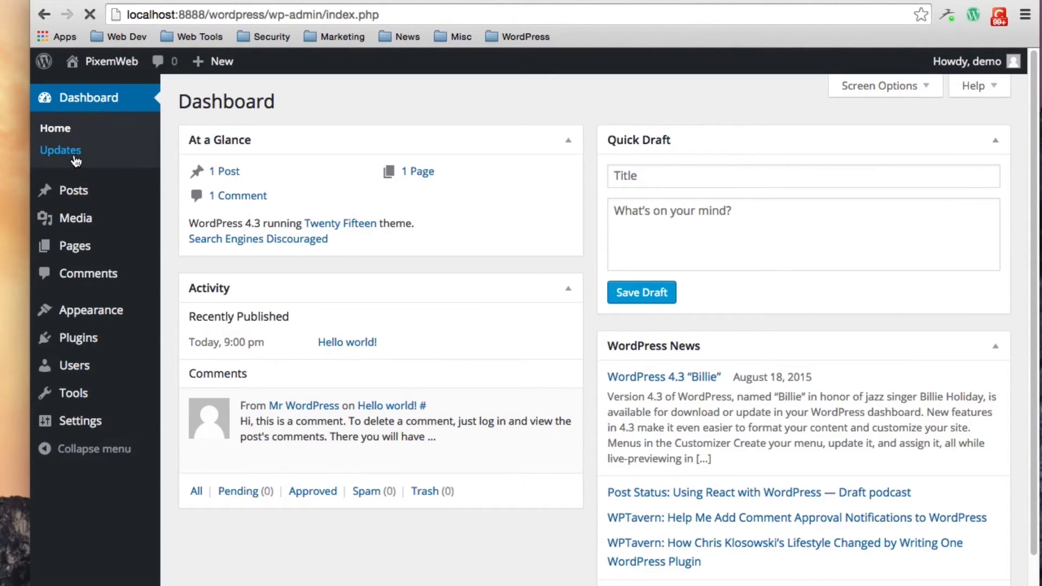
pyautogui.click(61, 150)
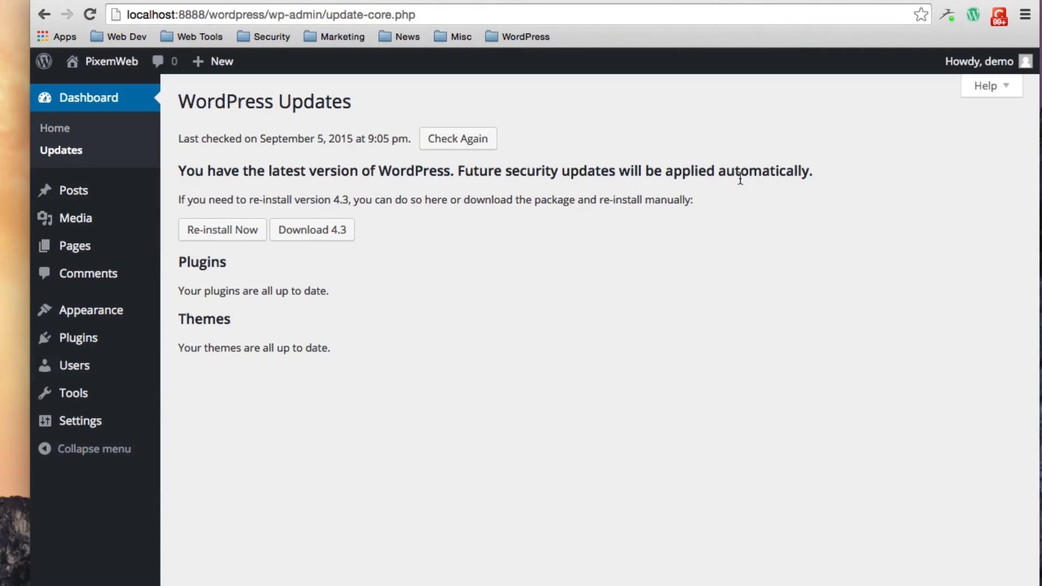
pyautogui.moveTo(695, 345)
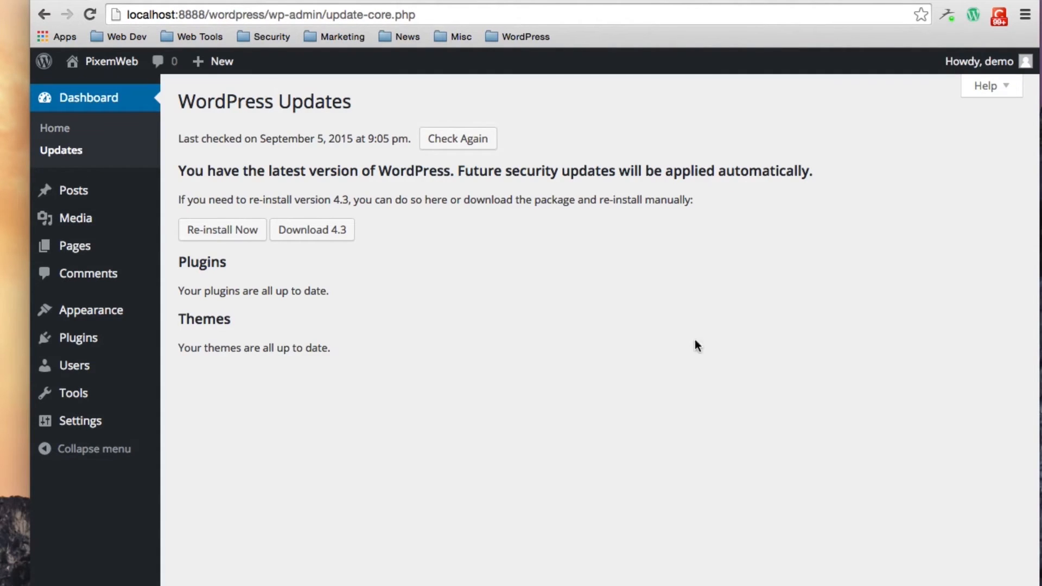
pyautogui.moveTo(464, 279)
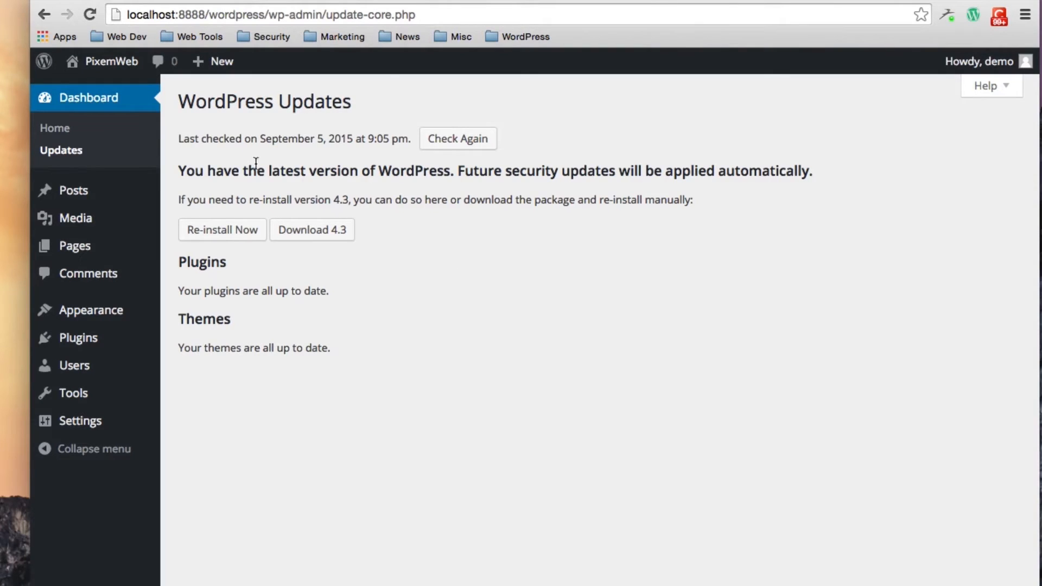
pyautogui.moveTo(300, 154)
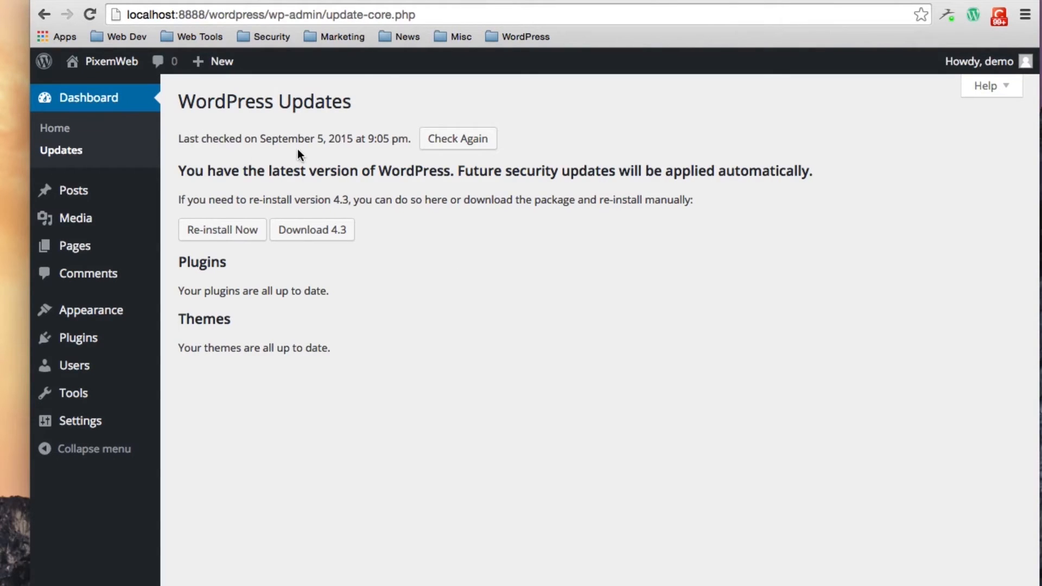
pyautogui.moveTo(405, 307)
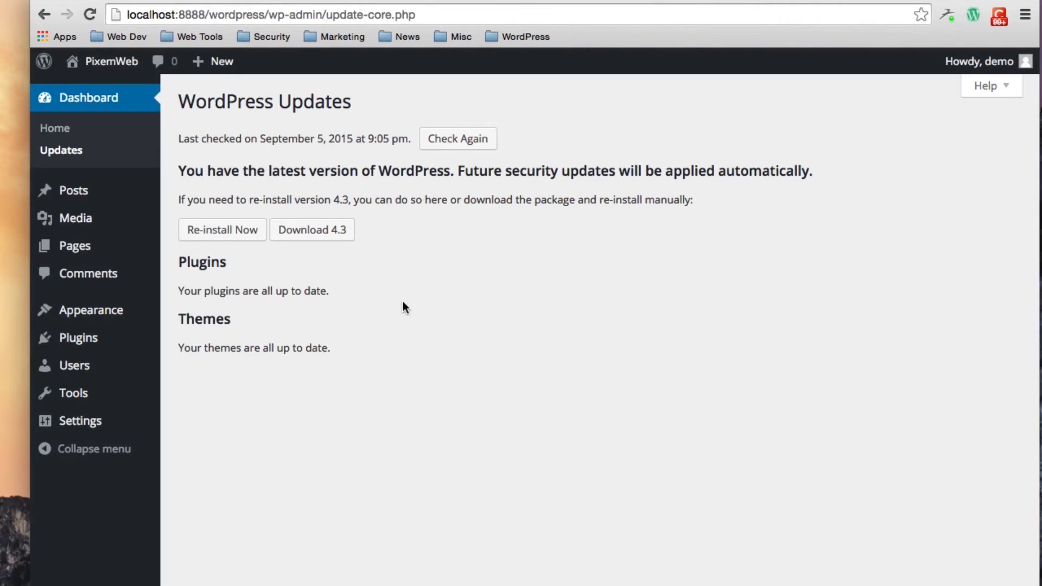
pyautogui.moveTo(241, 313)
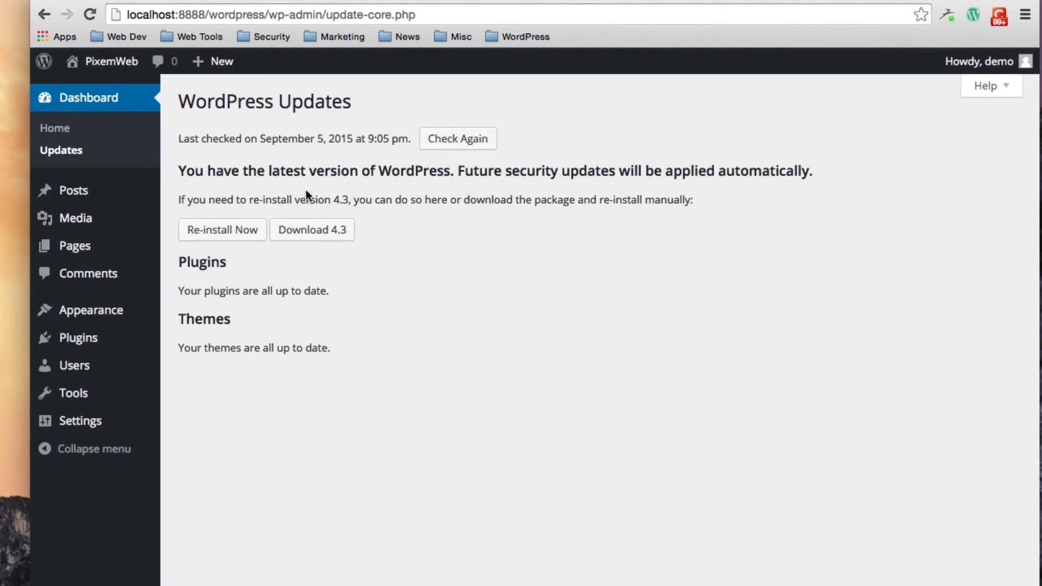
pyautogui.moveTo(438, 292)
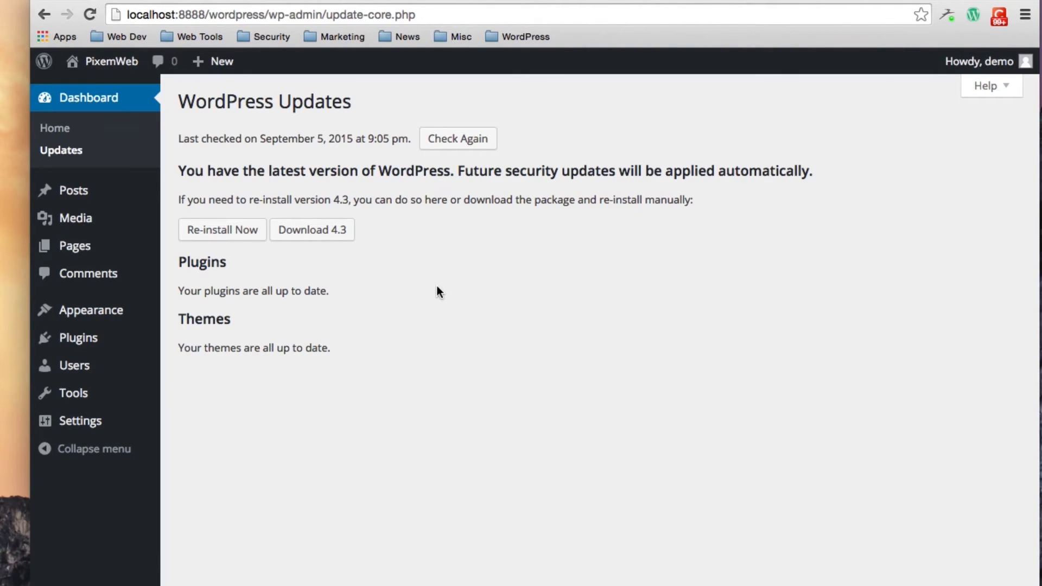
pyautogui.moveTo(383, 287)
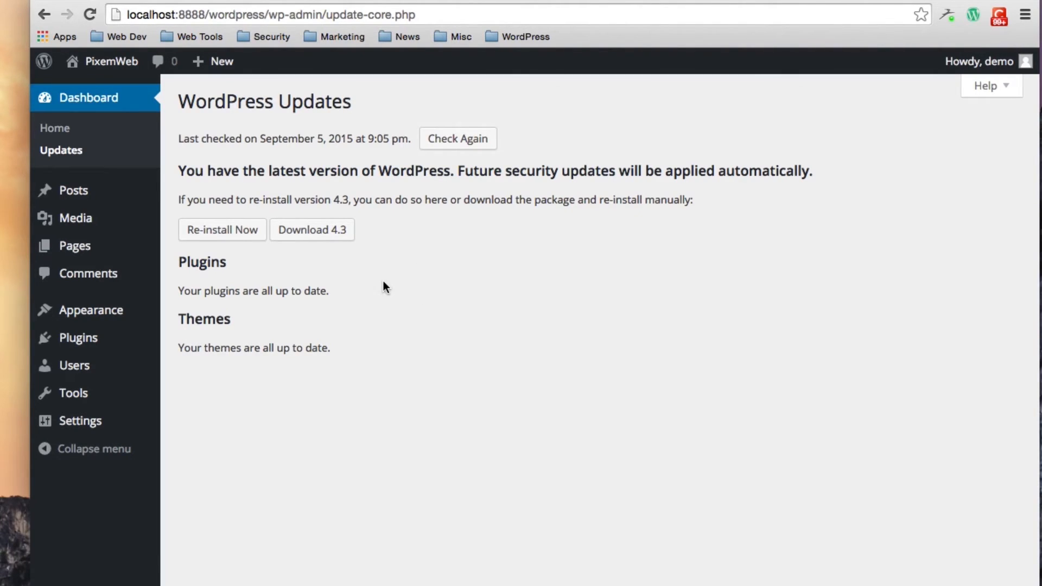
pyautogui.moveTo(458, 137)
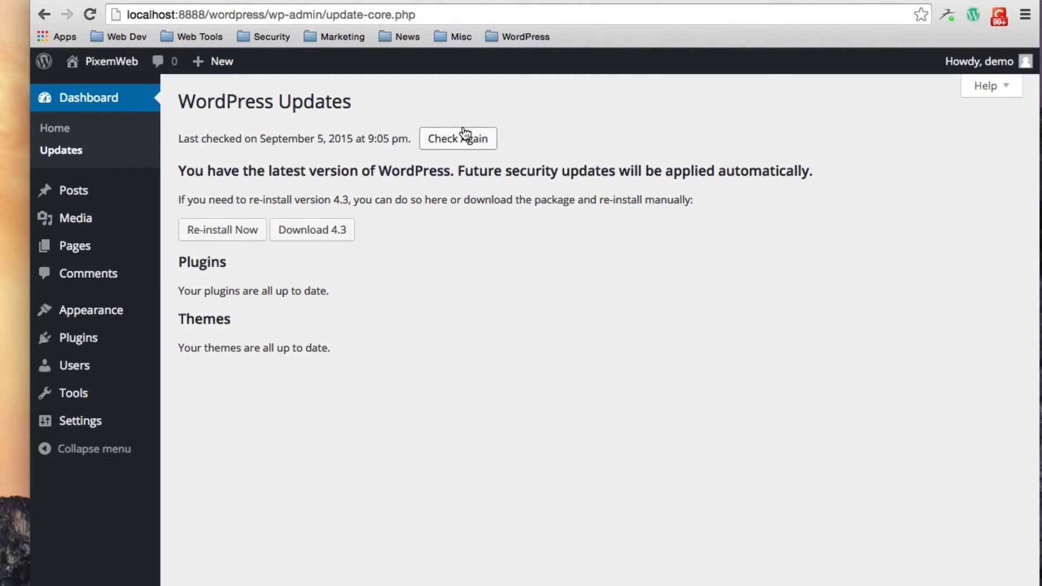
pyautogui.click(457, 138)
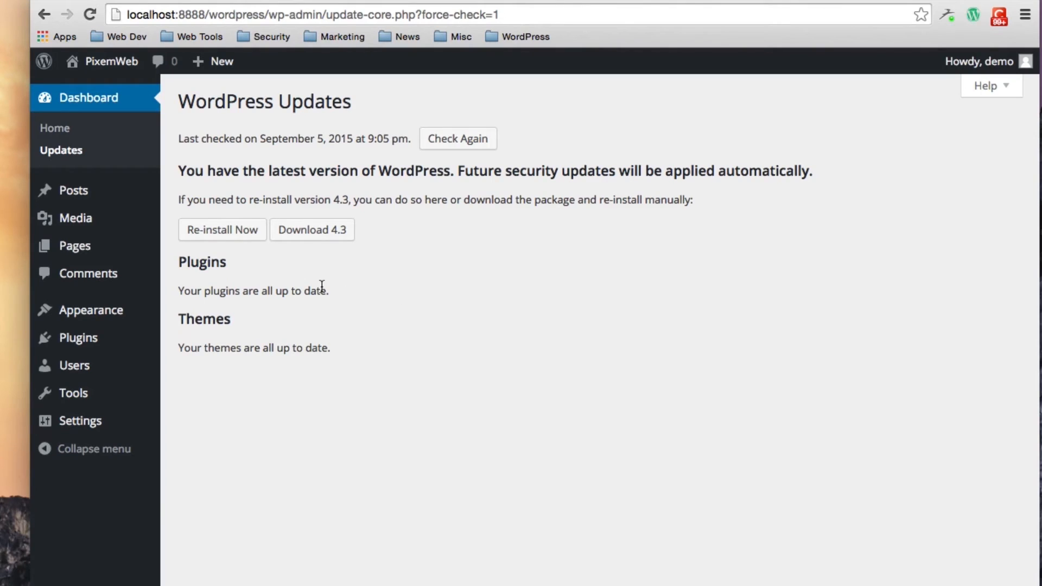
pyautogui.moveTo(303, 291)
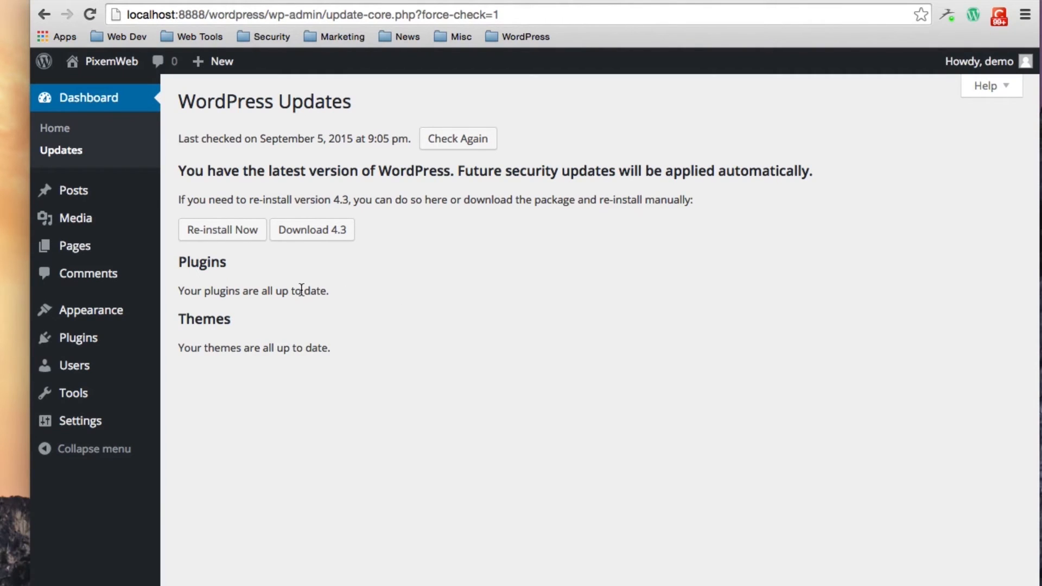
pyautogui.moveTo(300, 291)
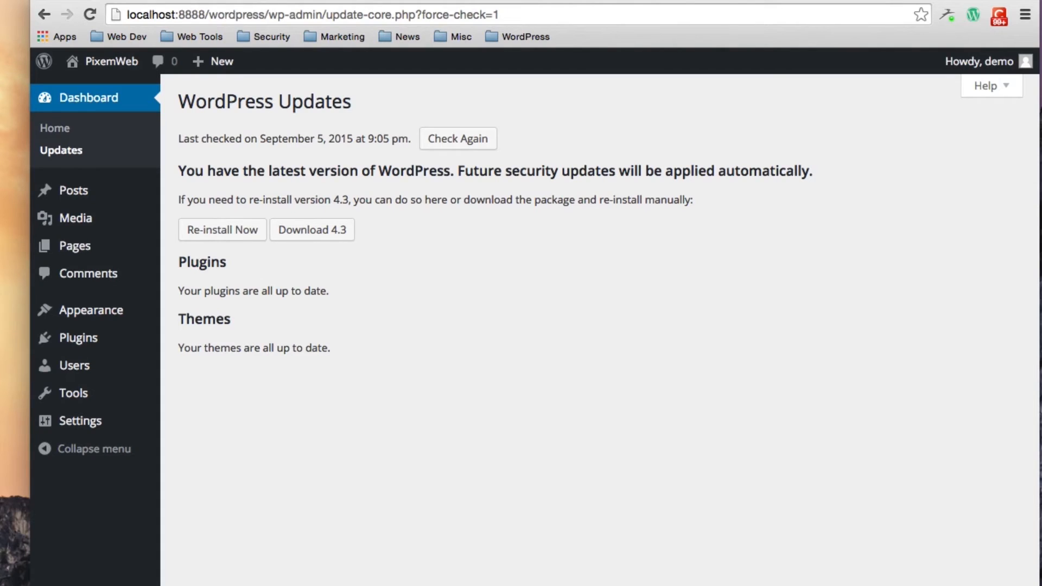
pyautogui.moveTo(724, 244)
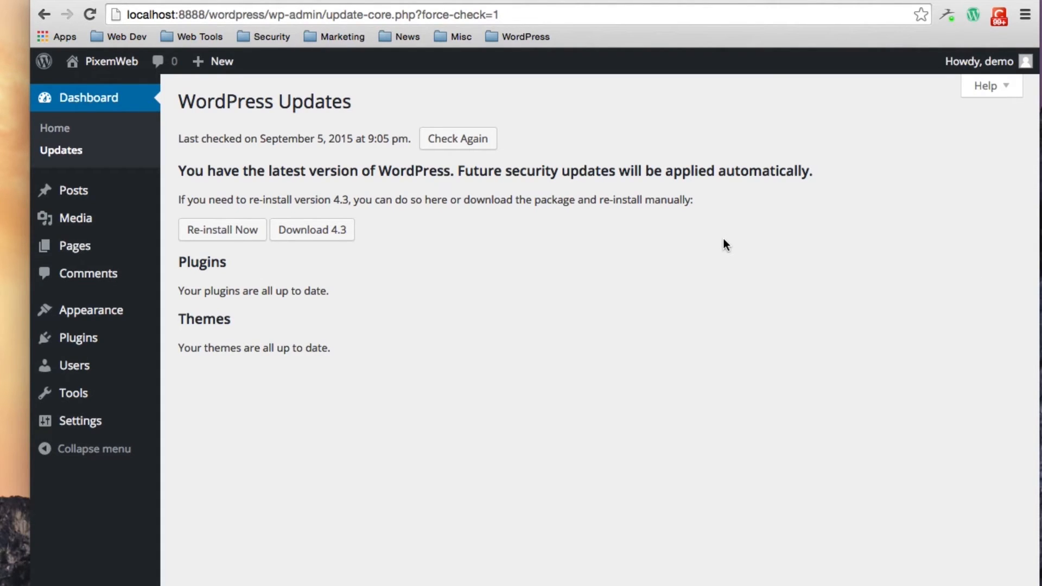
pyautogui.moveTo(75, 218)
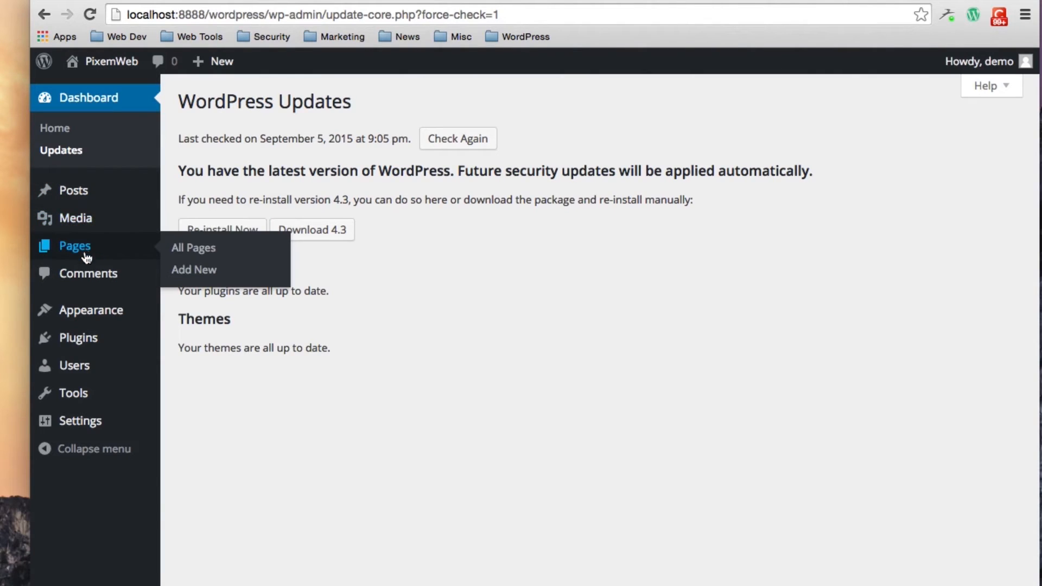
pyautogui.moveTo(81, 273)
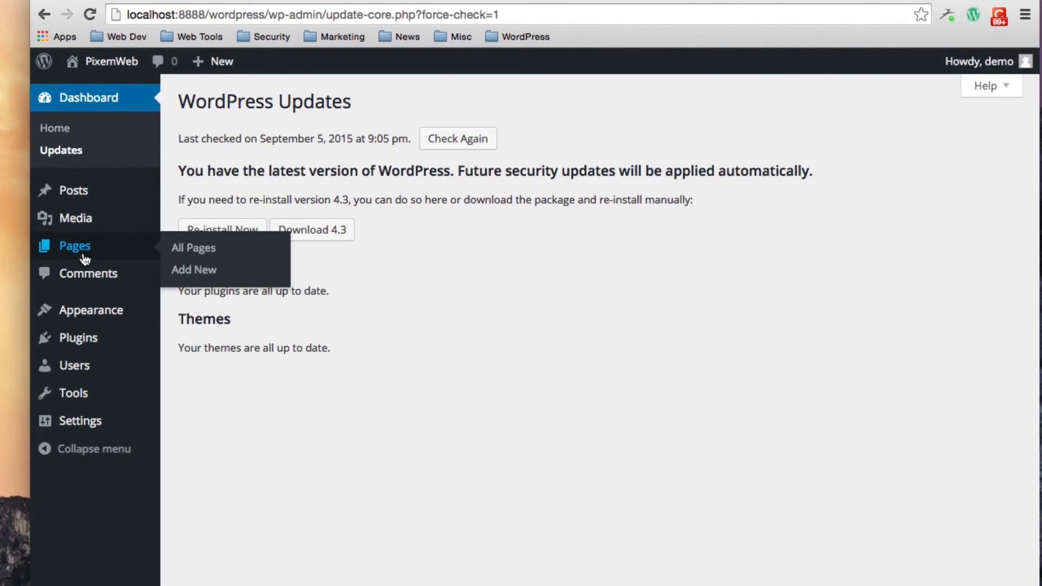
pyautogui.moveTo(73, 191)
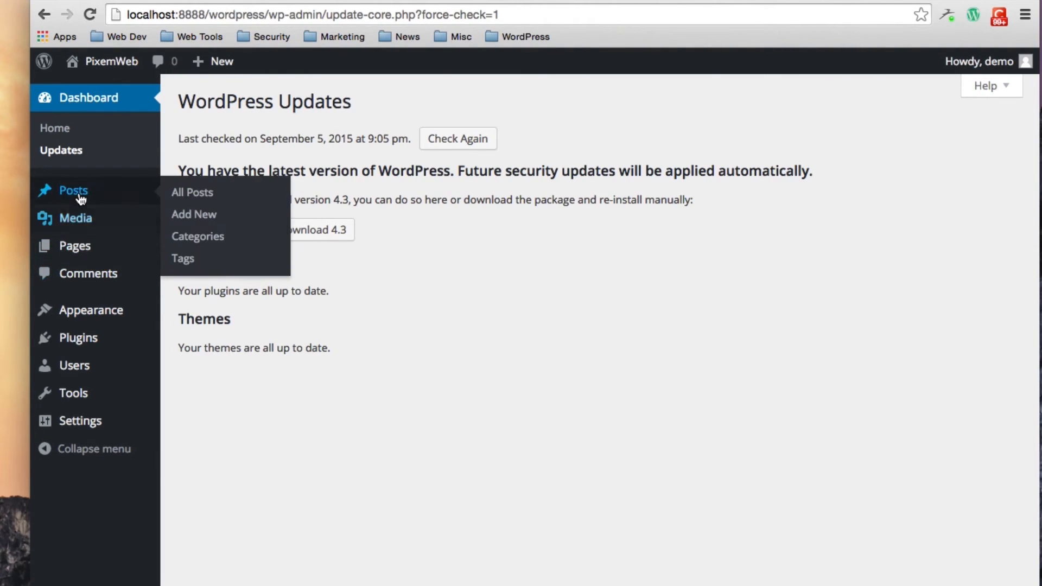
pyautogui.moveTo(194, 214)
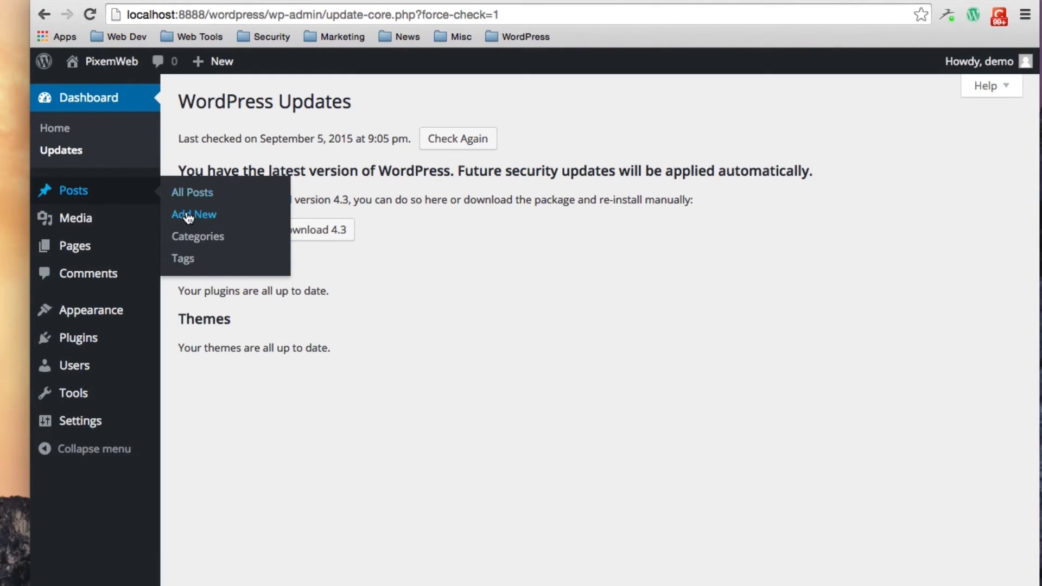
pyautogui.moveTo(193, 192)
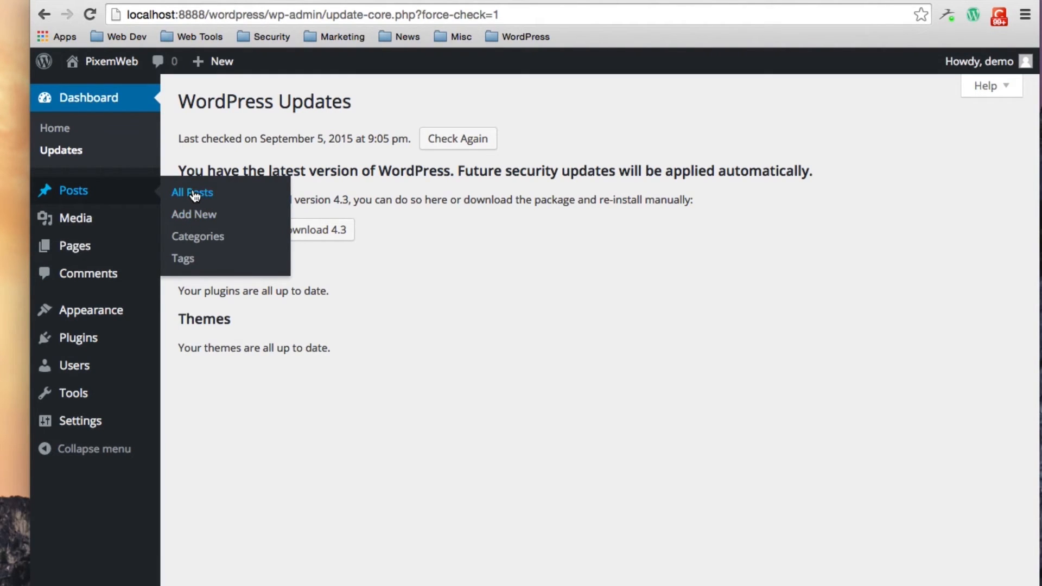
pyautogui.moveTo(198, 236)
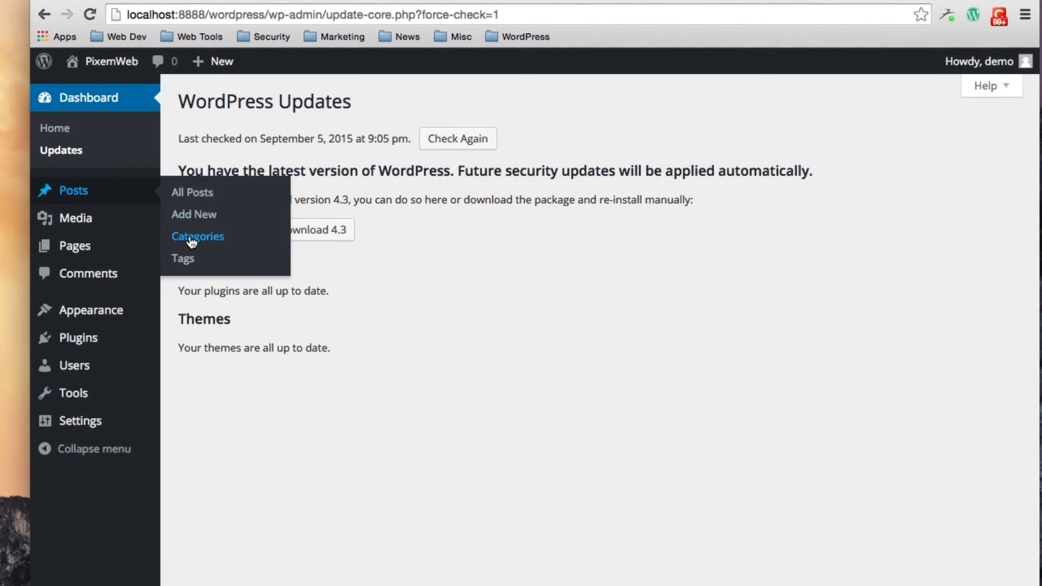
pyautogui.moveTo(184, 258)
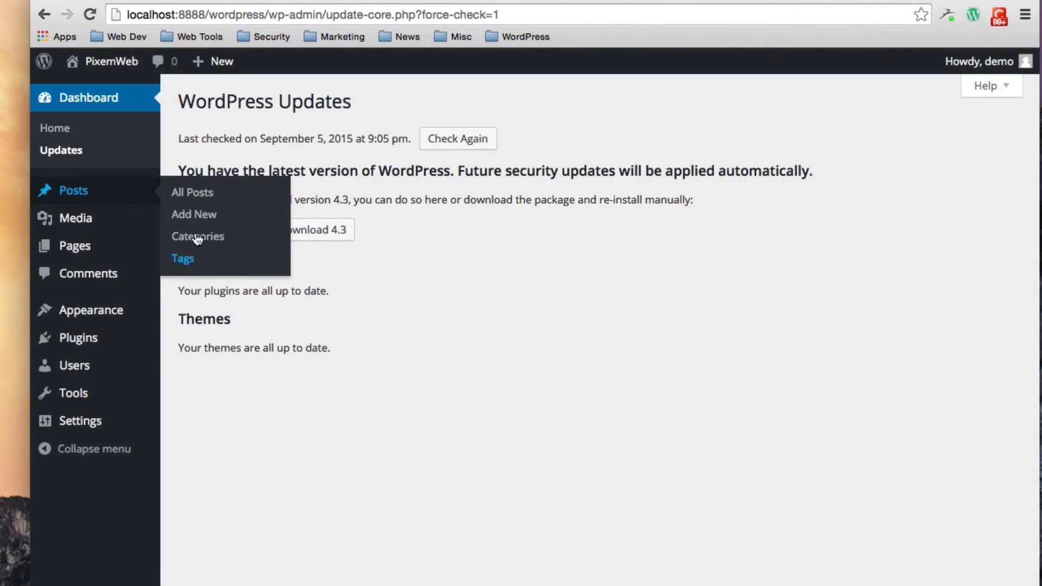
pyautogui.moveTo(75, 218)
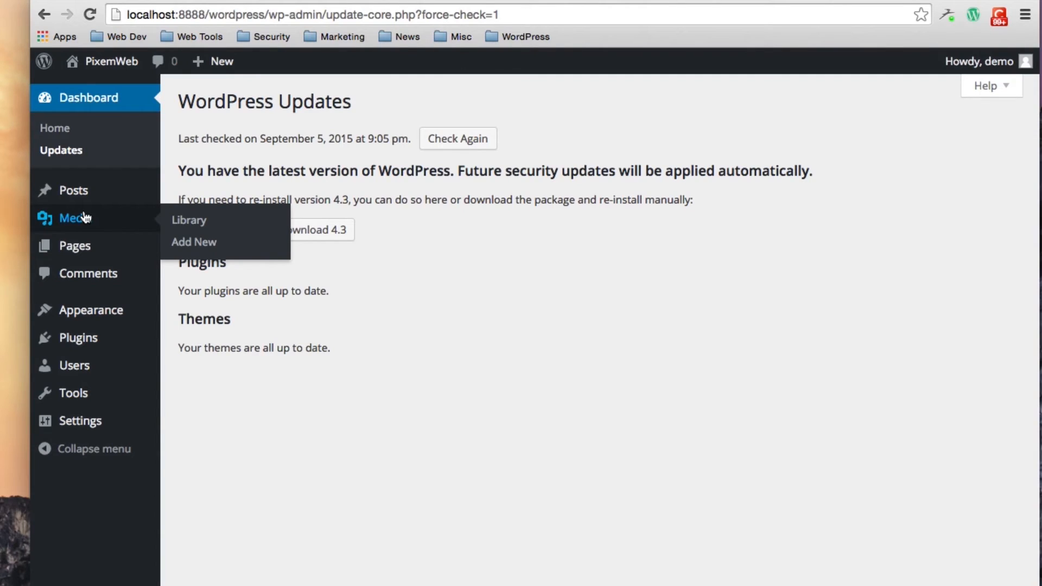
pyautogui.moveTo(189, 220)
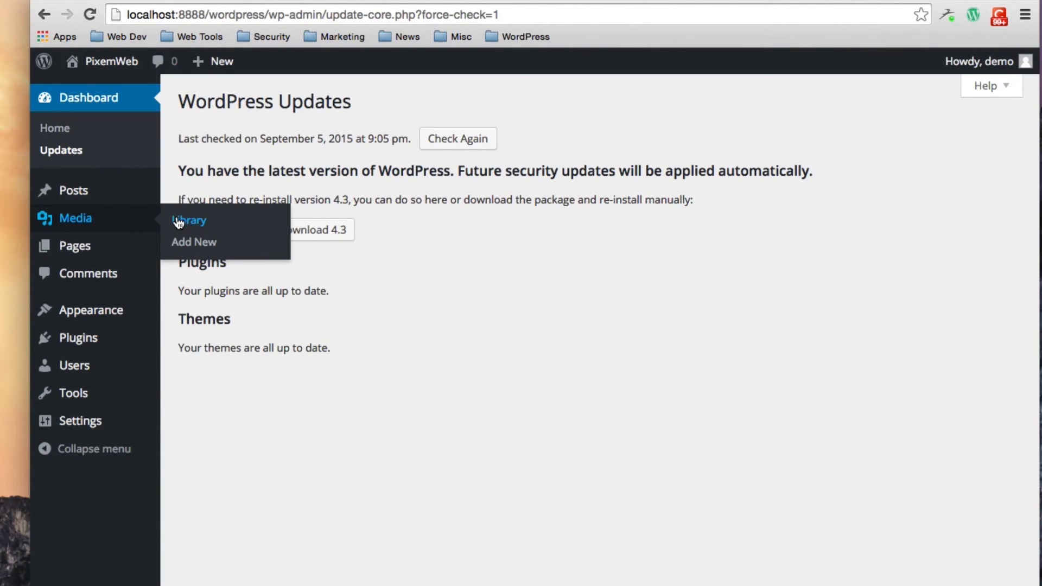
pyautogui.moveTo(193, 242)
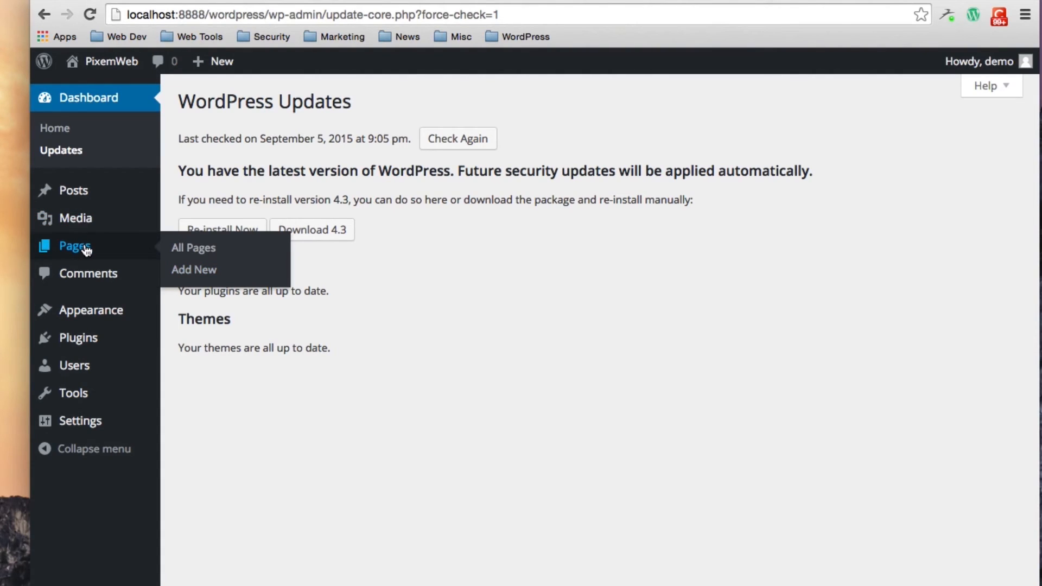
pyautogui.moveTo(96, 254)
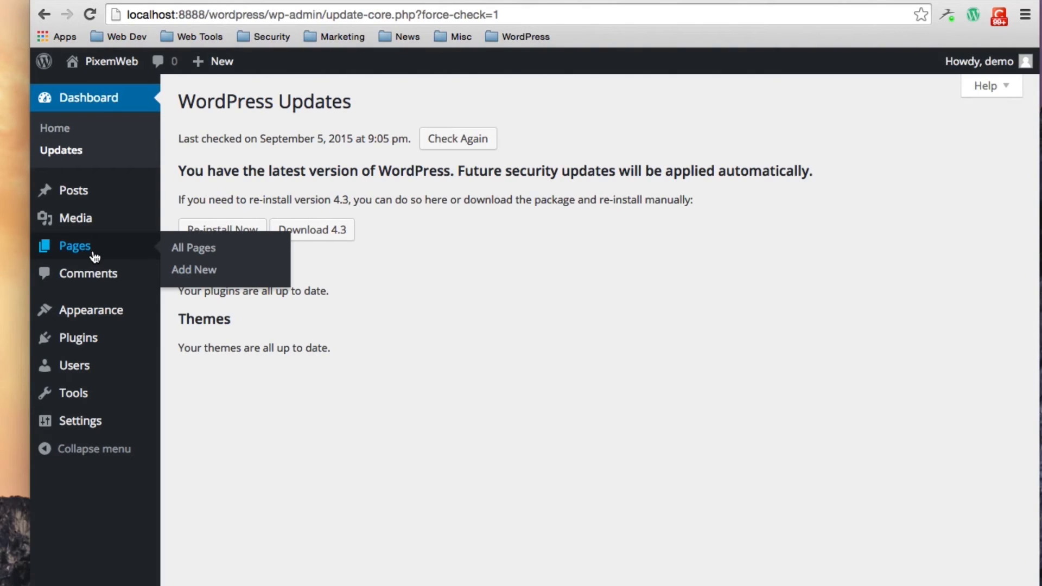
pyautogui.moveTo(193, 247)
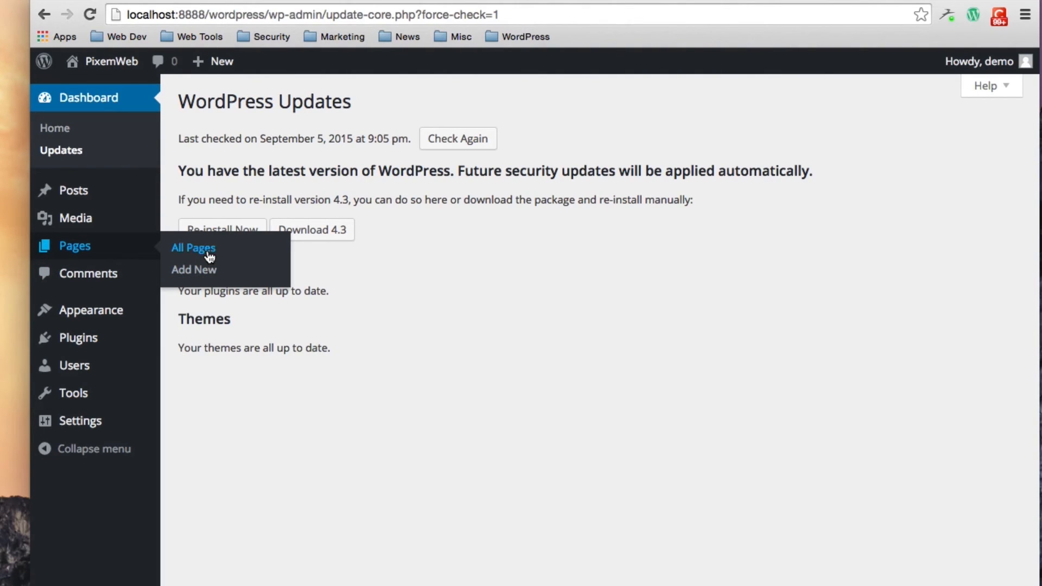
pyautogui.moveTo(193, 269)
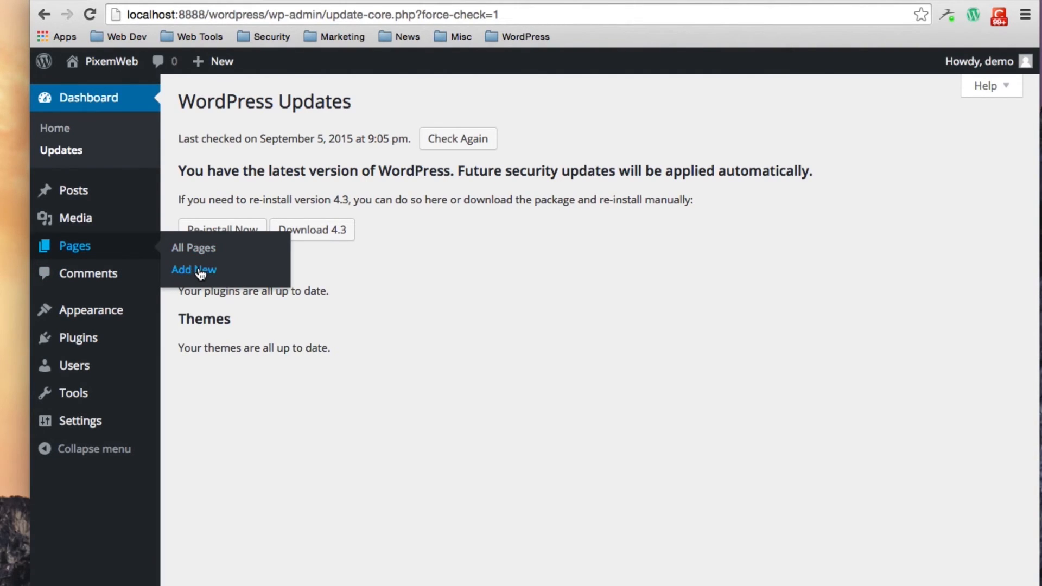
pyautogui.moveTo(87, 274)
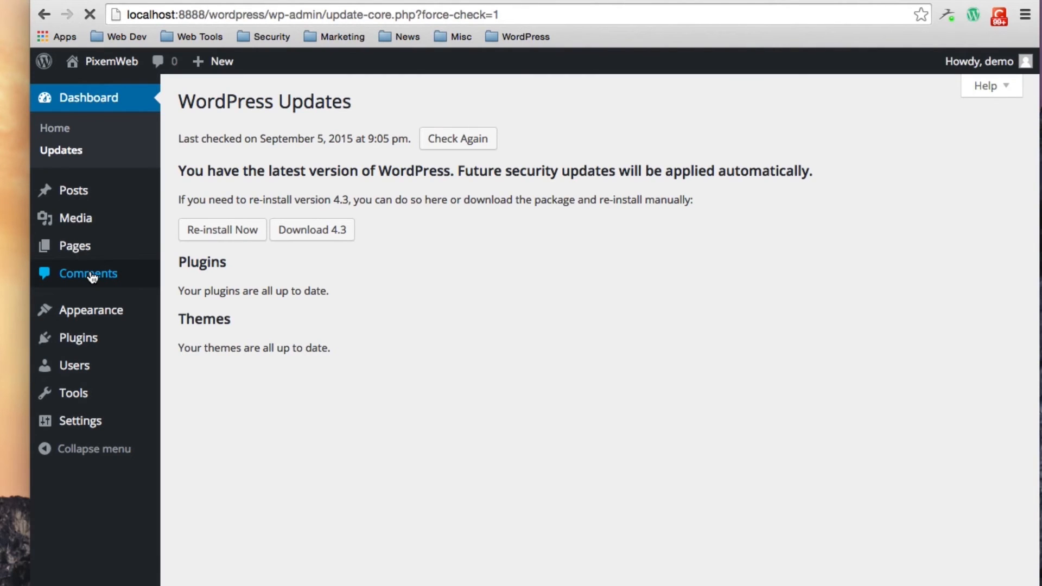
# - View the Comments page with its single comment, then return to the Dashboard
pyautogui.click(88, 273)
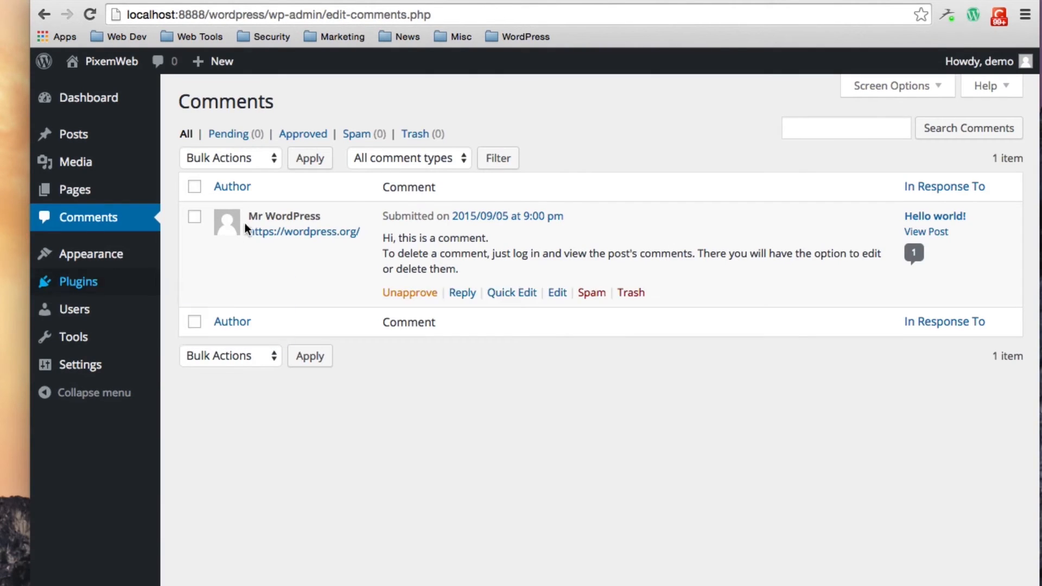
pyautogui.moveTo(168, 142)
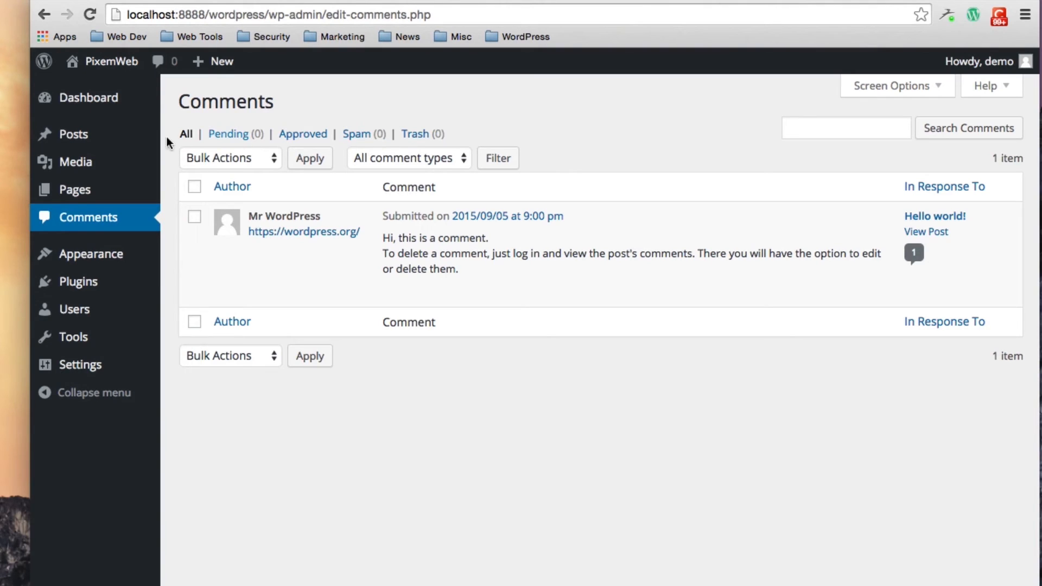
pyautogui.moveTo(97, 113)
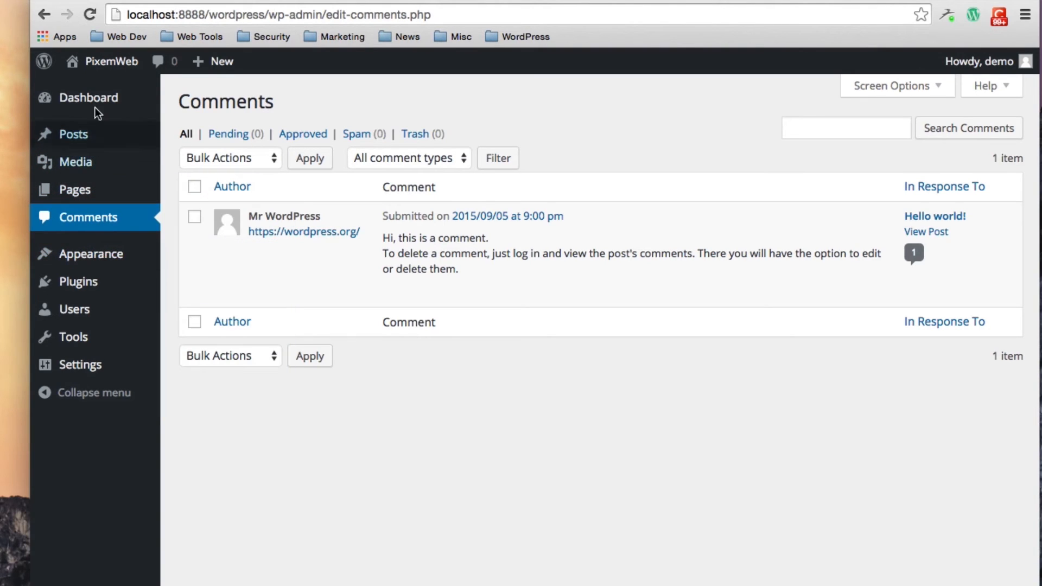
pyautogui.click(88, 97)
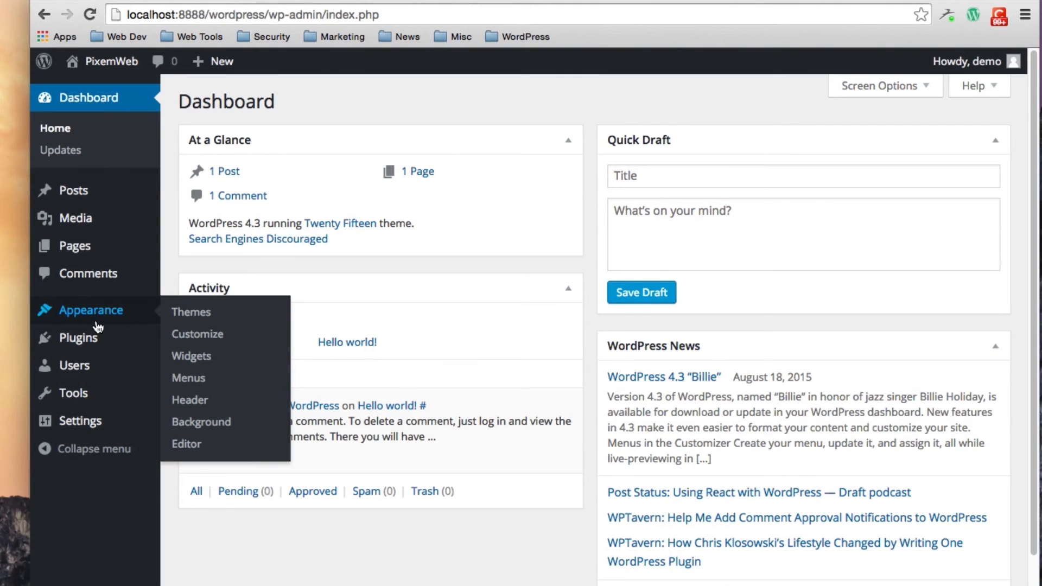
pyautogui.moveTo(79, 319)
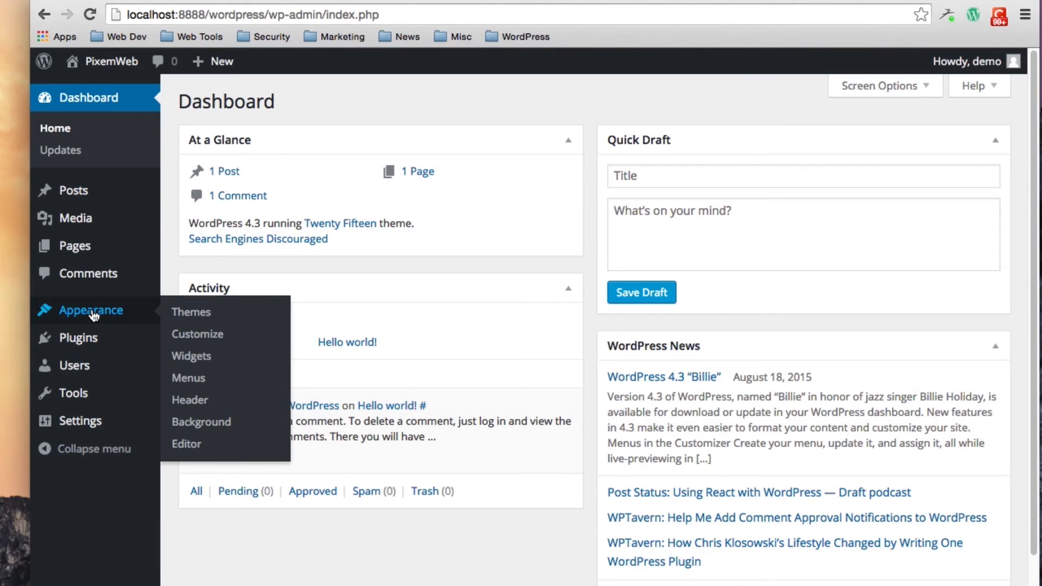
pyautogui.moveTo(107, 314)
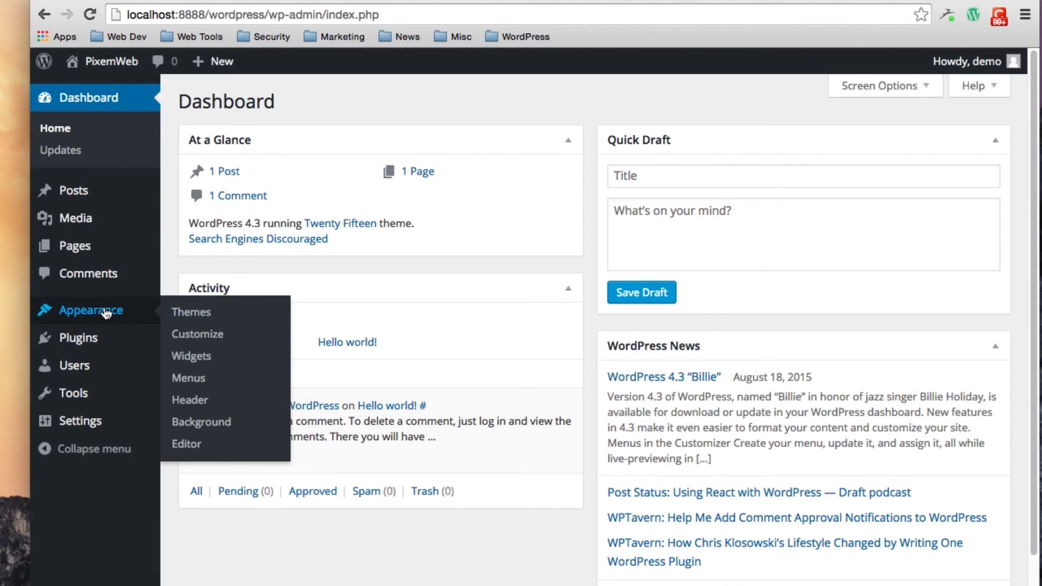
pyautogui.moveTo(188, 378)
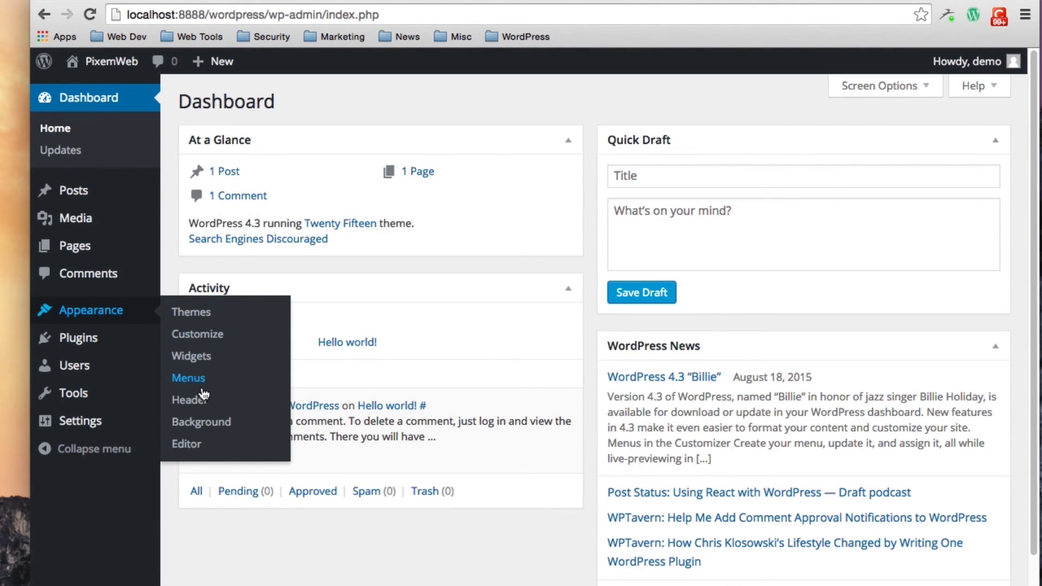
pyautogui.moveTo(191, 311)
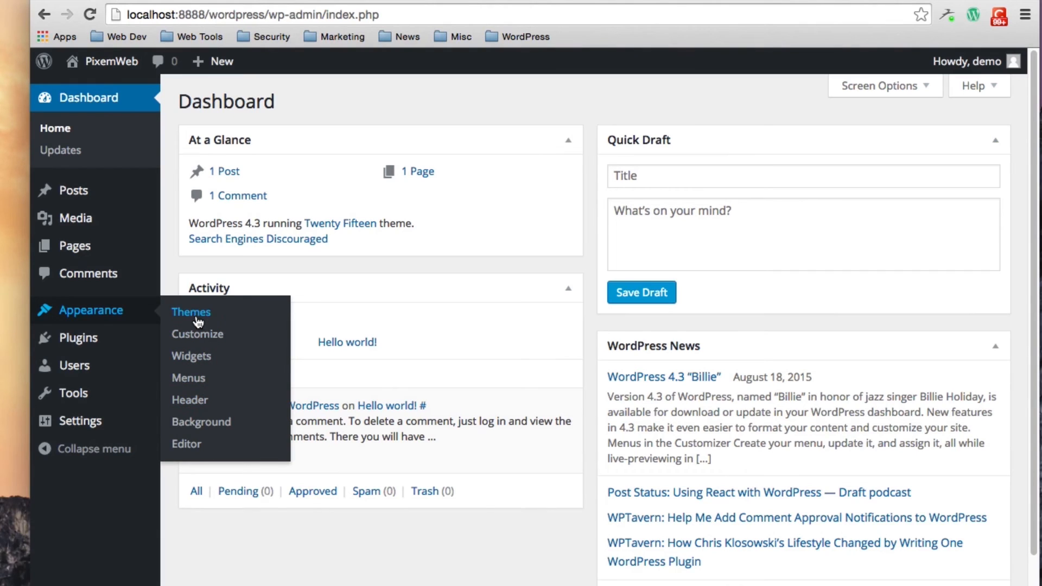
# - Go to Appearance > Themes to see the installed themes
pyautogui.click(191, 312)
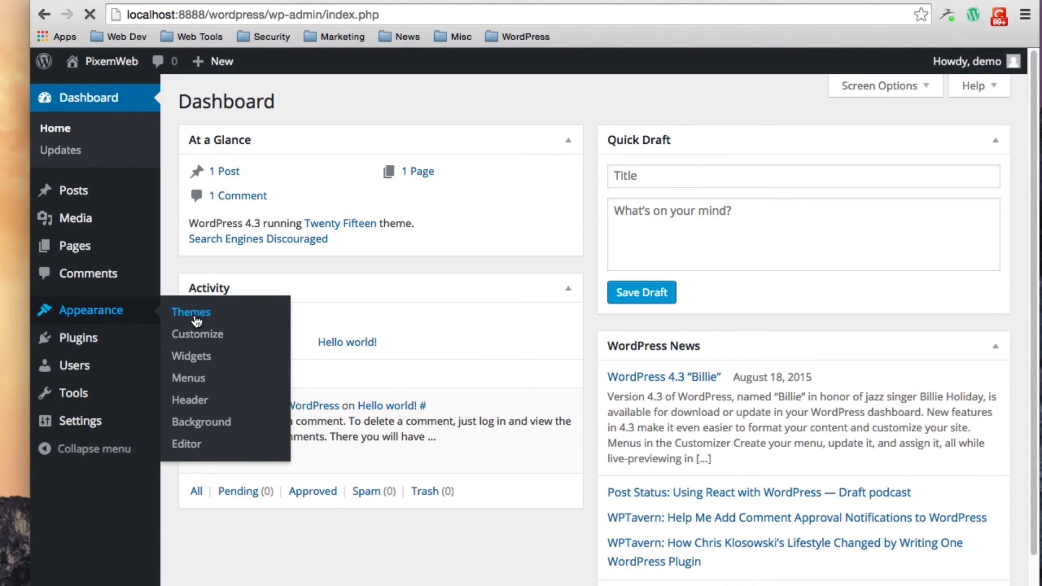
pyautogui.click(191, 313)
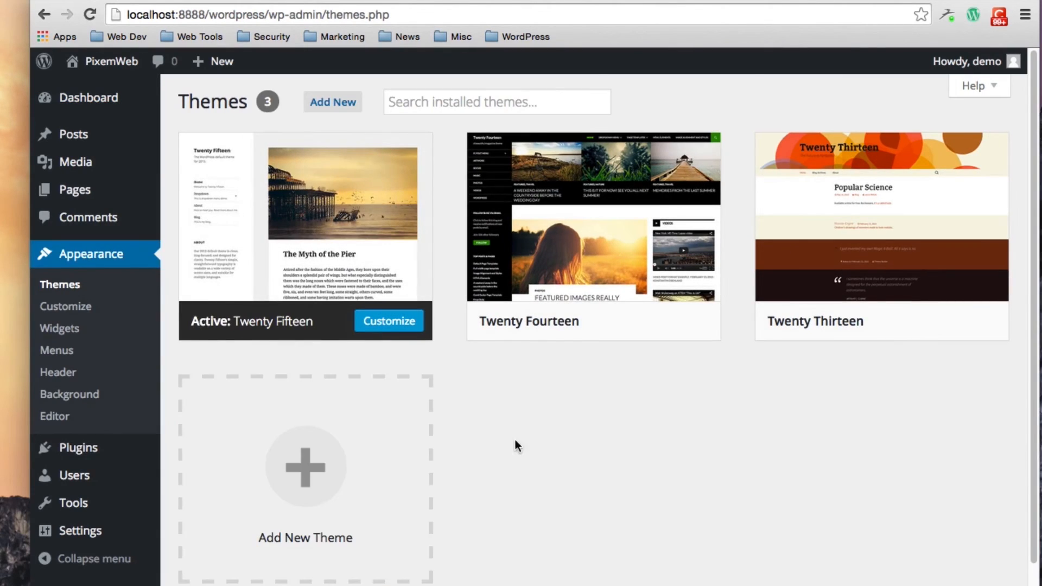
pyautogui.click(332, 102)
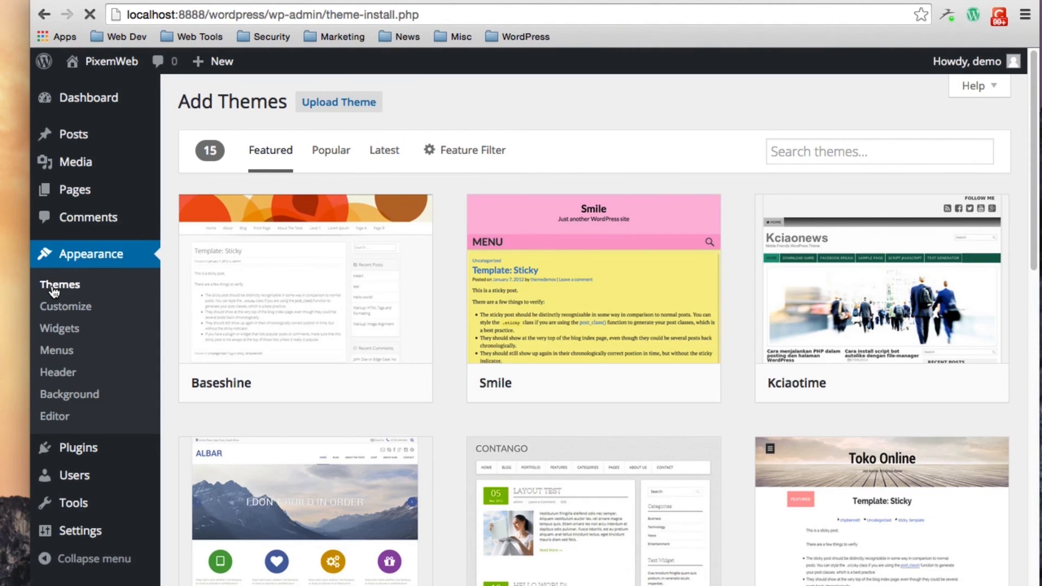
pyautogui.click(59, 283)
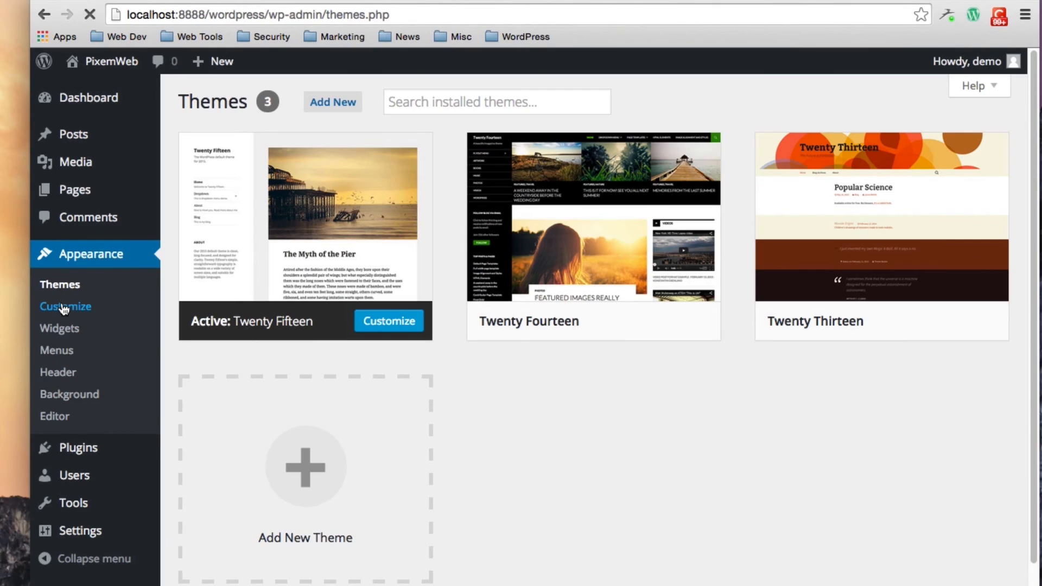
pyautogui.click(65, 306)
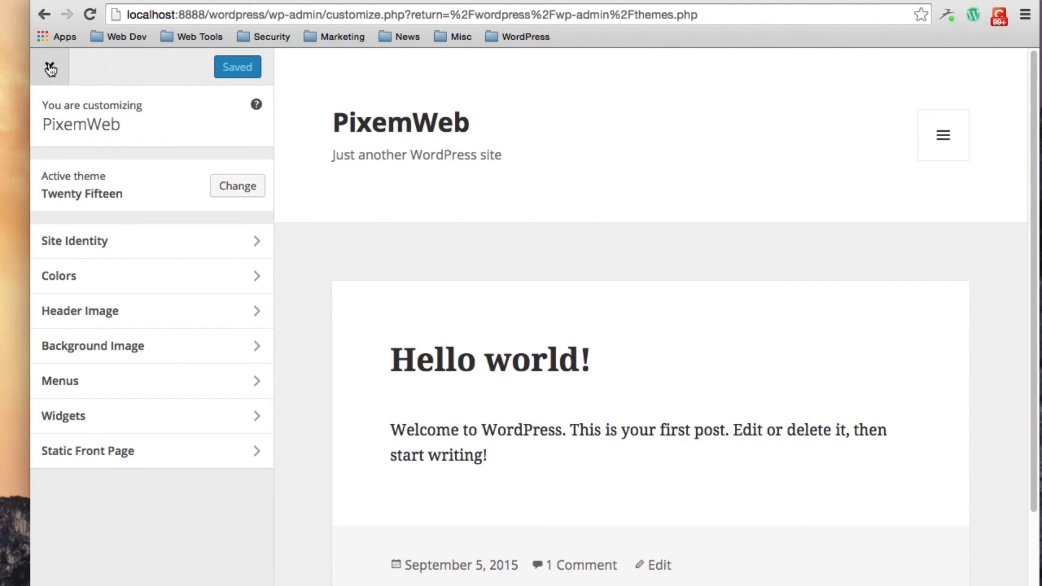
pyautogui.click(49, 67)
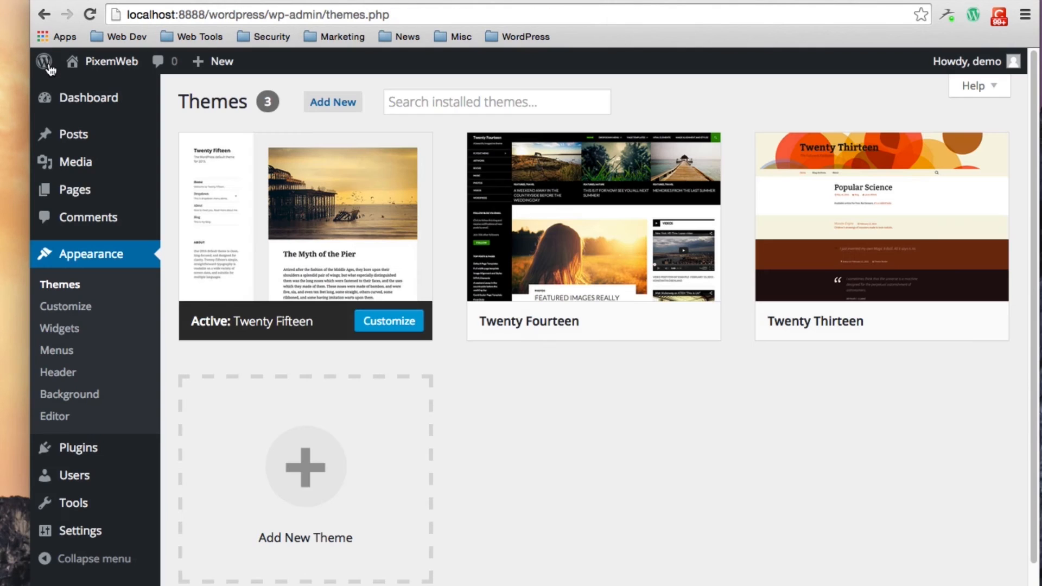
pyautogui.moveTo(87, 217)
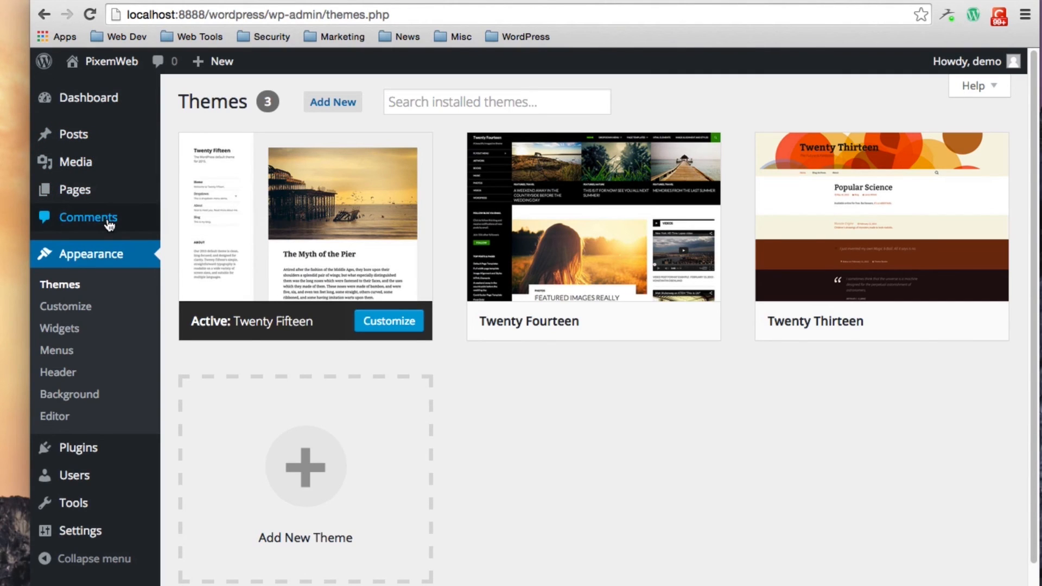
pyautogui.moveTo(65, 306)
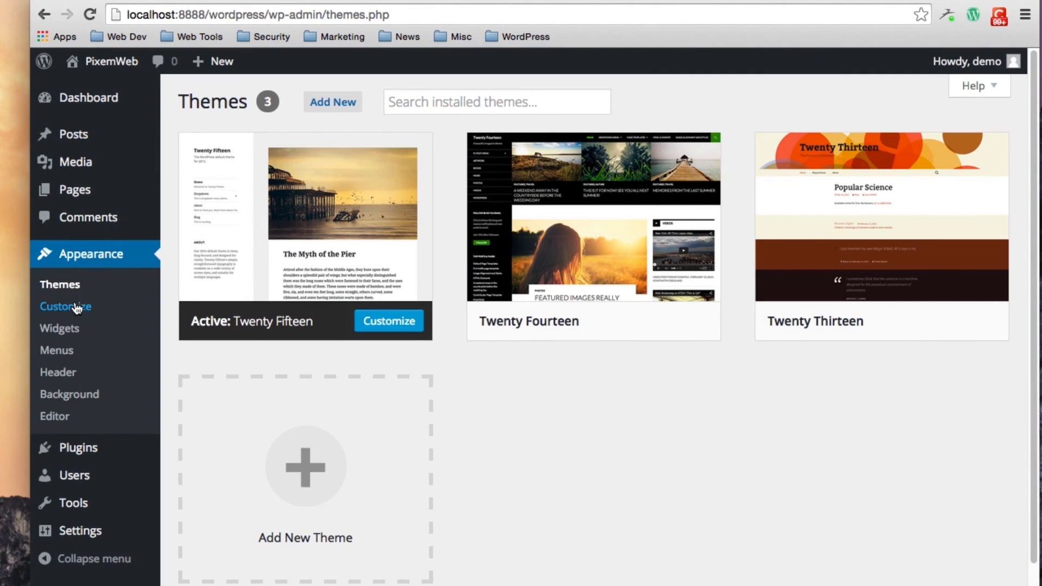
pyautogui.moveTo(59, 328)
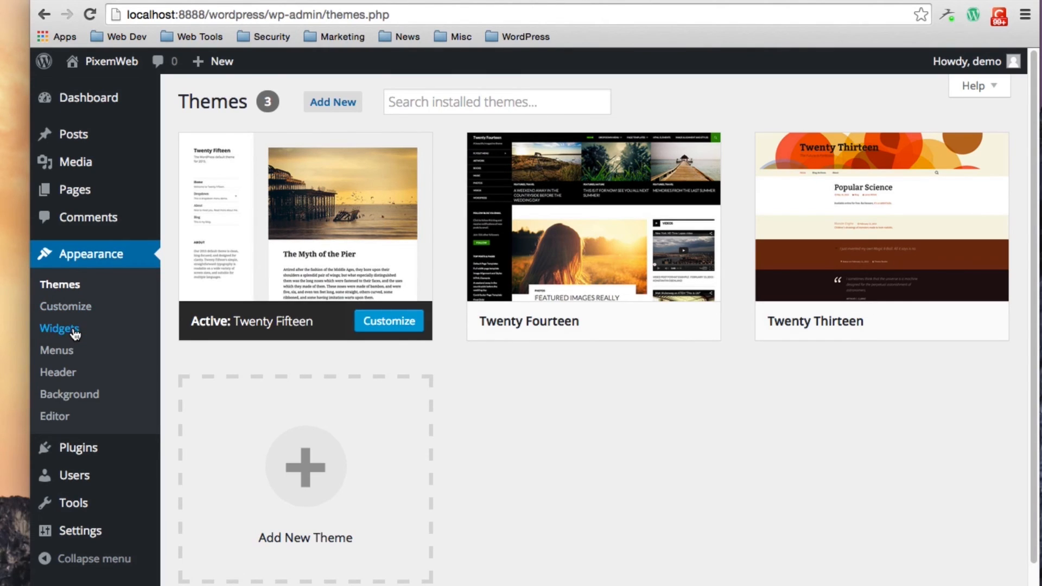
# - Go to Appearance > Widgets to see available widgets and the sidebar area
pyautogui.click(58, 328)
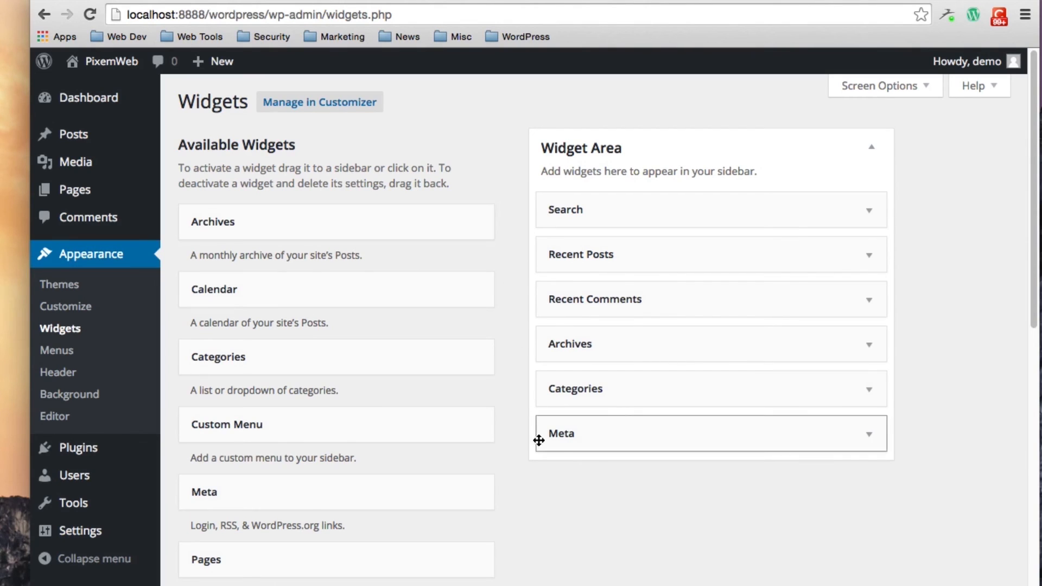
pyautogui.moveTo(517, 463)
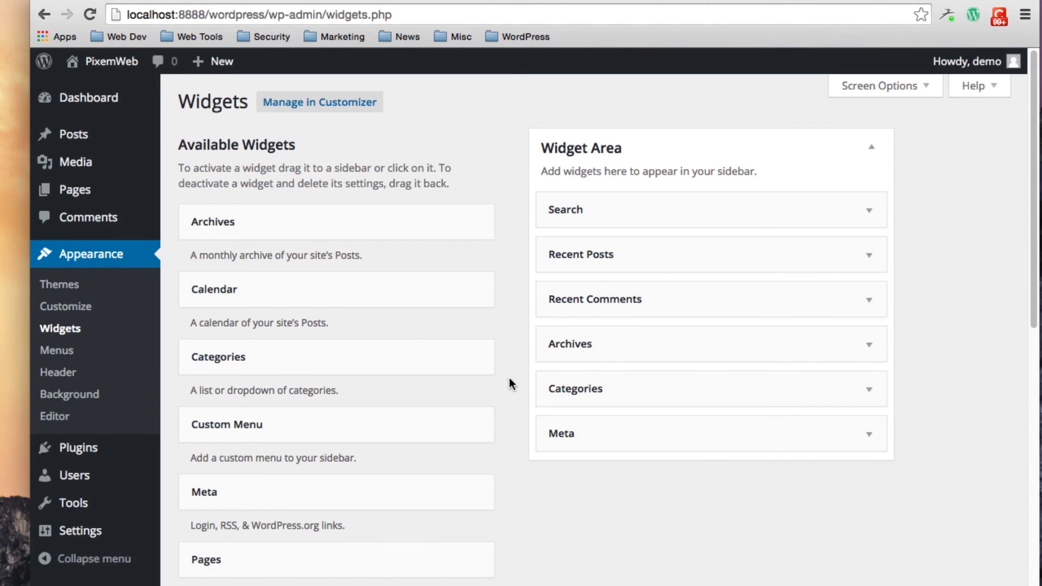
pyautogui.moveTo(56, 351)
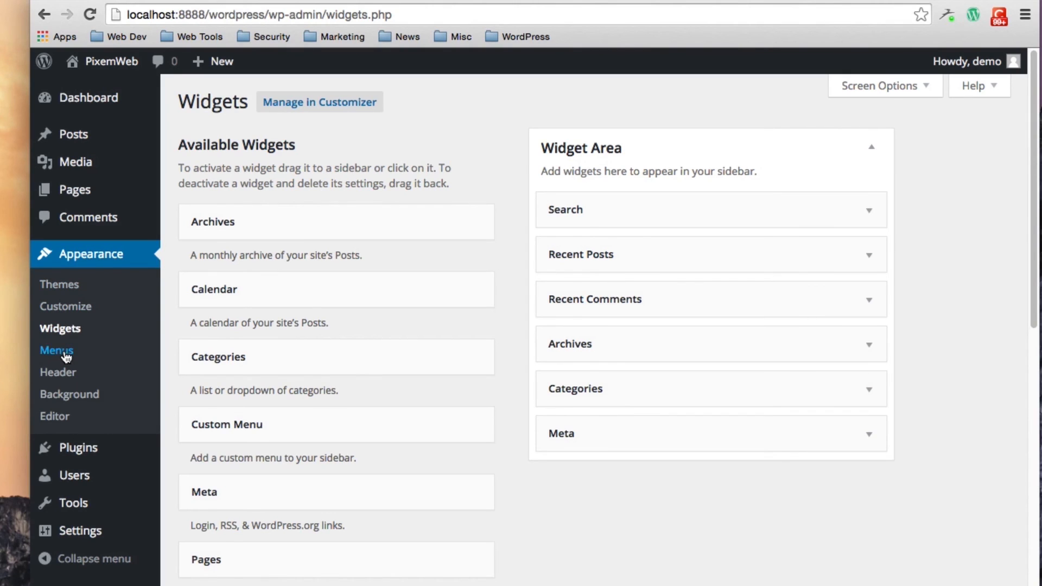
# - Go to Appearance > Menus, peek at Screen Options, then expand the Help overview
pyautogui.click(56, 351)
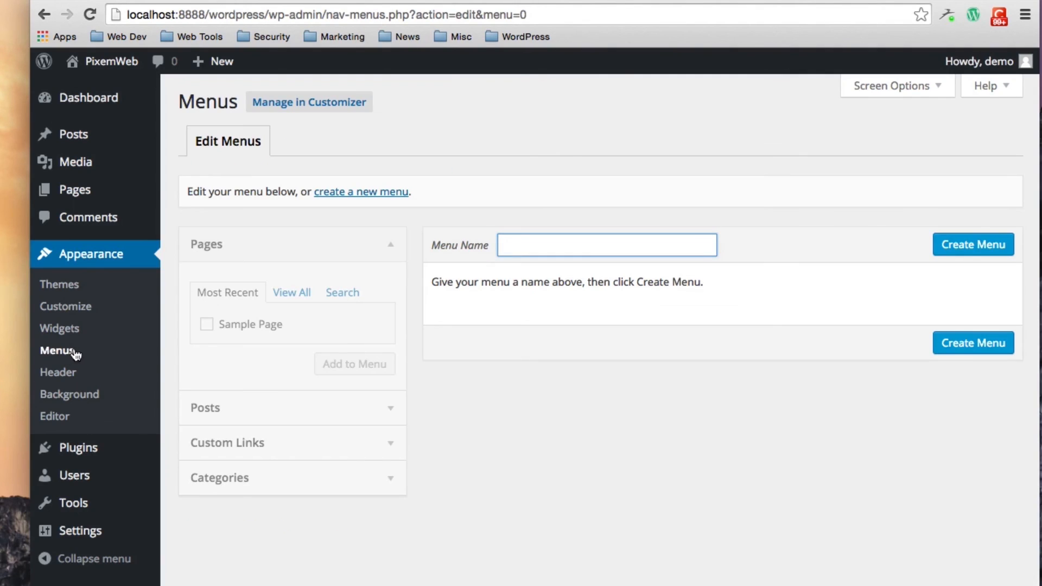
pyautogui.moveTo(578, 151)
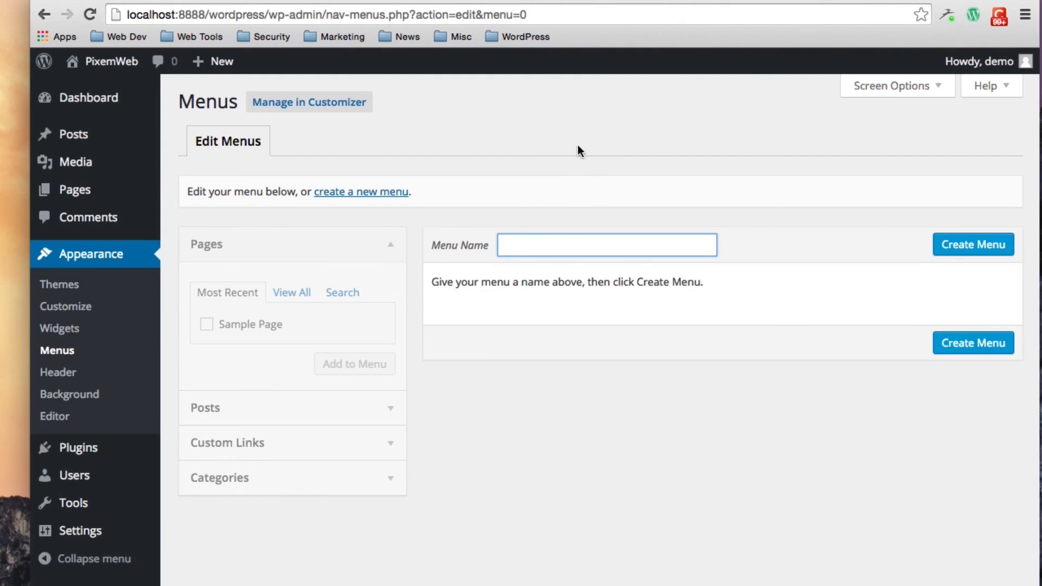
pyautogui.moveTo(560, 132)
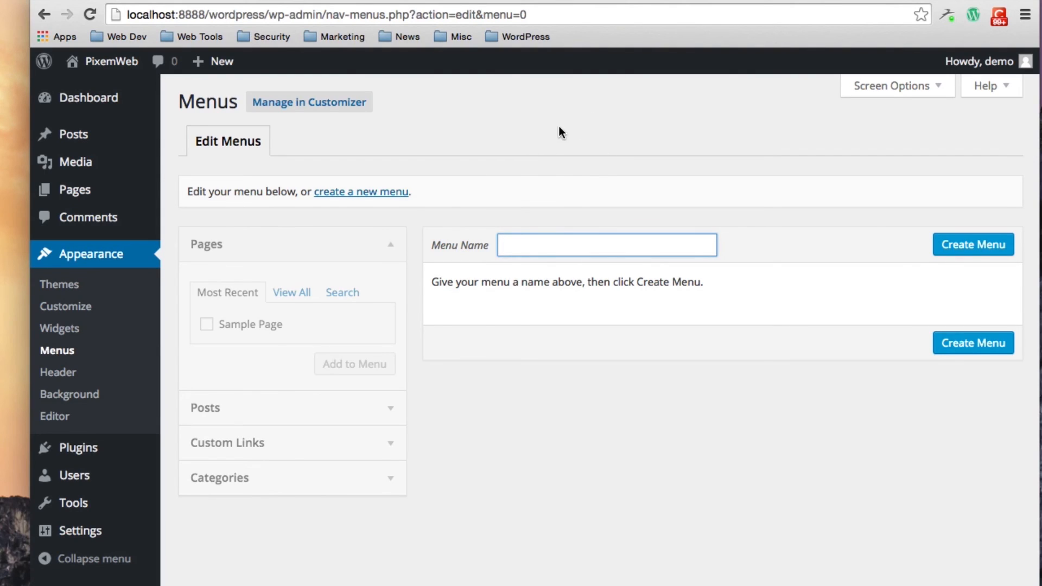
pyautogui.moveTo(399, 244)
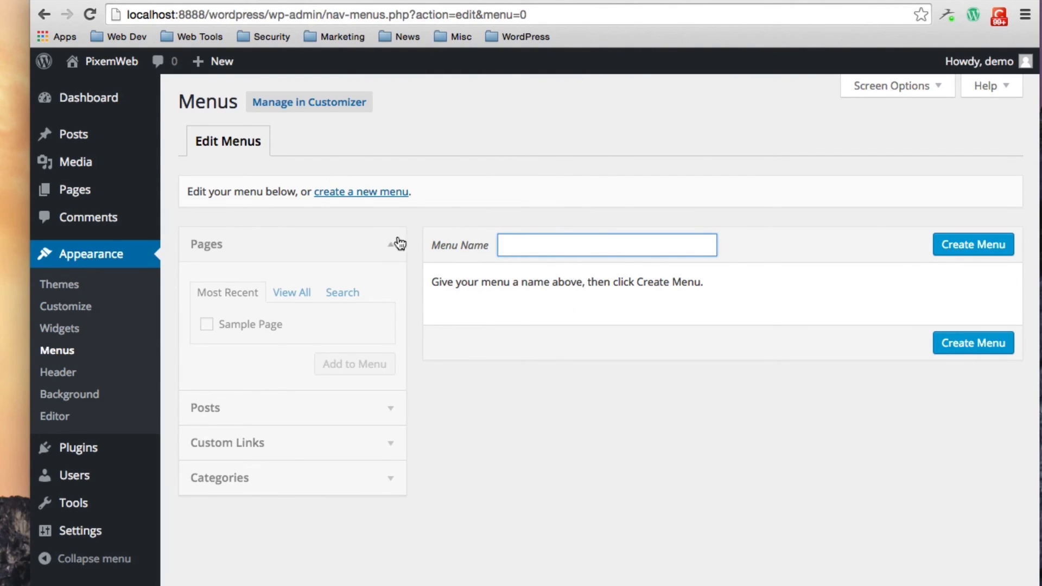
pyautogui.moveTo(336, 167)
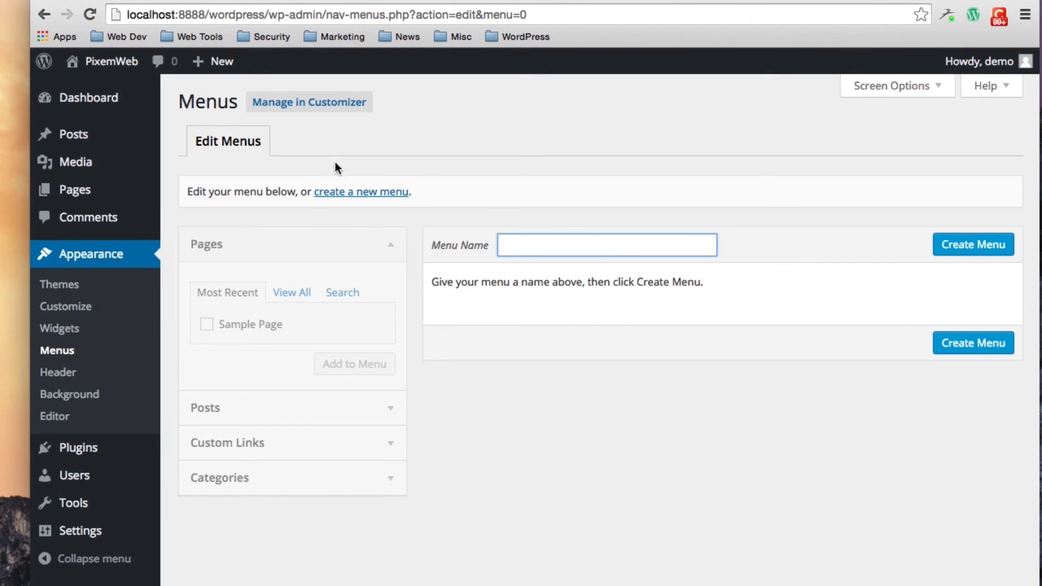
pyautogui.moveTo(344, 206)
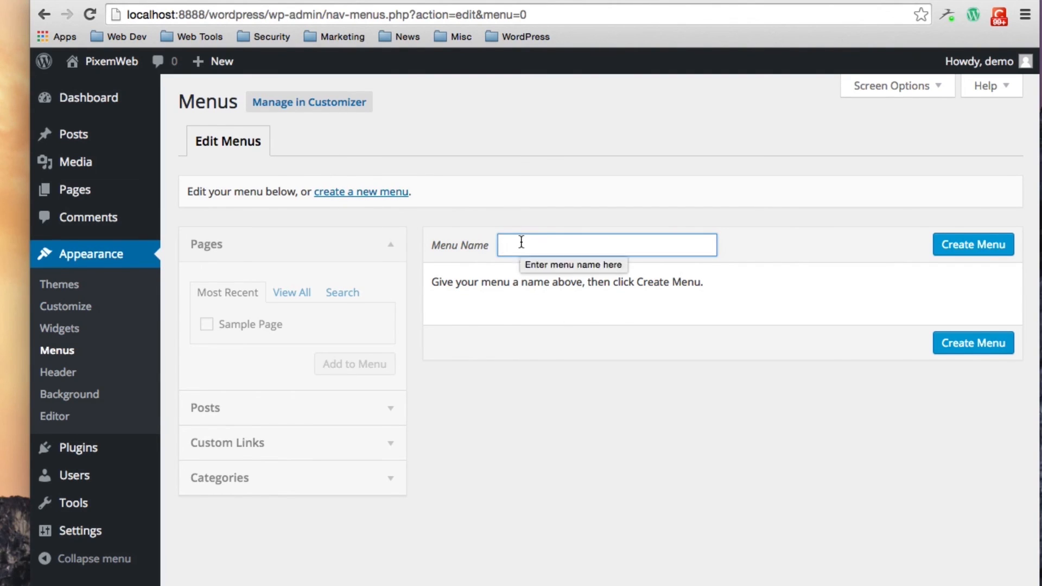
pyautogui.moveTo(478, 241)
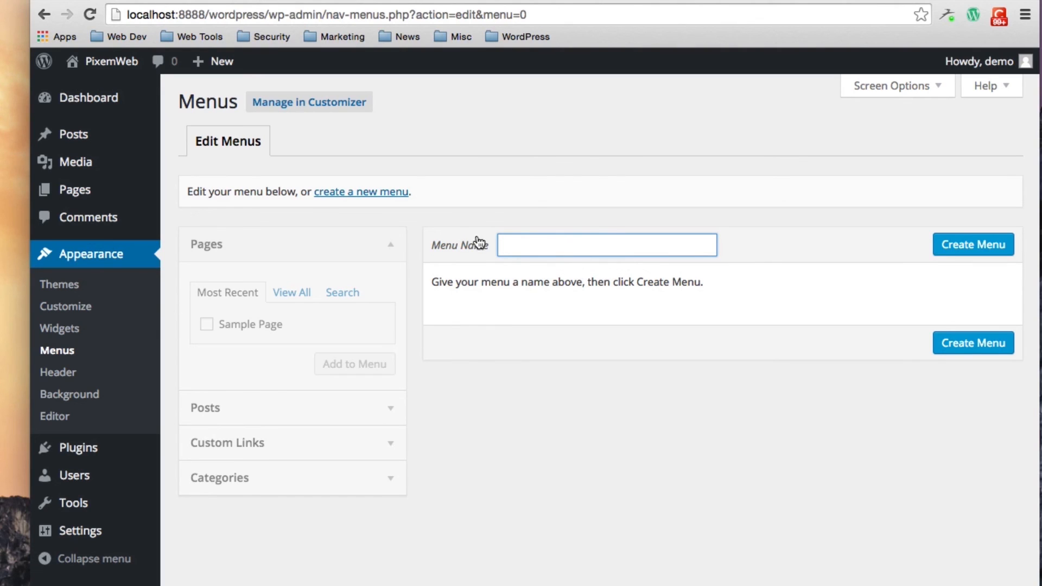
pyautogui.click(894, 84)
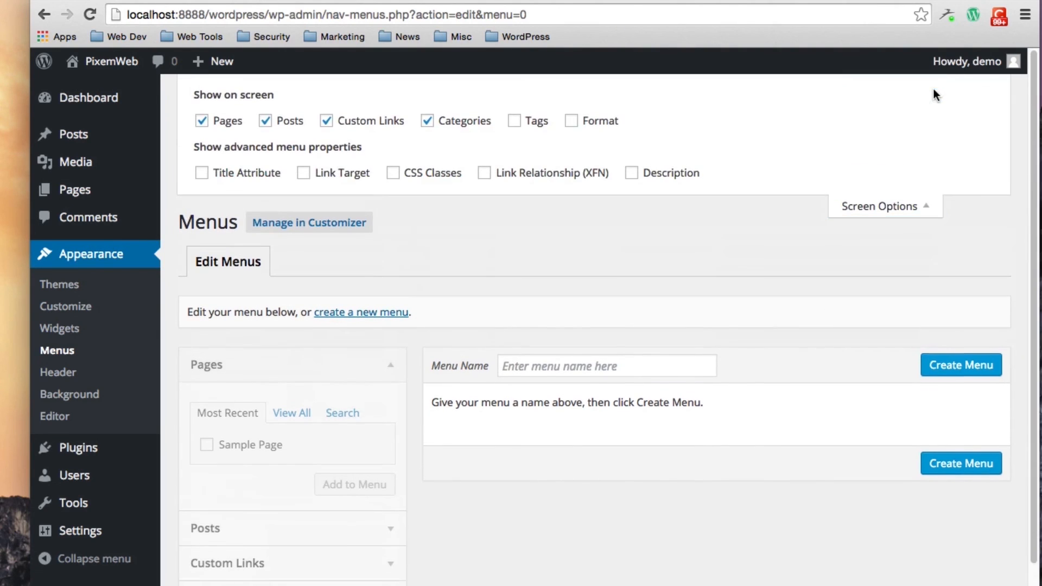
pyautogui.moveTo(917, 213)
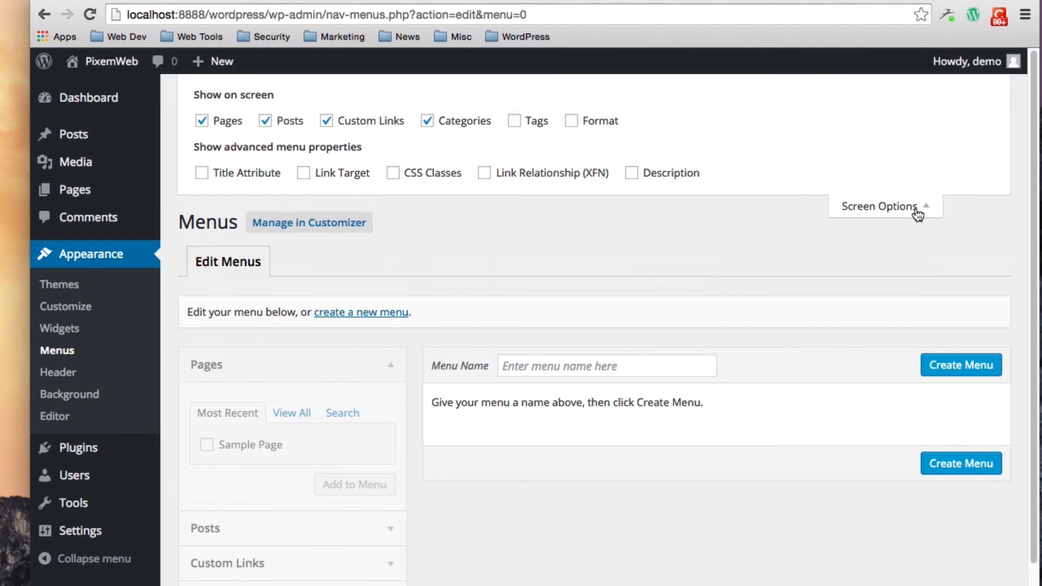
pyautogui.click(879, 207)
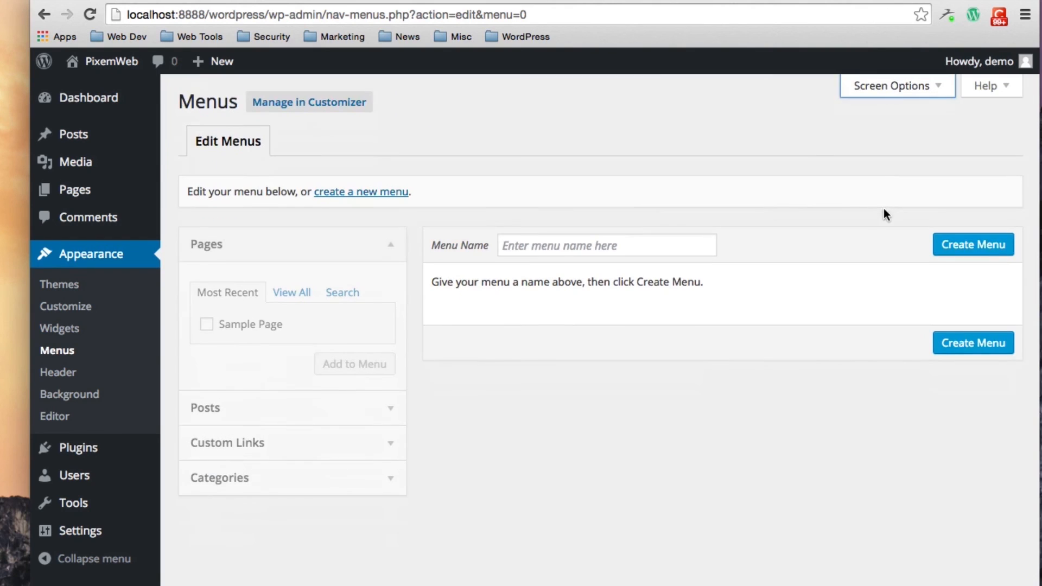
pyautogui.click(985, 84)
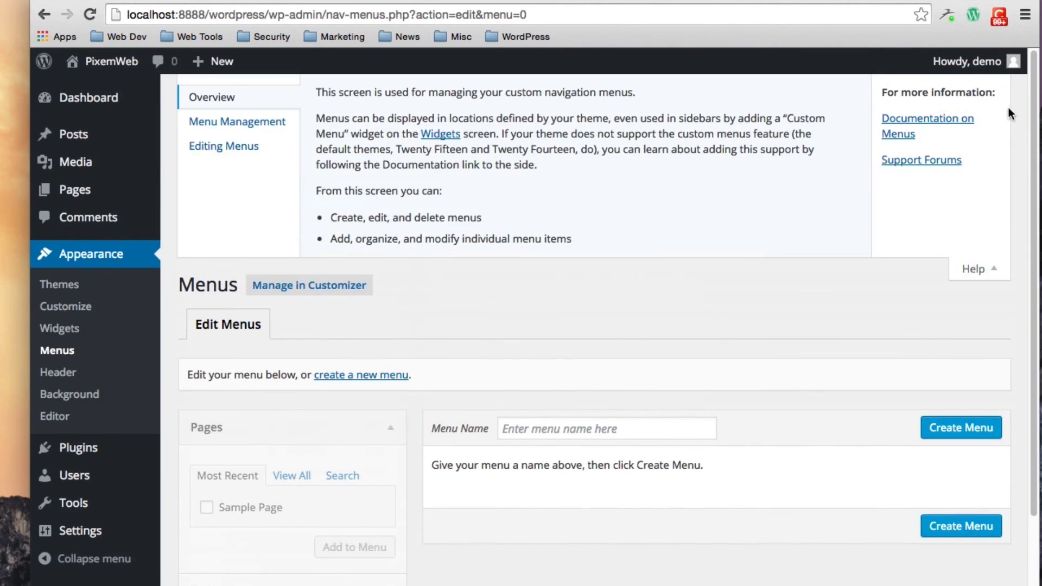
pyautogui.moveTo(990, 282)
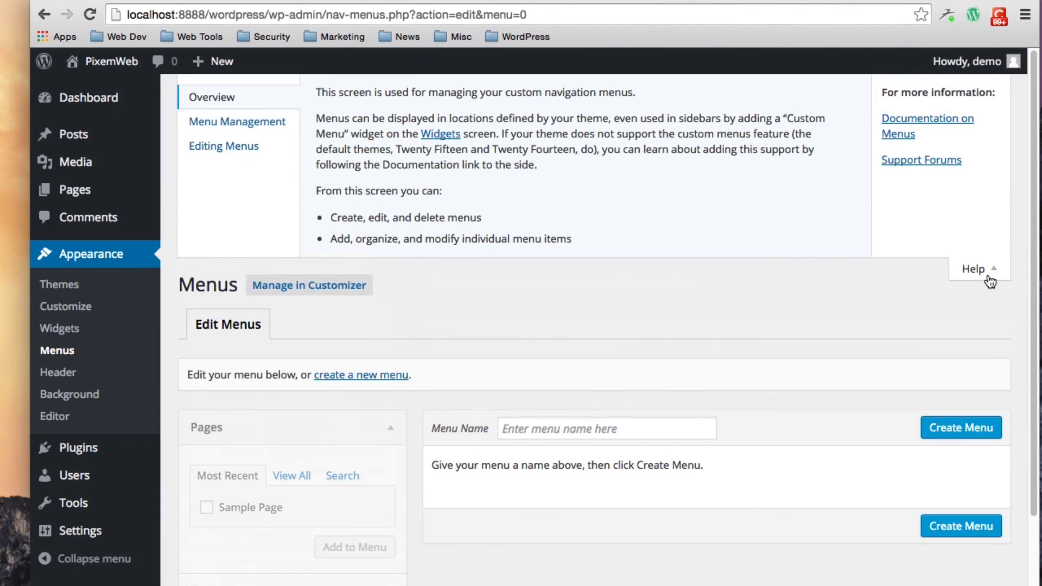
# - Briefly visit the Header Image and Background Image customizer panels, returning to Menus each time
pyautogui.click(973, 268)
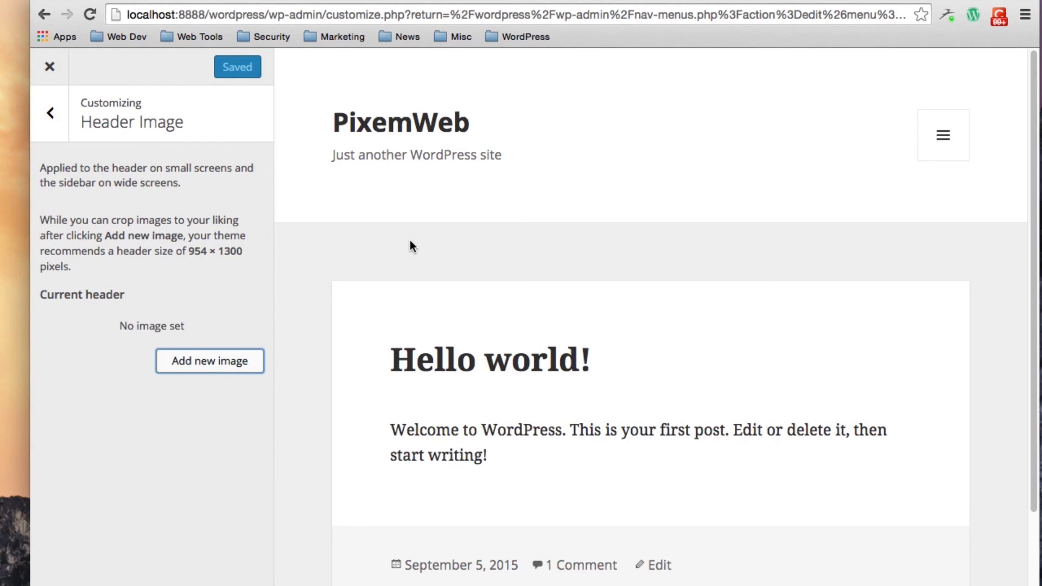
pyautogui.moveTo(210, 195)
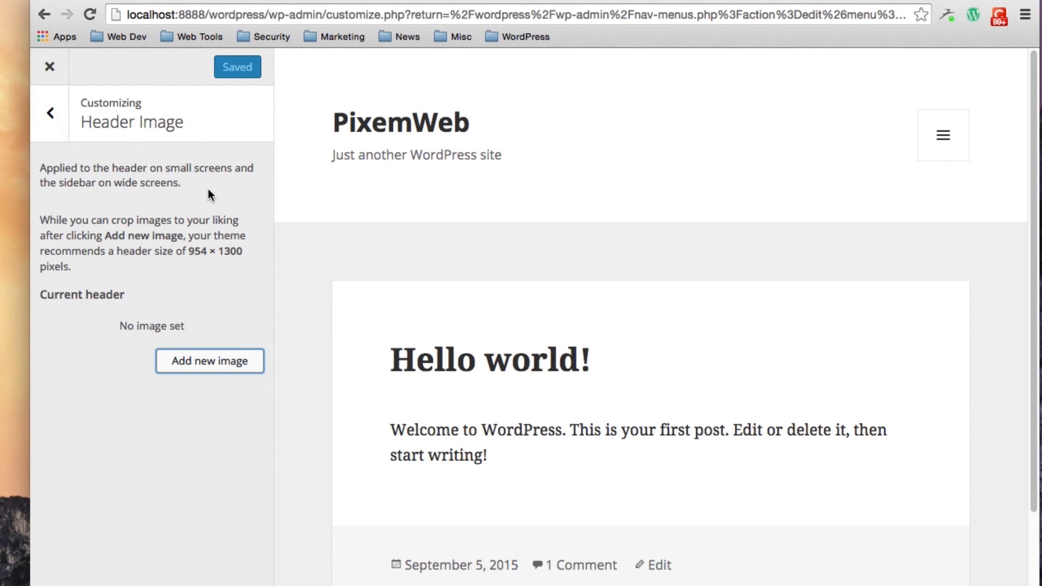
pyautogui.moveTo(48, 66)
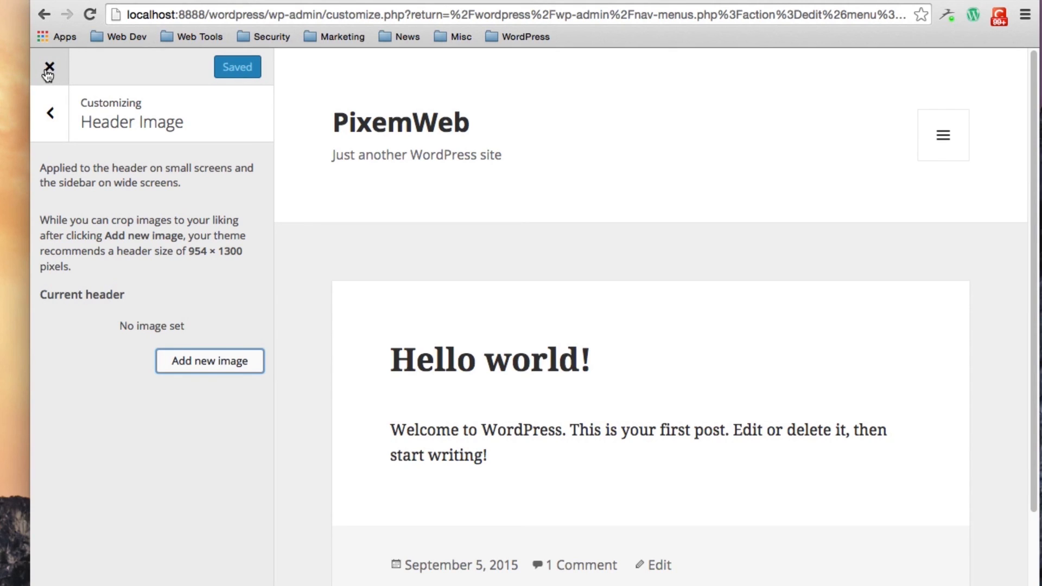
pyautogui.click(47, 67)
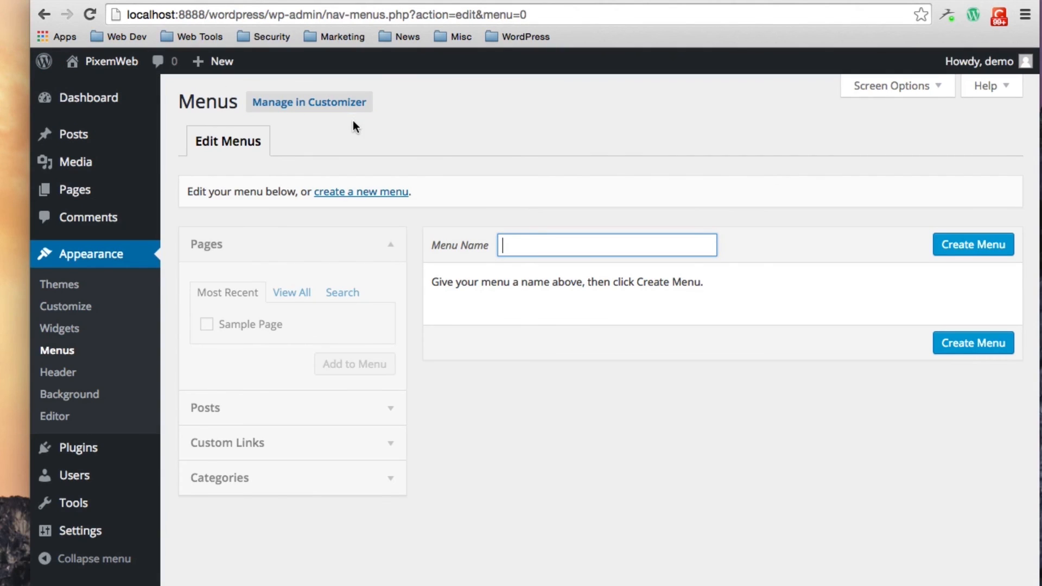
pyautogui.moveTo(249, 317)
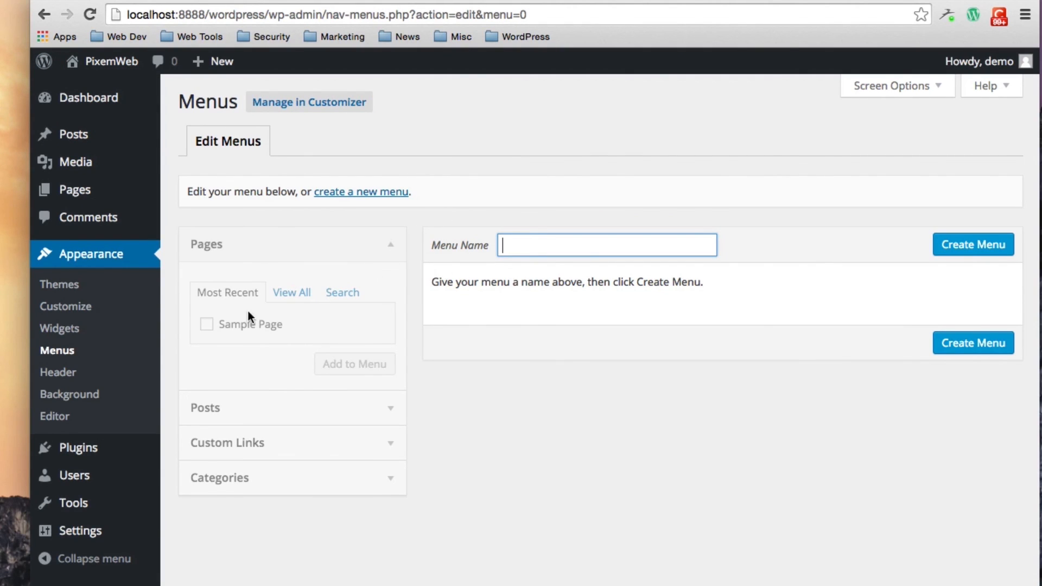
pyautogui.moveTo(58, 372)
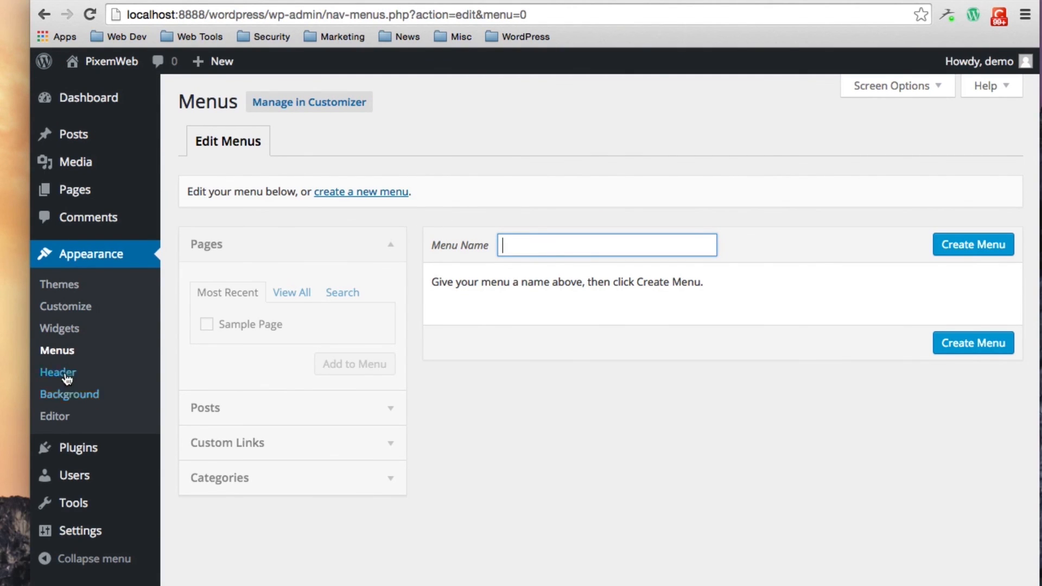
pyautogui.click(59, 373)
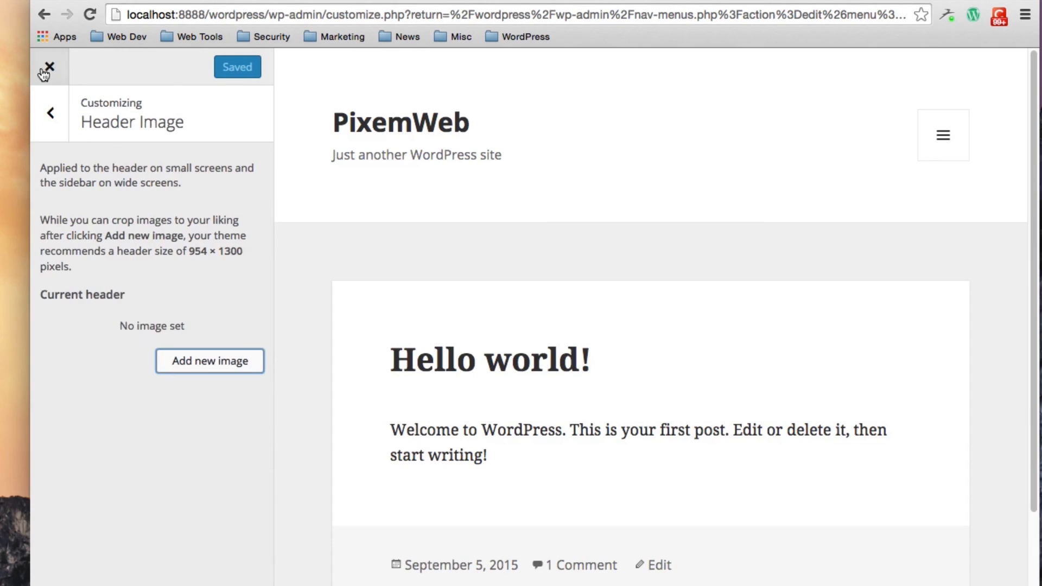
pyautogui.click(47, 68)
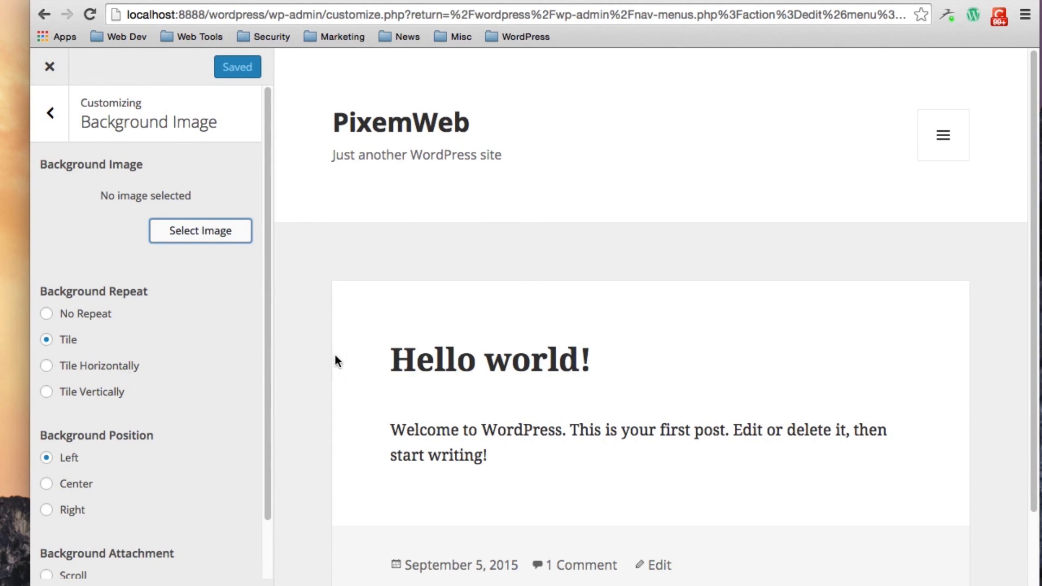
pyautogui.click(49, 66)
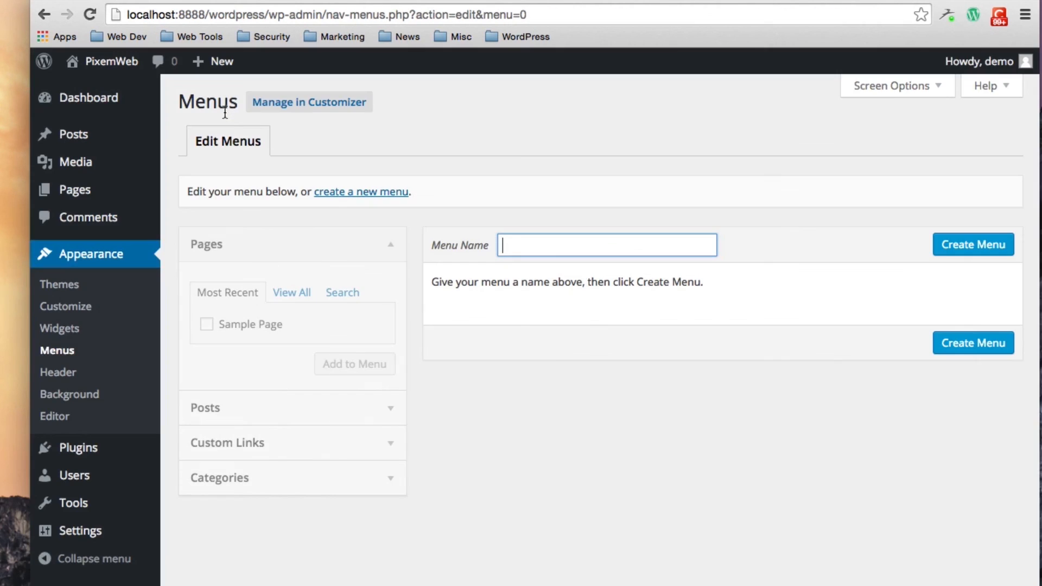
pyautogui.moveTo(54, 416)
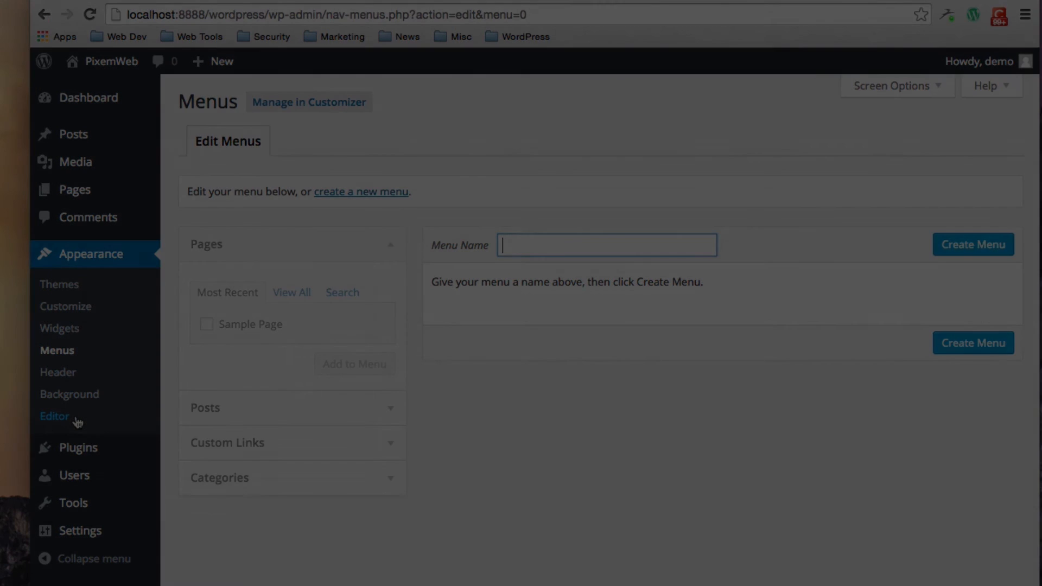